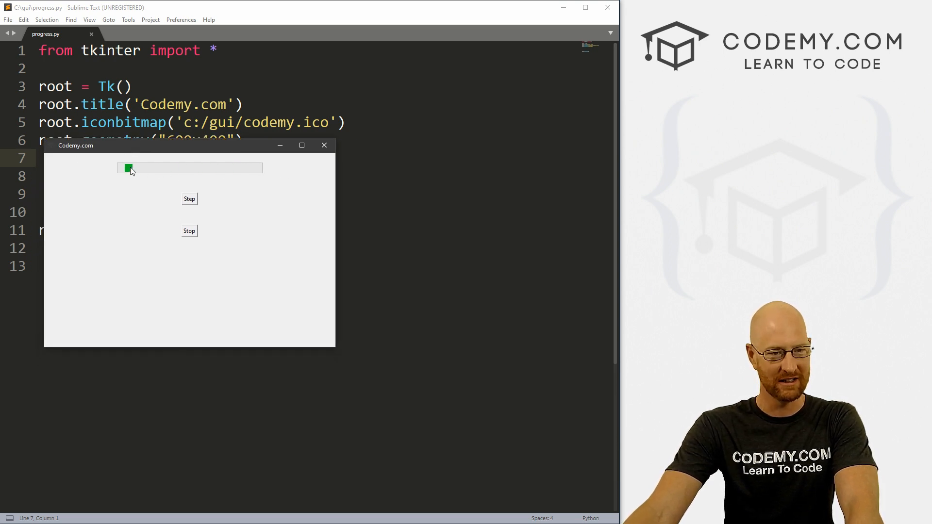
mouse_move(235, 177)
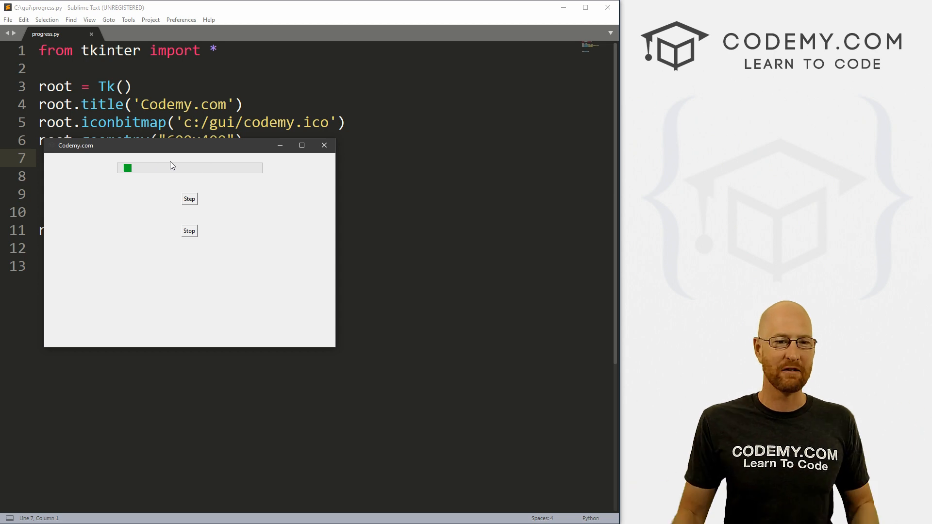
Close the Codemy.com Tkinter demo window to return to progress.py in the editor.
left_click(324, 145)
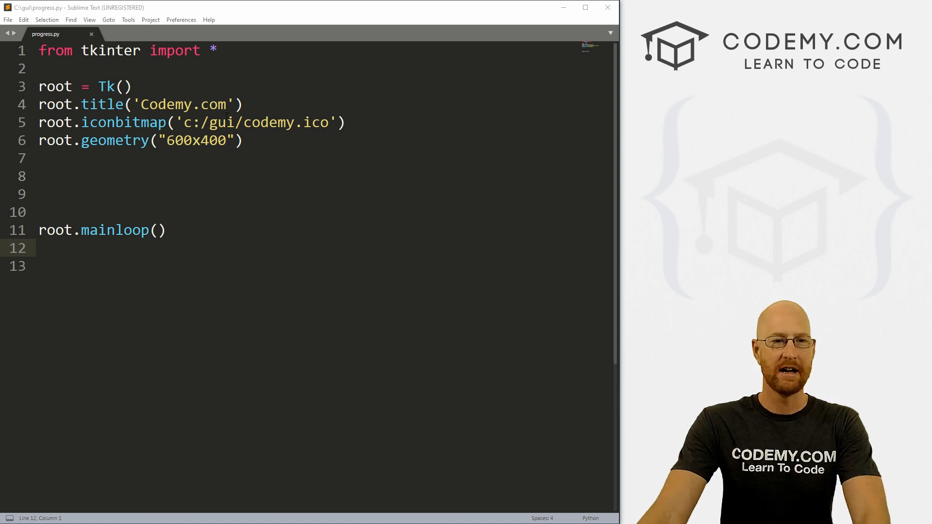
Add 'from tkinter import ttk' and 'import time' below the first tkinter import.
key("Return")
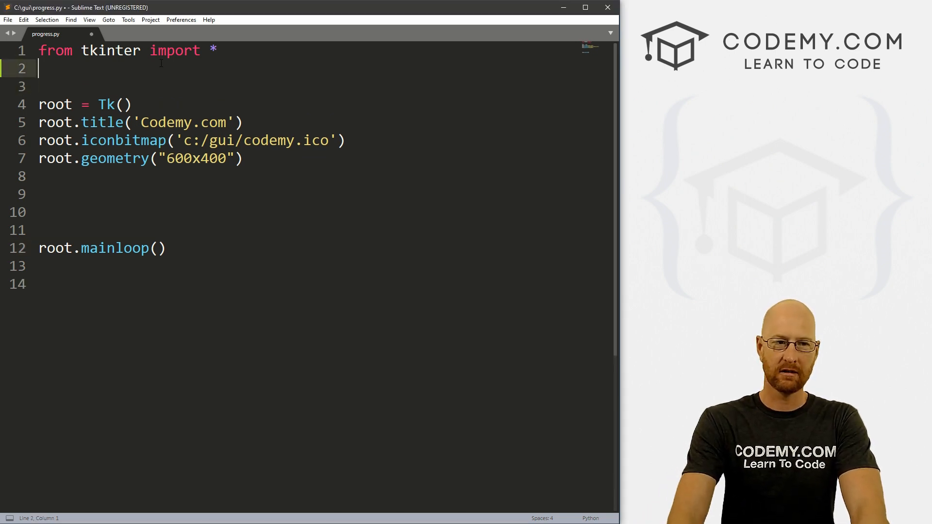
type("from")
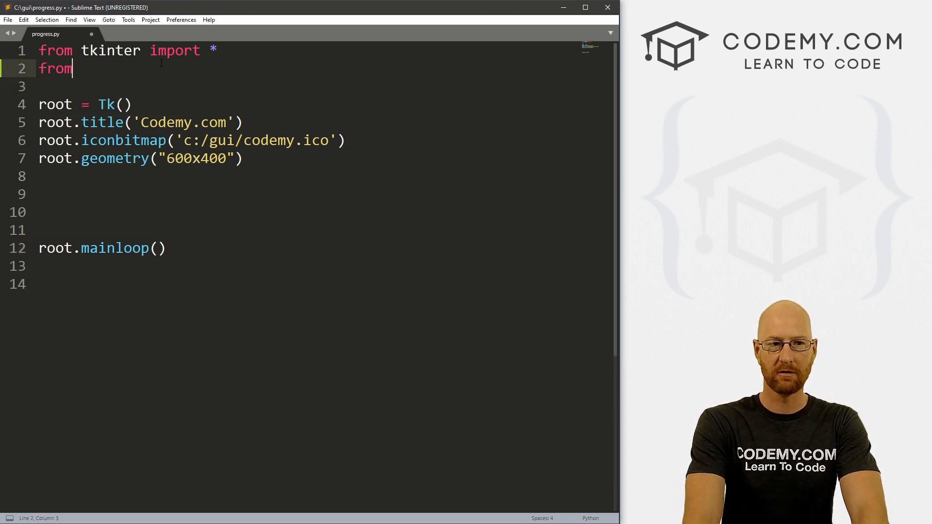
type("tkinter i")
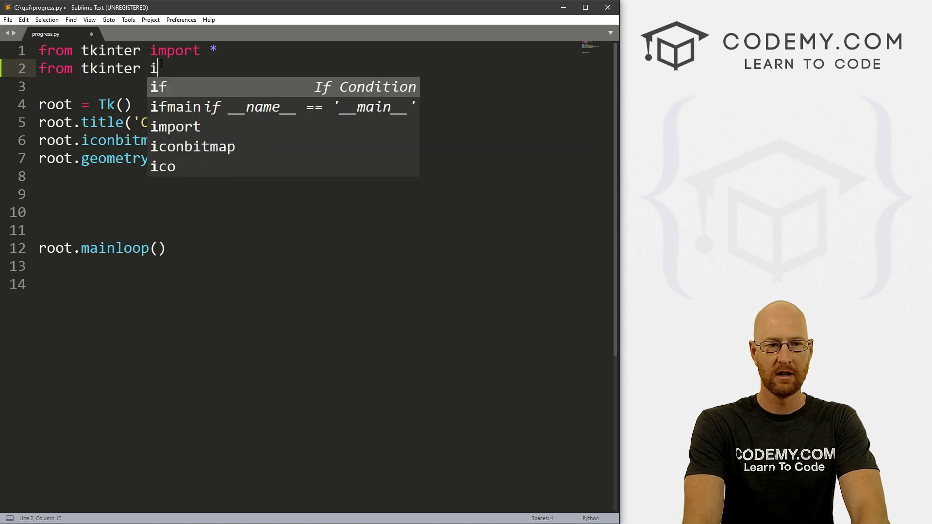
type("mport ttk")
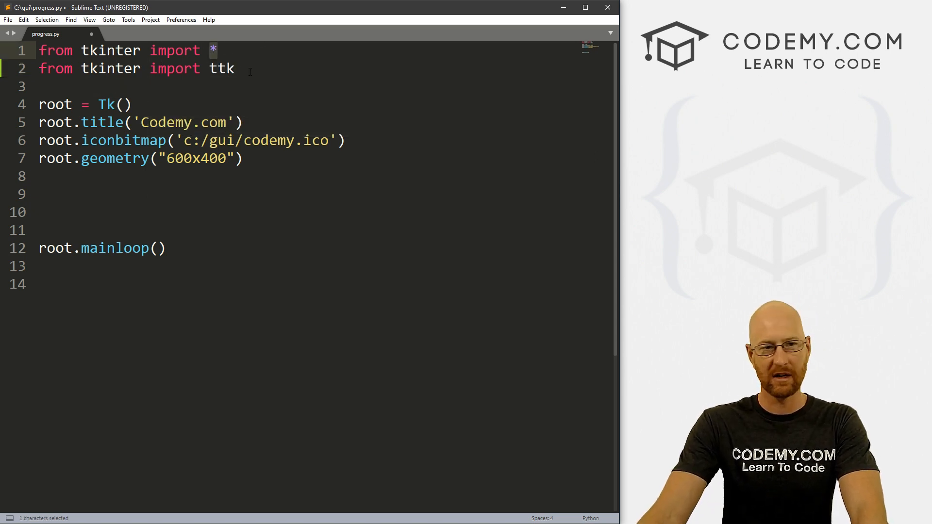
double_click(221, 67)
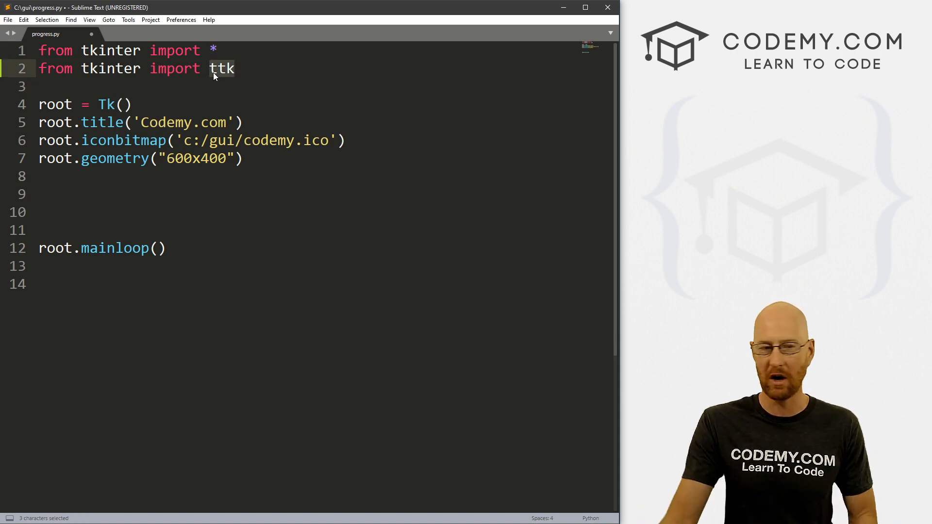
key("Return")
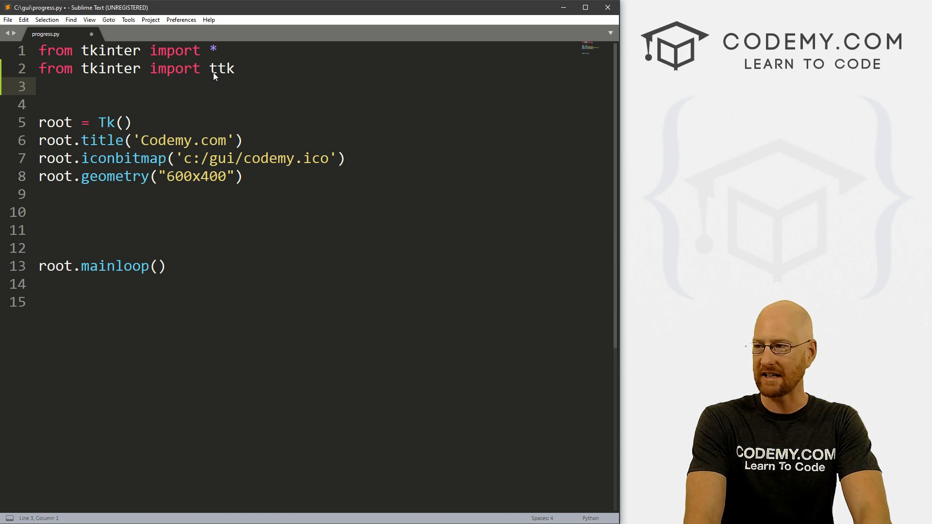
type("import t")
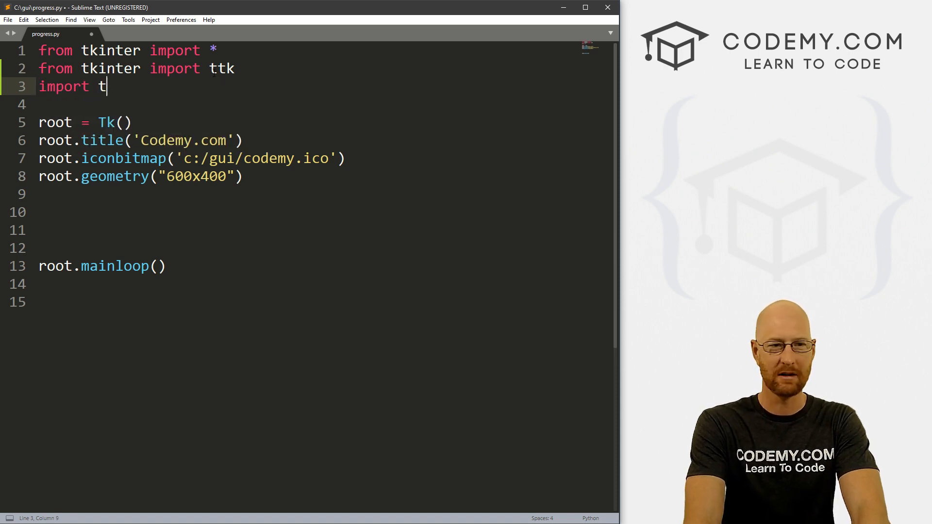
type("ime")
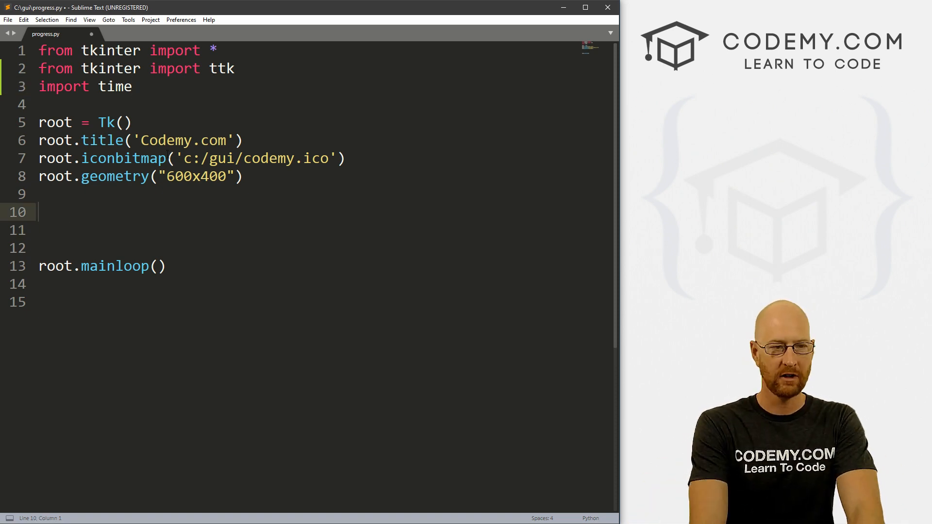
Start my_progress = ttk.ProgressBar(root, orient=HORIZONTAL, with arguments continuing on the next line.
type("my_progress =")
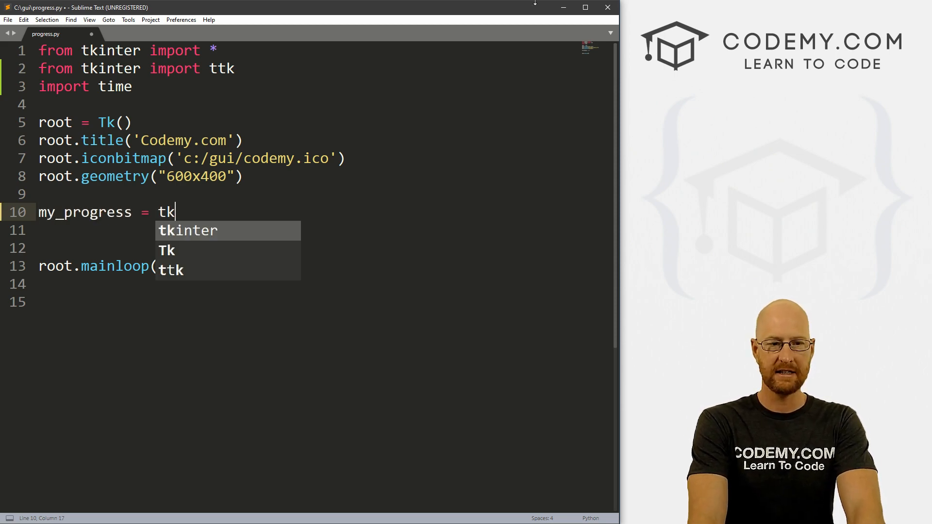
type("tk.Pr")
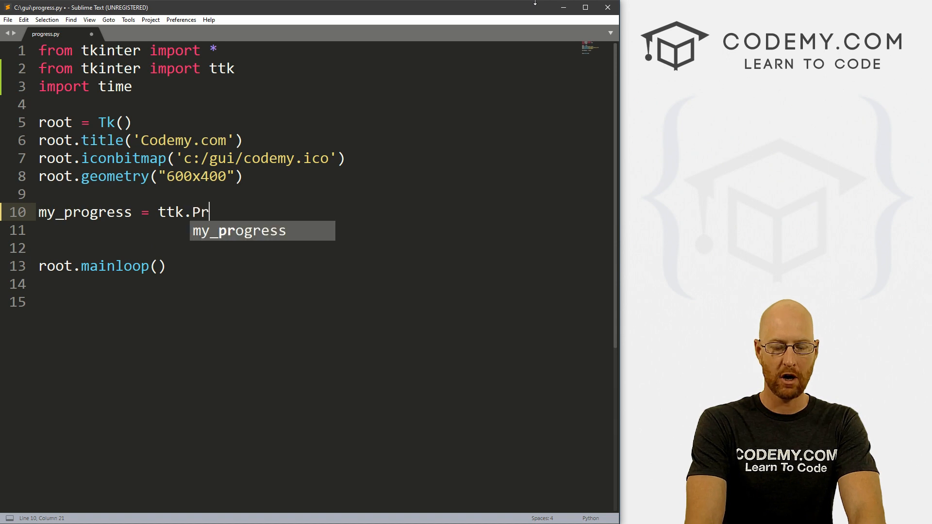
type("ogressB")
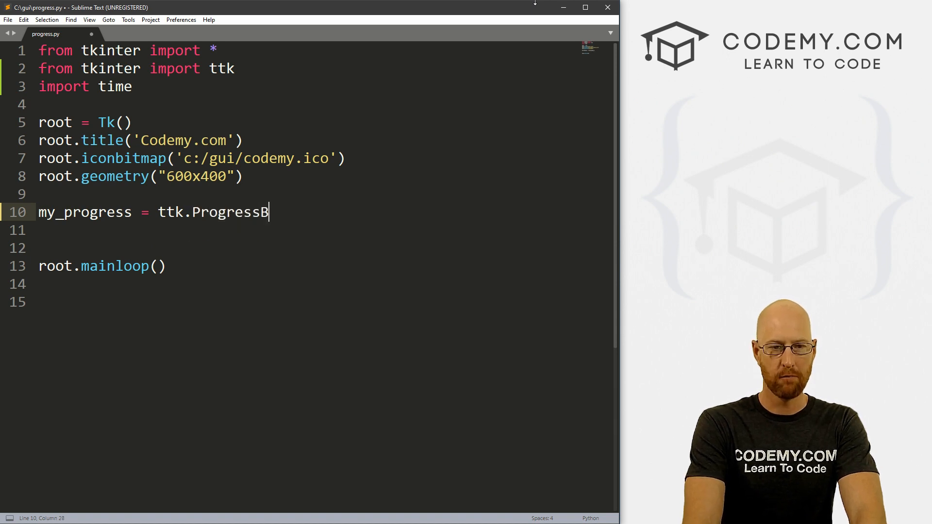
type("ar()")
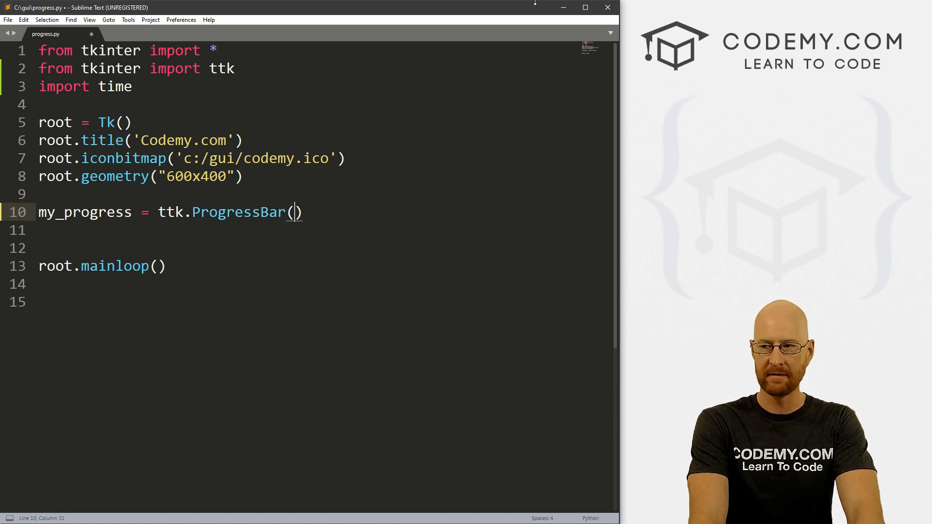
type("root,")
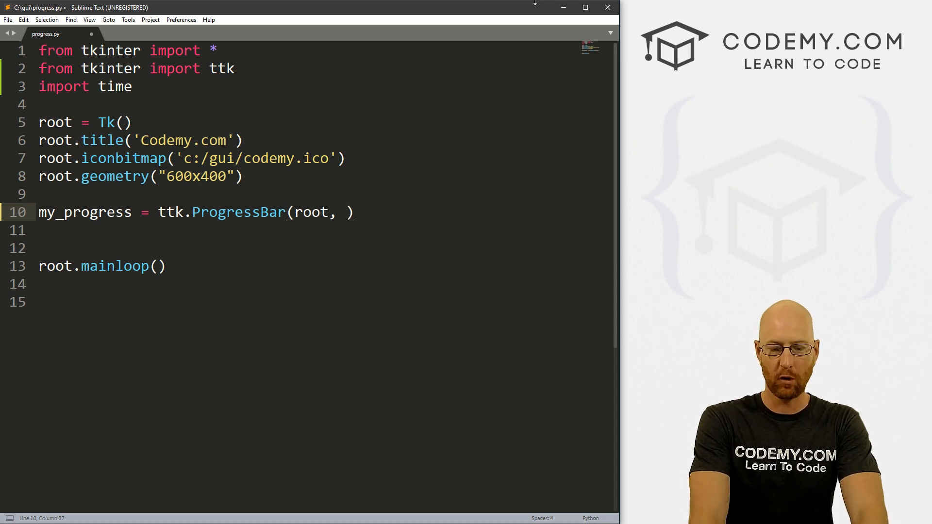
type("orient")
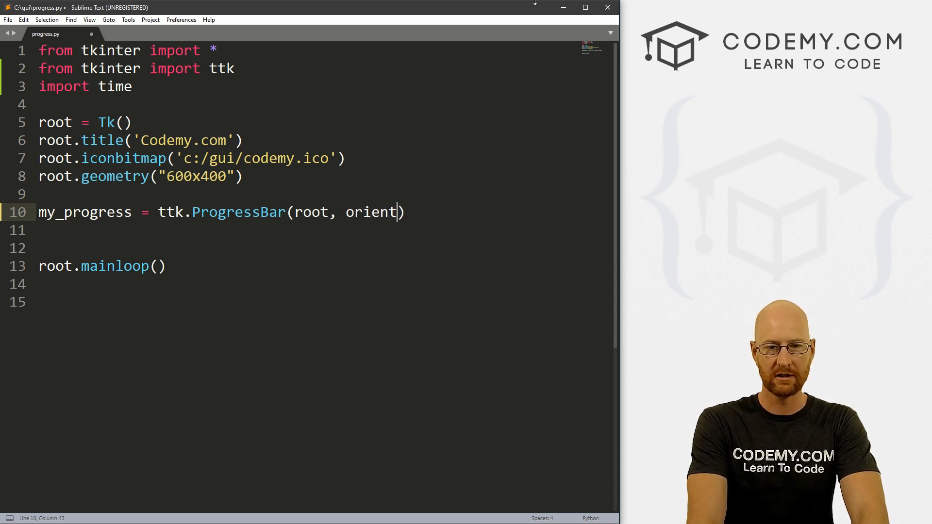
type("=")
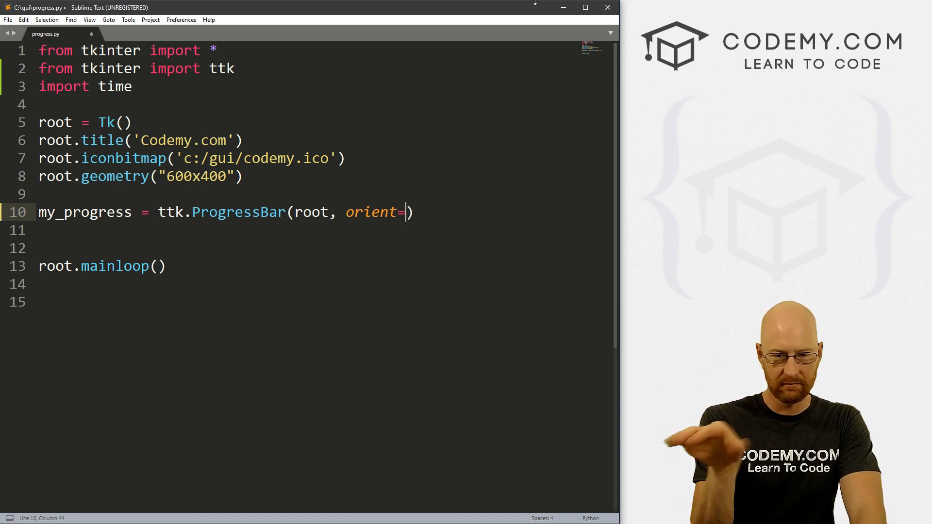
type("HORI")
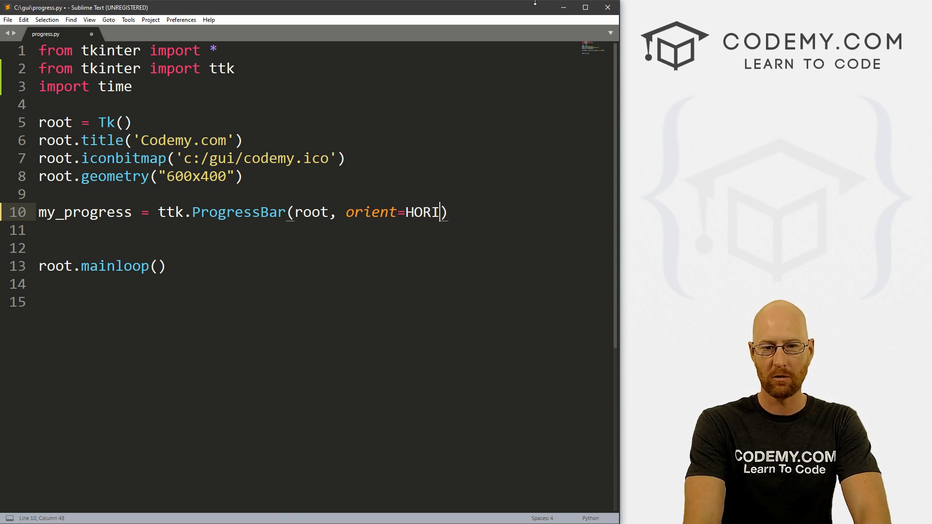
type("ZONTAL")
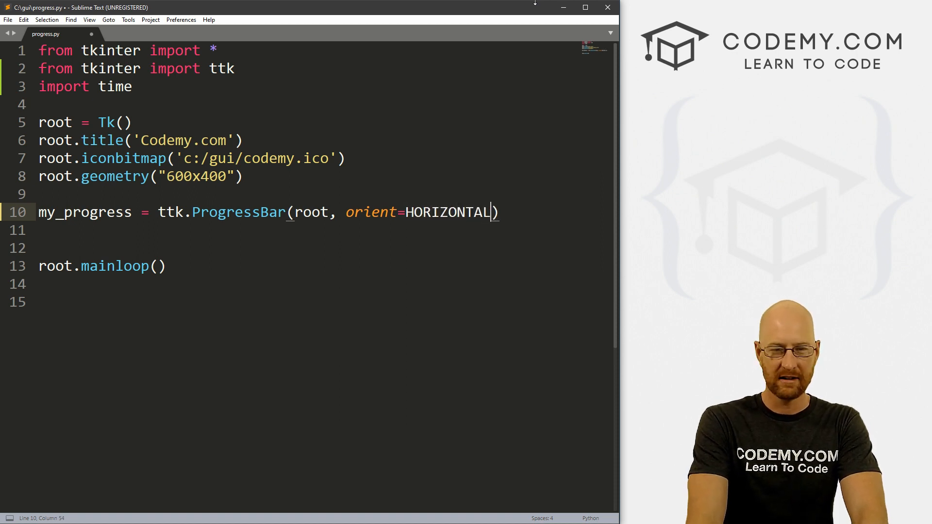
type(",")
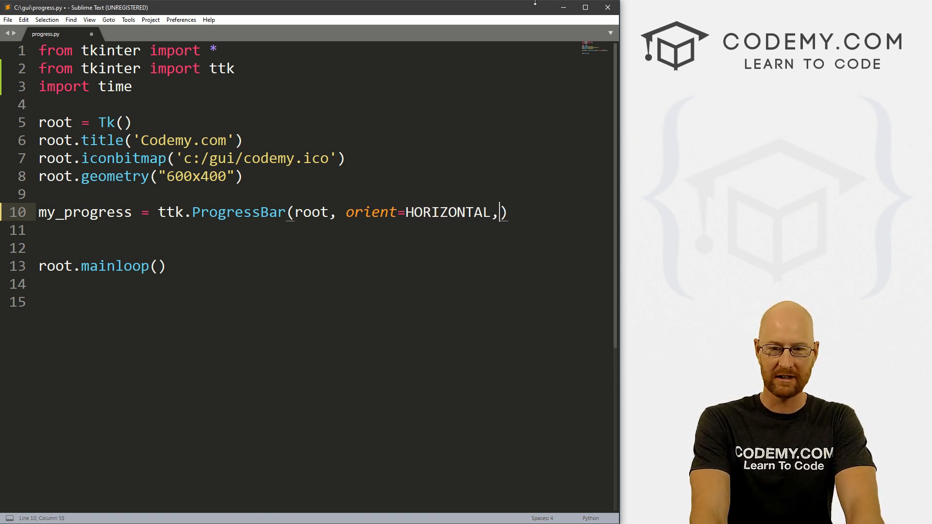
key("enter")
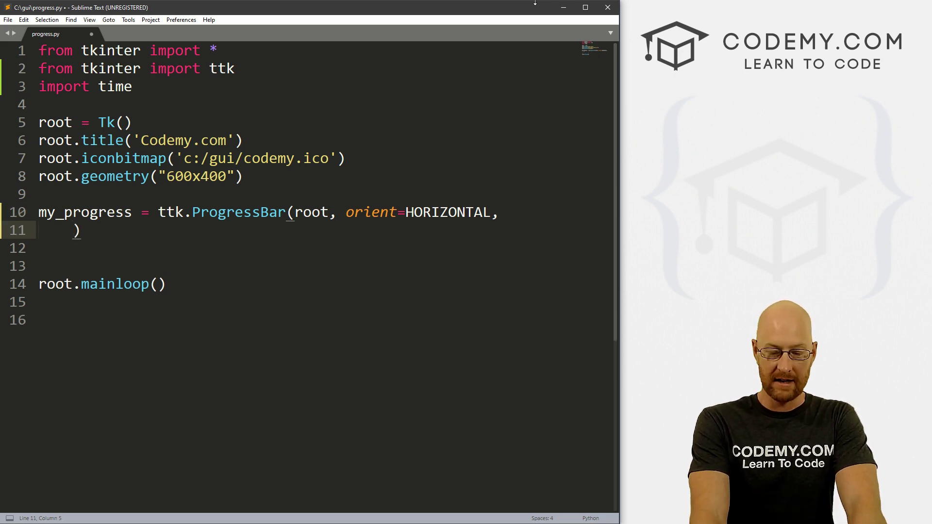
Complete the ProgressBar call with length=100 and mode='determinate', fixing the mode spelling.
type("length=2")
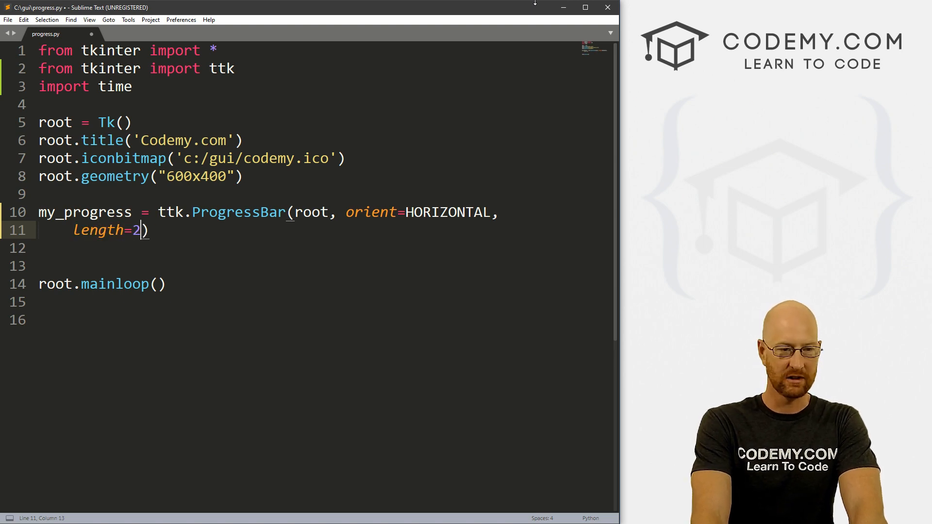
type("00,")
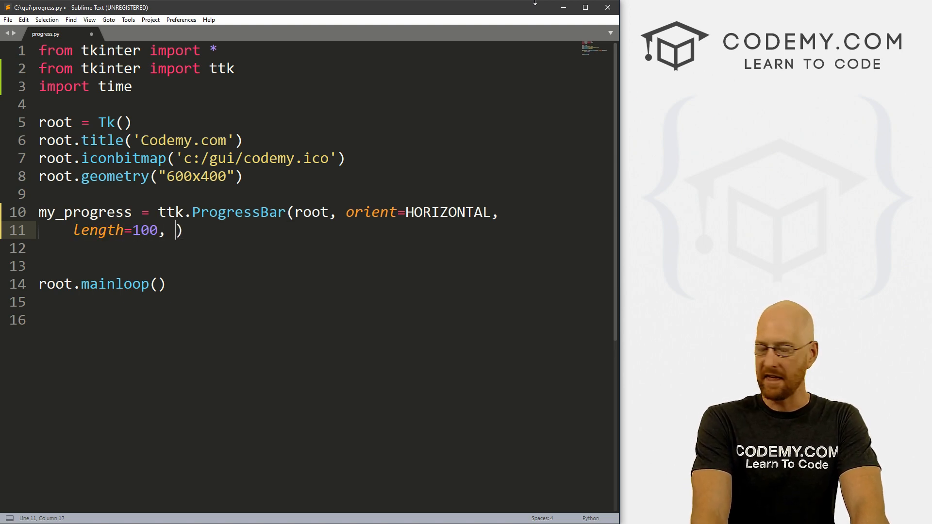
type("mode=")
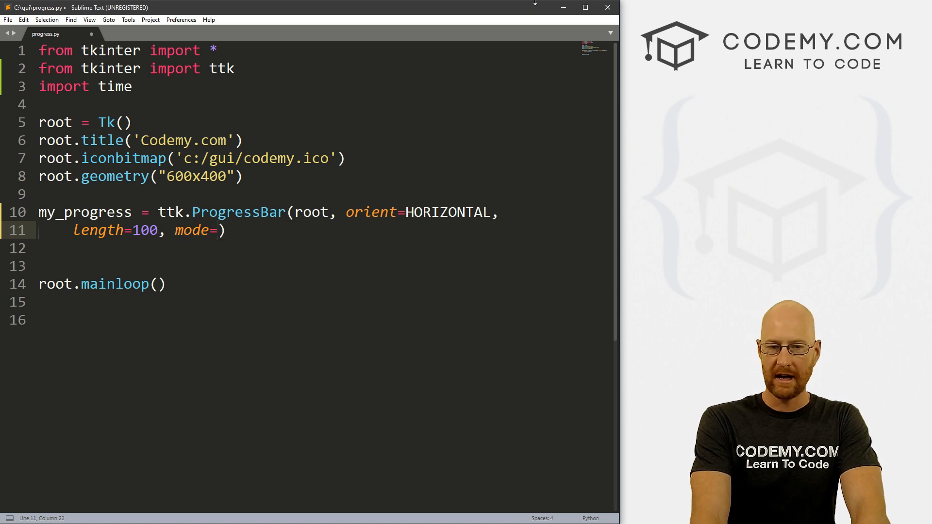
type("''")
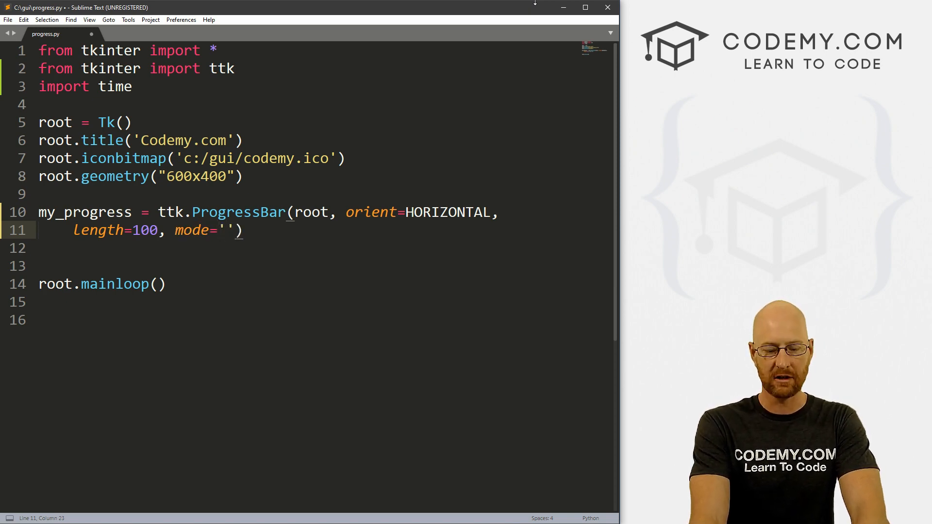
type("deter")
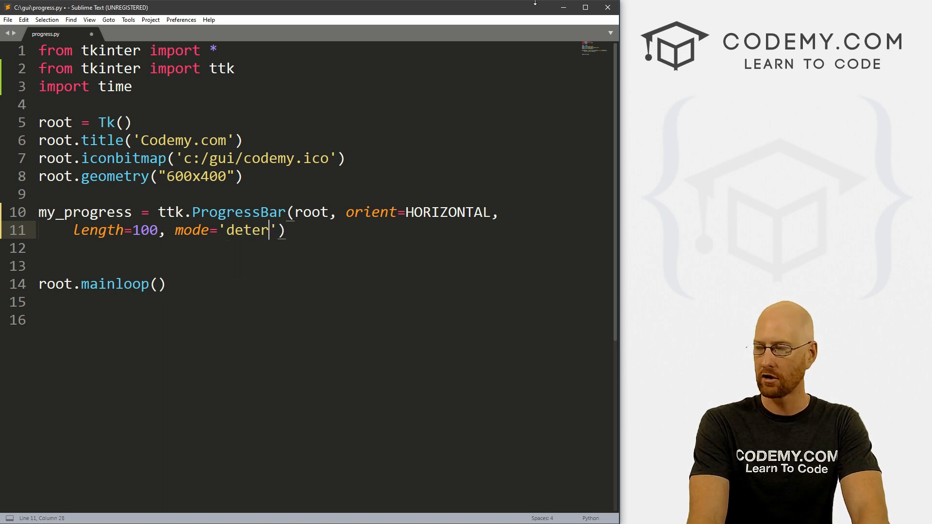
type("minate")
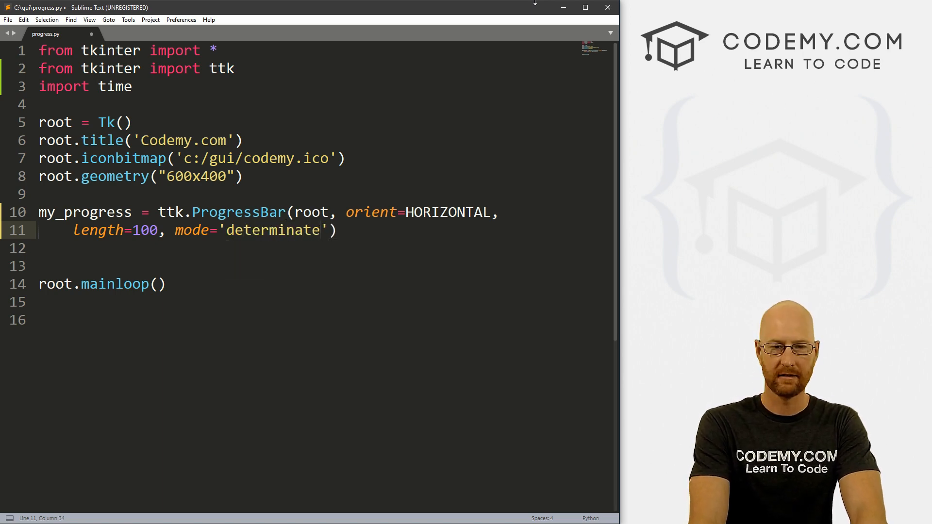
left_click(231, 231)
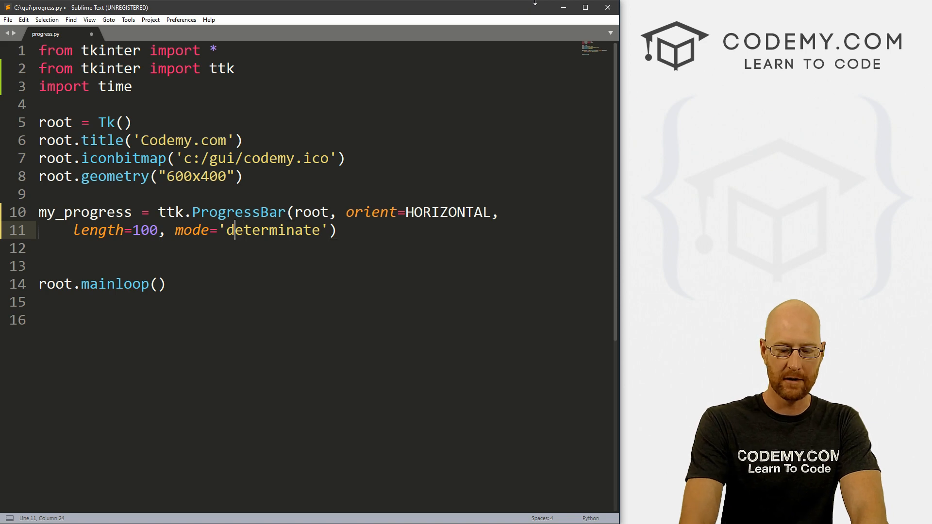
type("in")
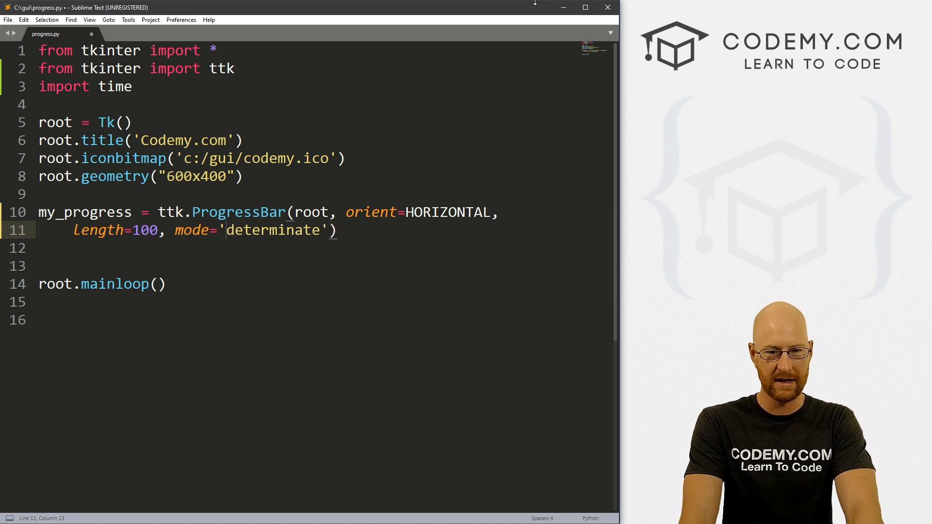
left_click(53, 284)
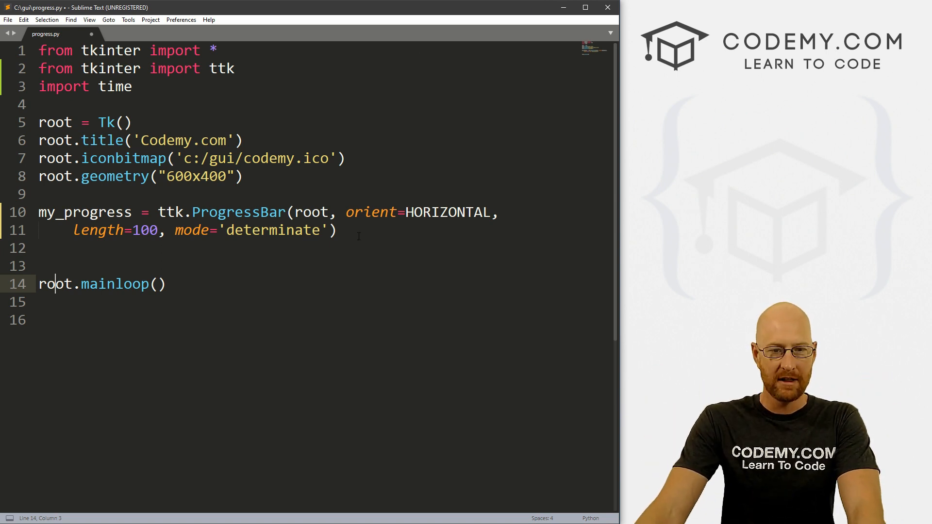
Pack the bar with my_progress.pack(pady=20).
type("my")
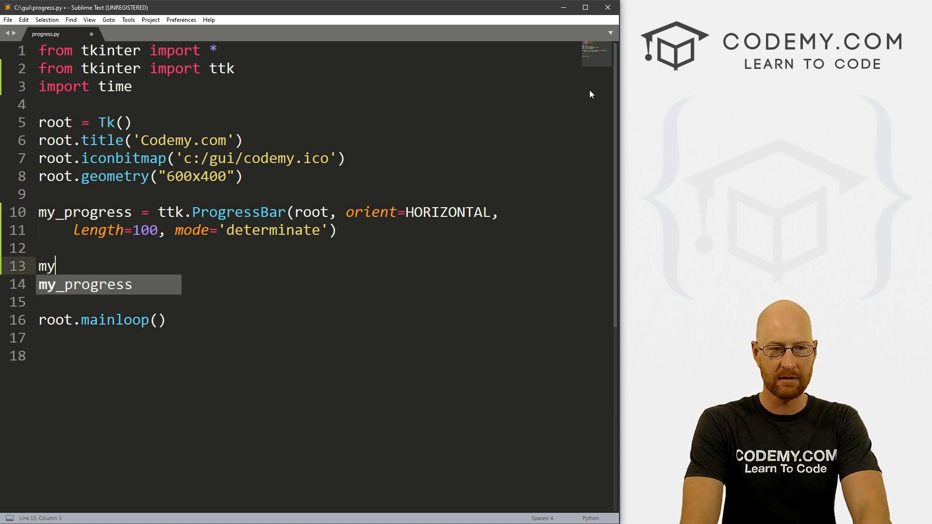
type("_progress.pack")
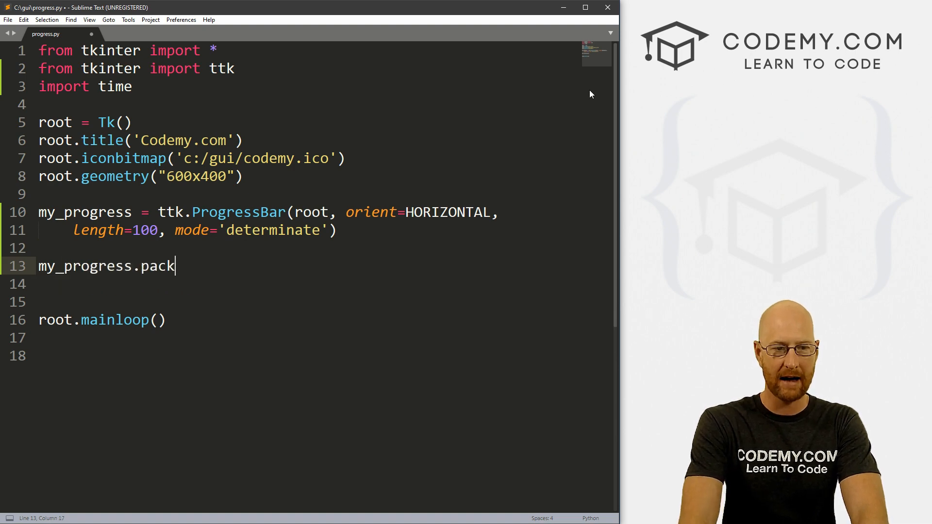
type("(pady")
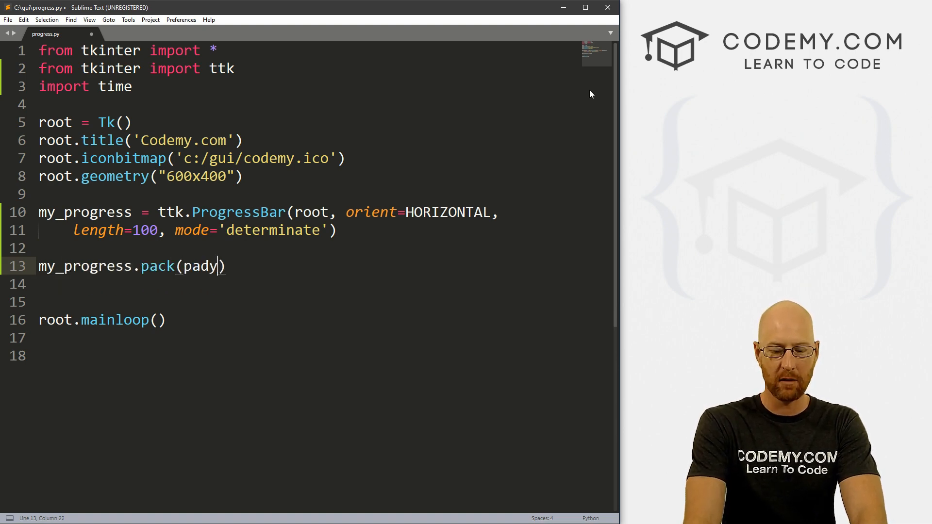
type("=20")
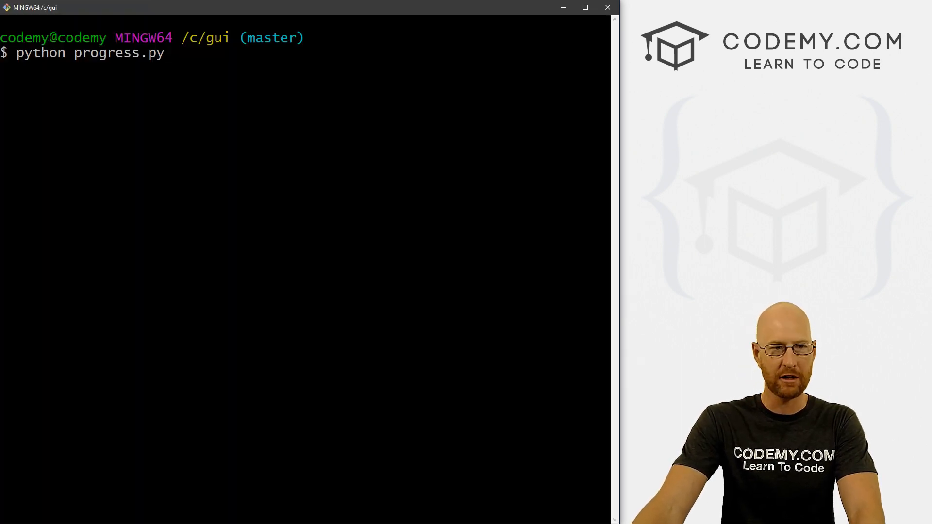
Run python progress.py, close the window, then set the Progressbar length to 300 and save.
key("Return")
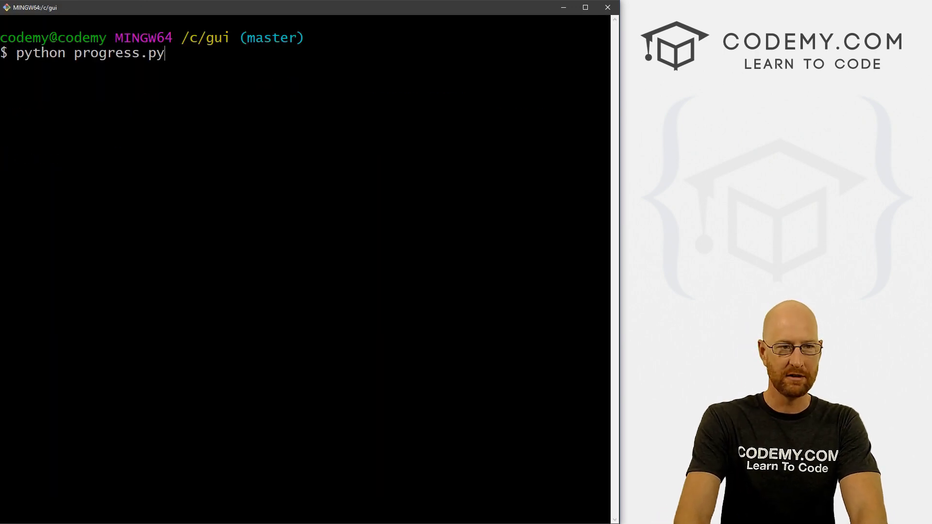
key("Return")
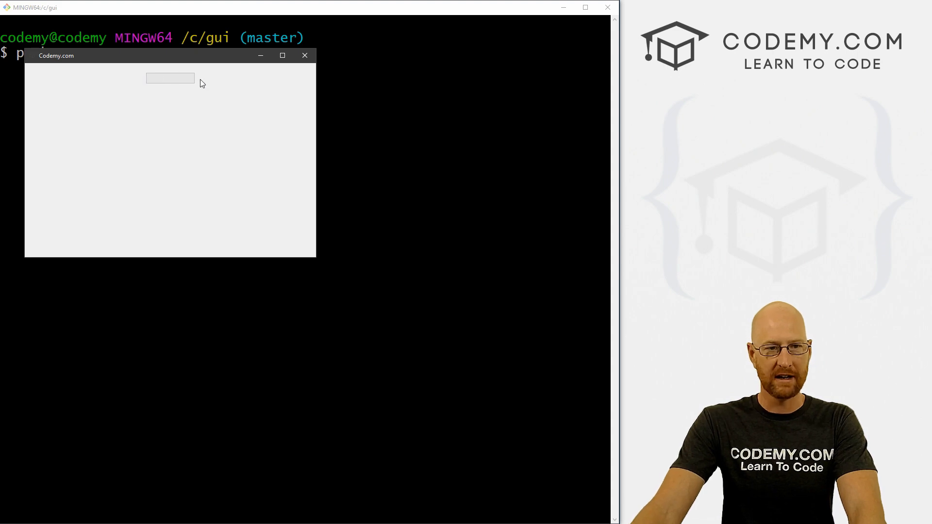
left_click(305, 55)
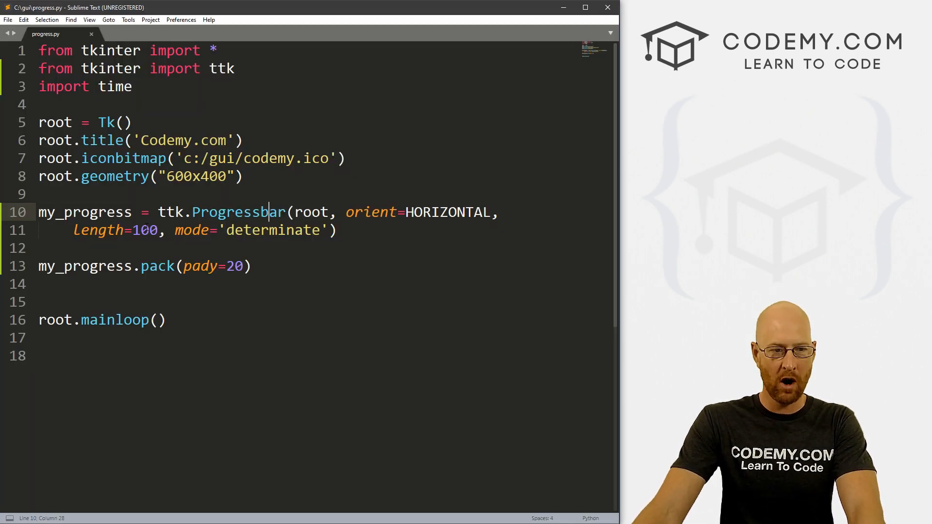
type("3")
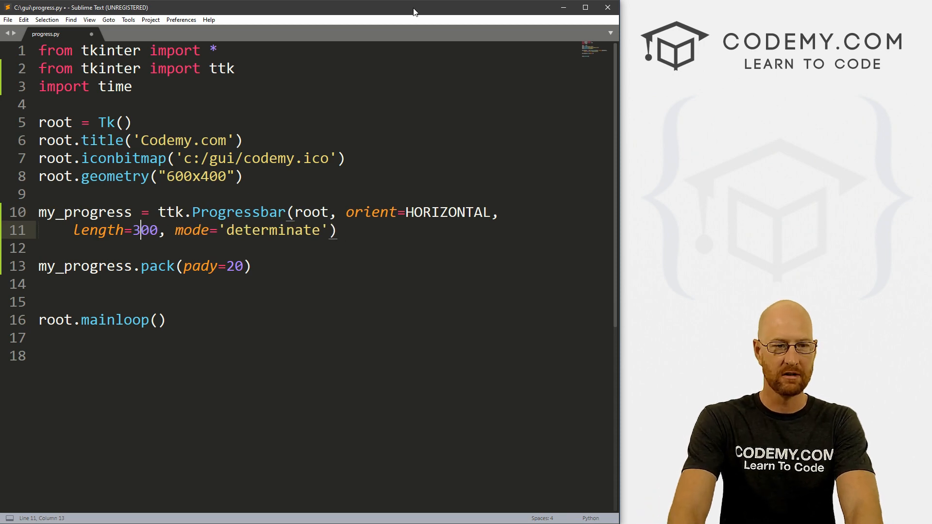
key("ctrl+s")
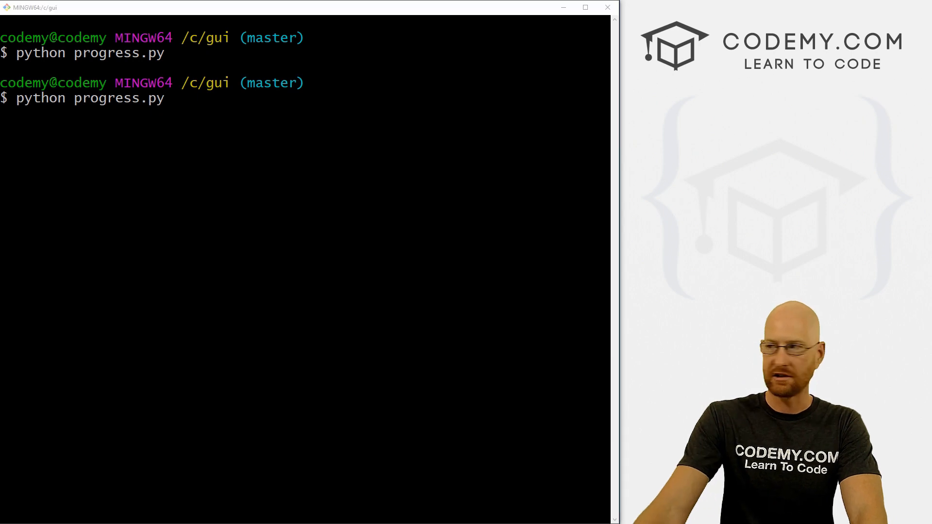
Rerun python progress.py to see the longer bar, then close the Tk window.
key("Return")
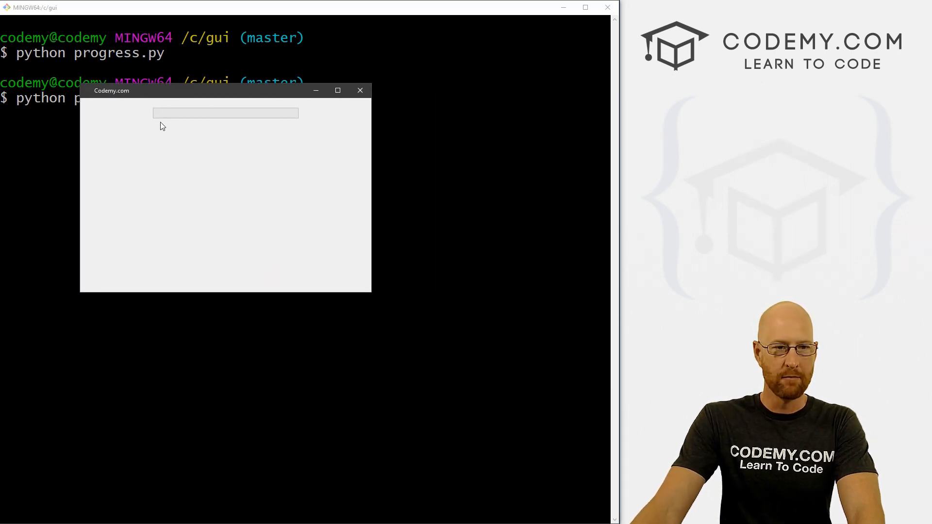
mouse_move(145, 113)
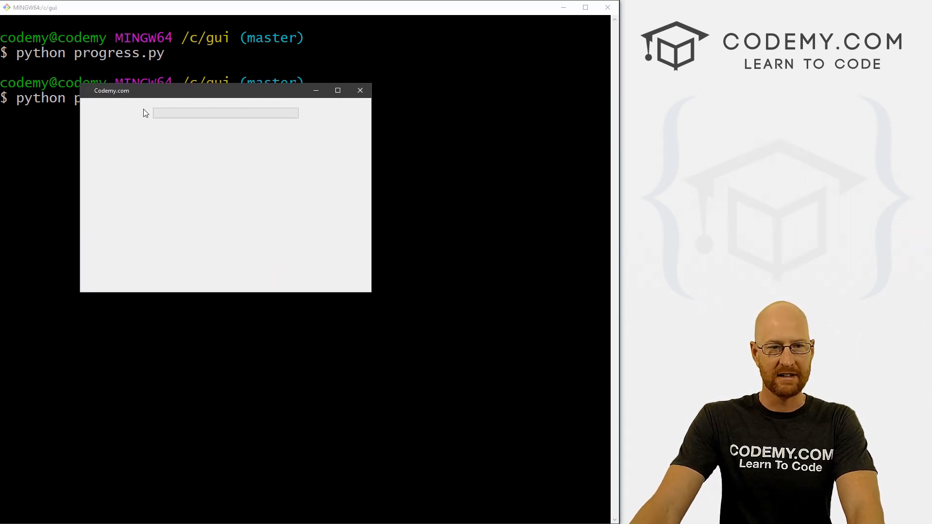
mouse_move(353, 109)
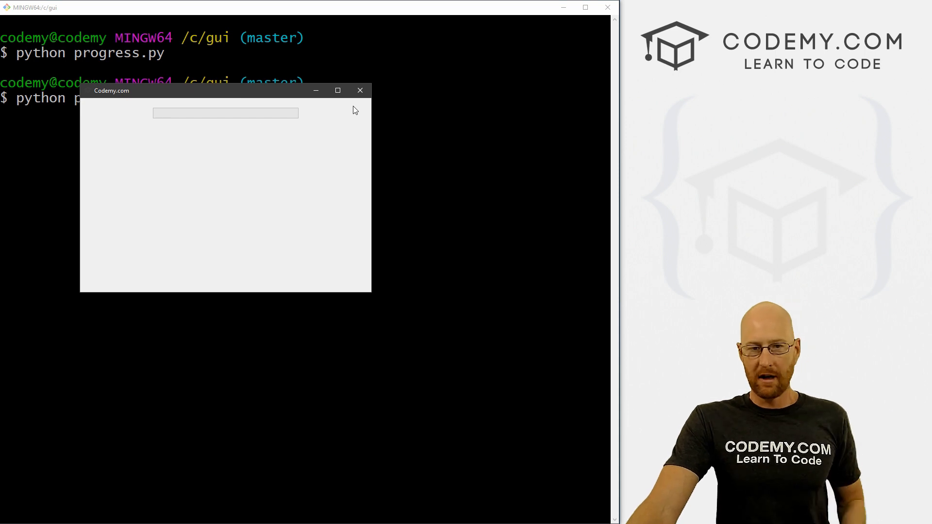
left_click(360, 91)
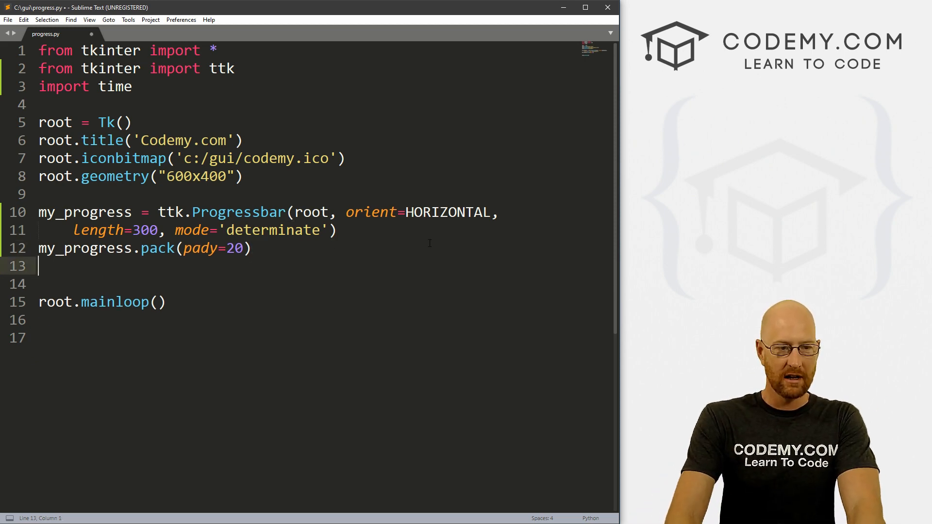
Create my_button = Button(root, text="Progress", command=step), correcting the mistyped Step label.
type("my")
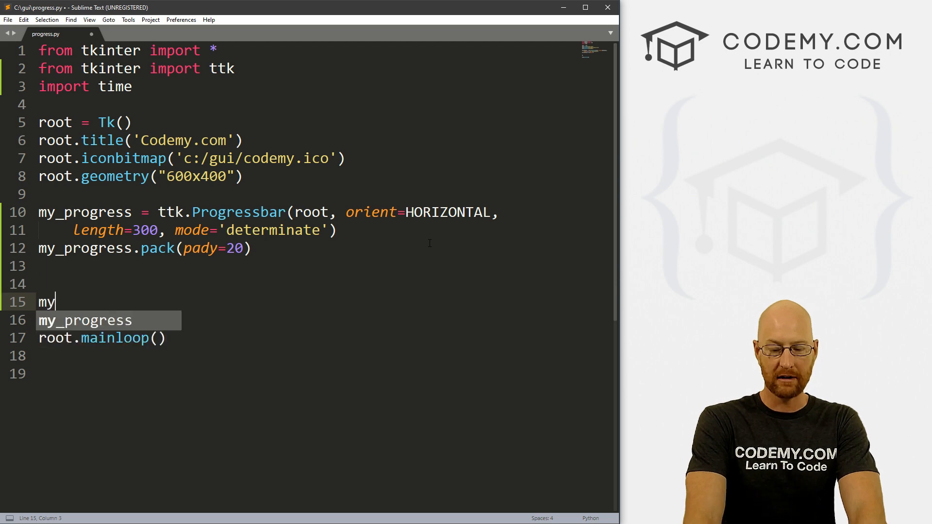
type("_button()")
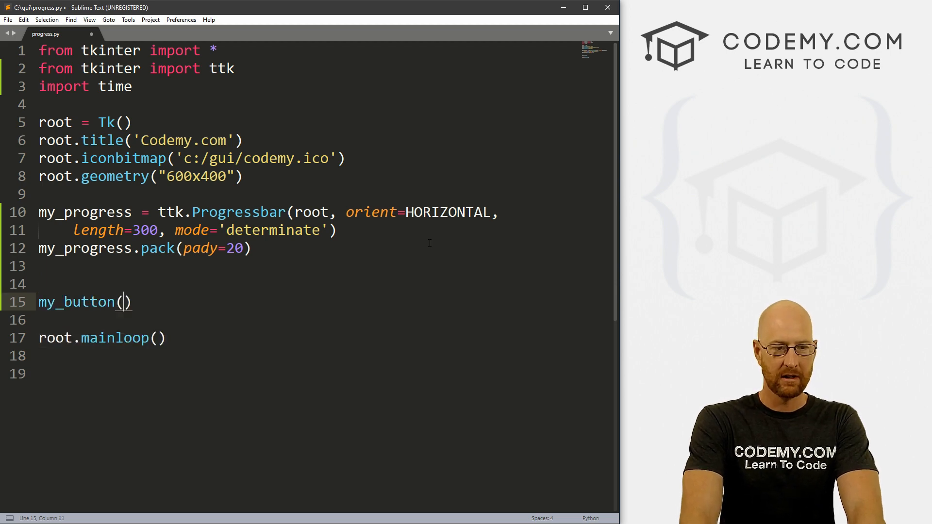
type("=")
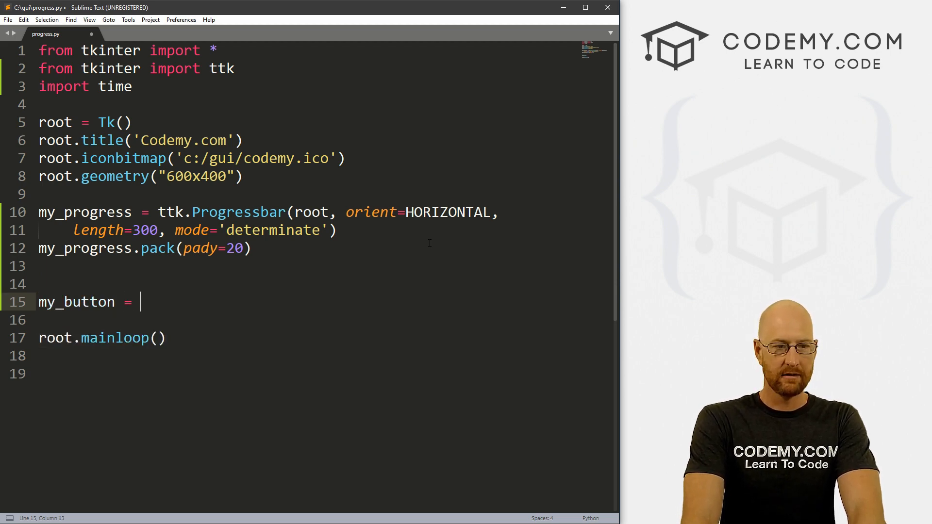
type("Button(root, text=")
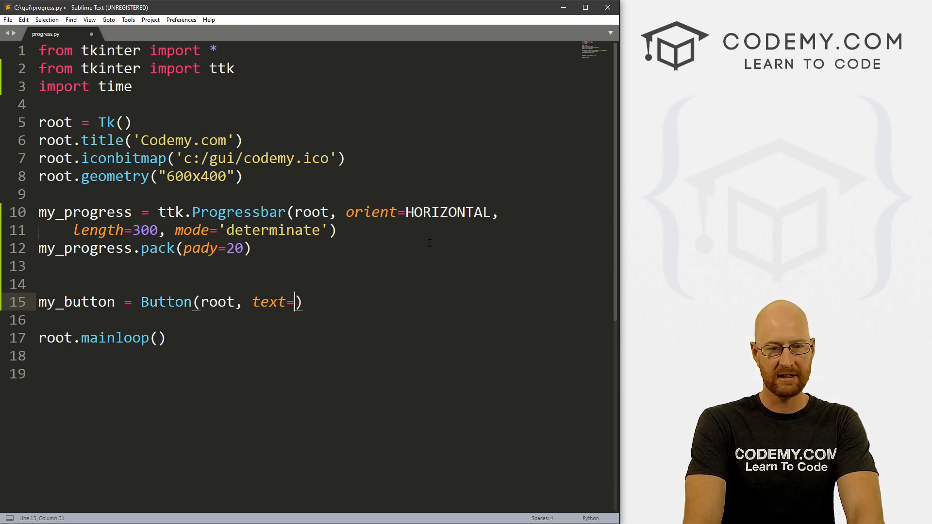
type("\"Ste[")
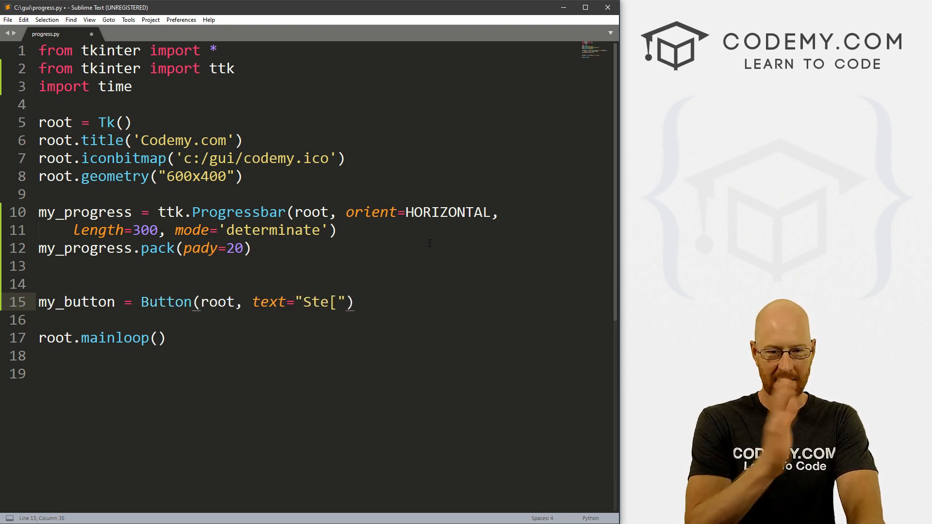
type("p")
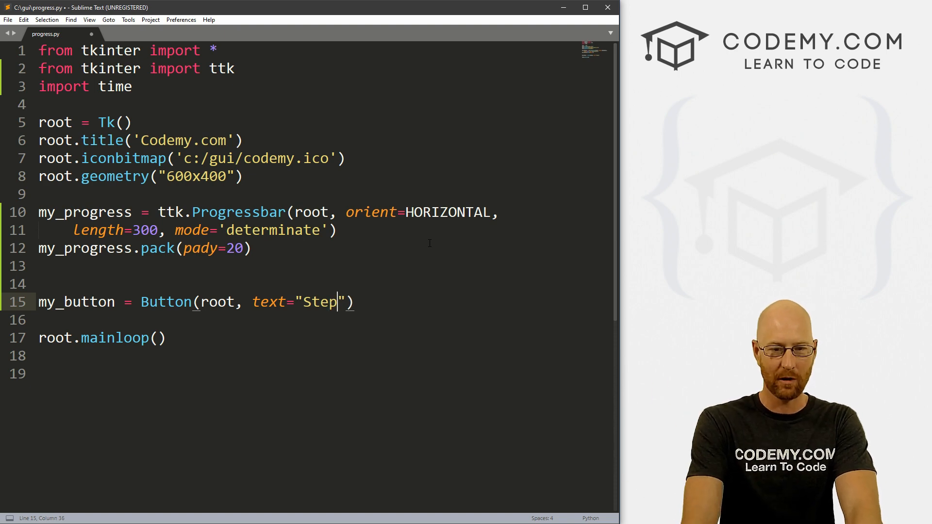
key("BackSpace")
type("Progr")
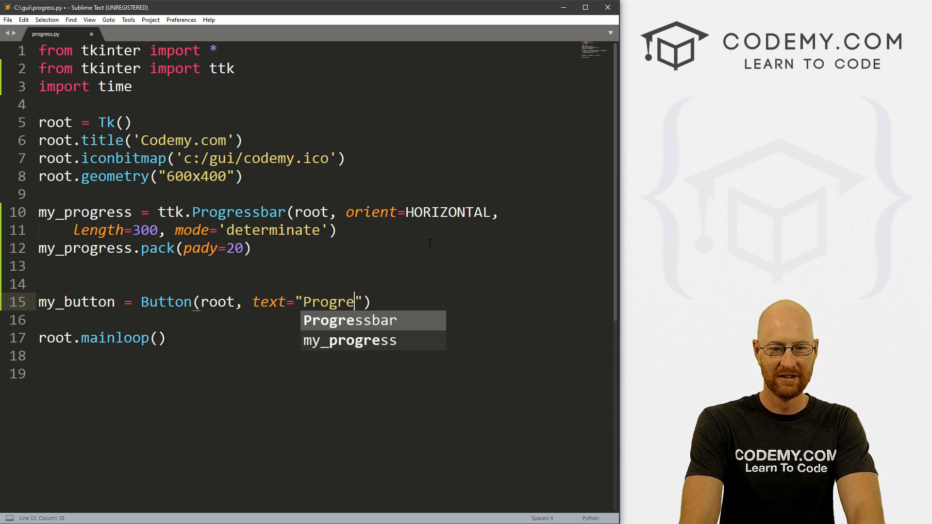
type("ss")
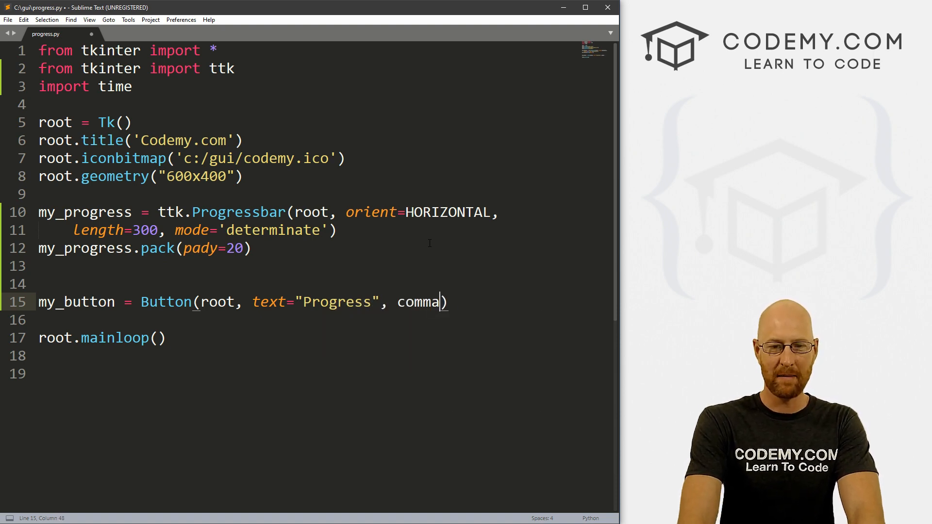
type("nd=")
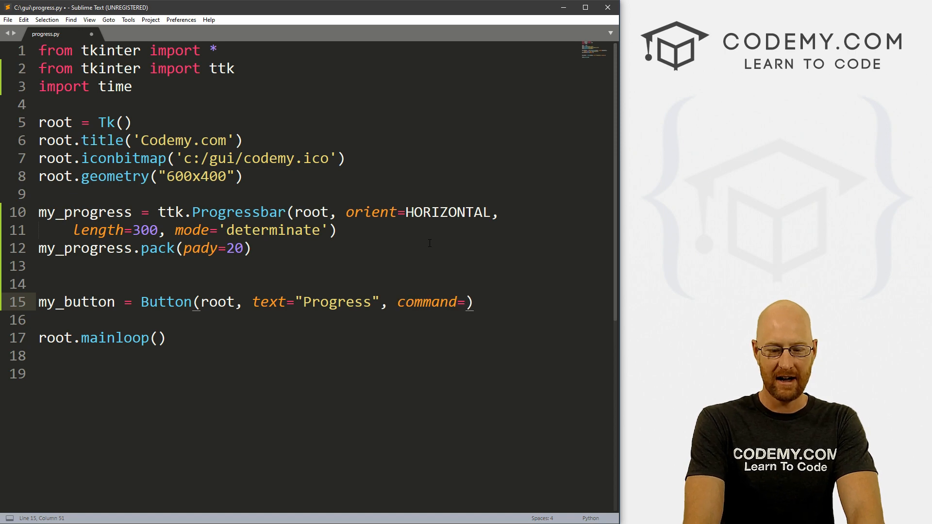
type("step")
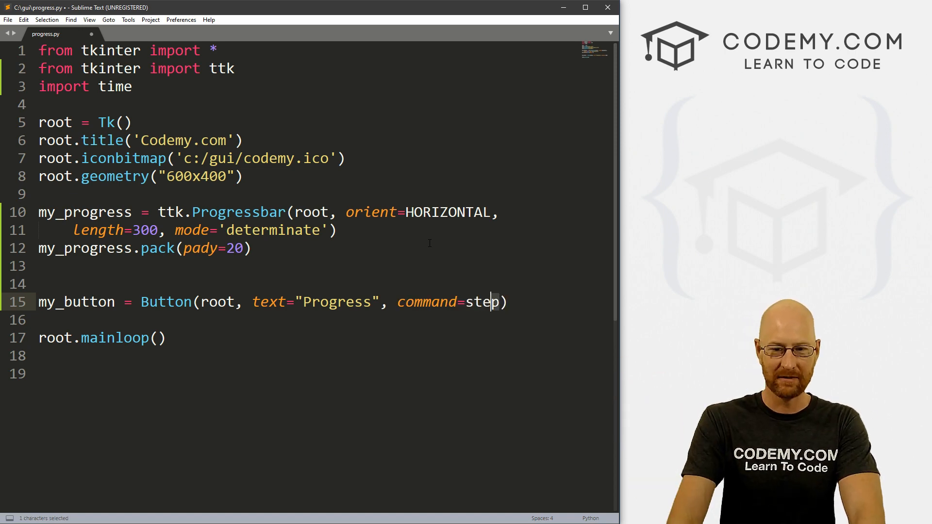
Pack the button with my_button.pack(pady=20) and move to the blank line above the bar code.
key("enter")
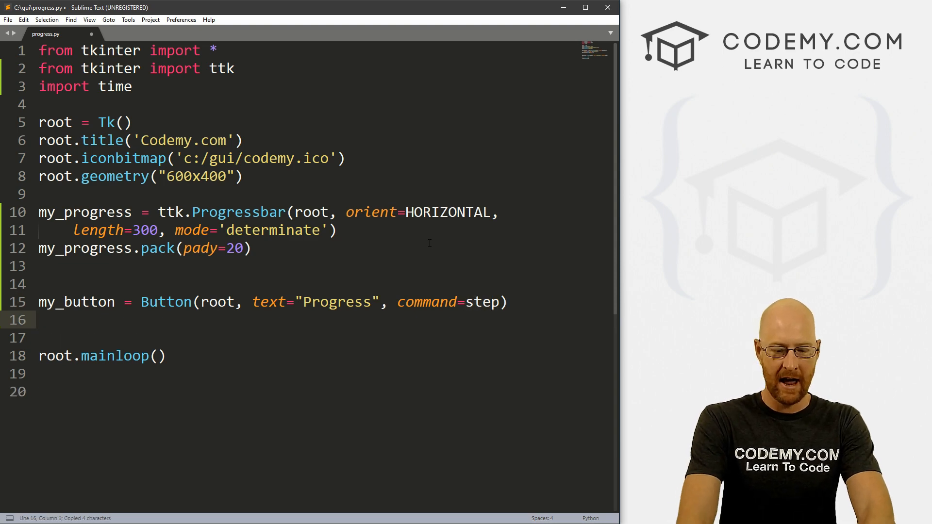
type("my_button.")
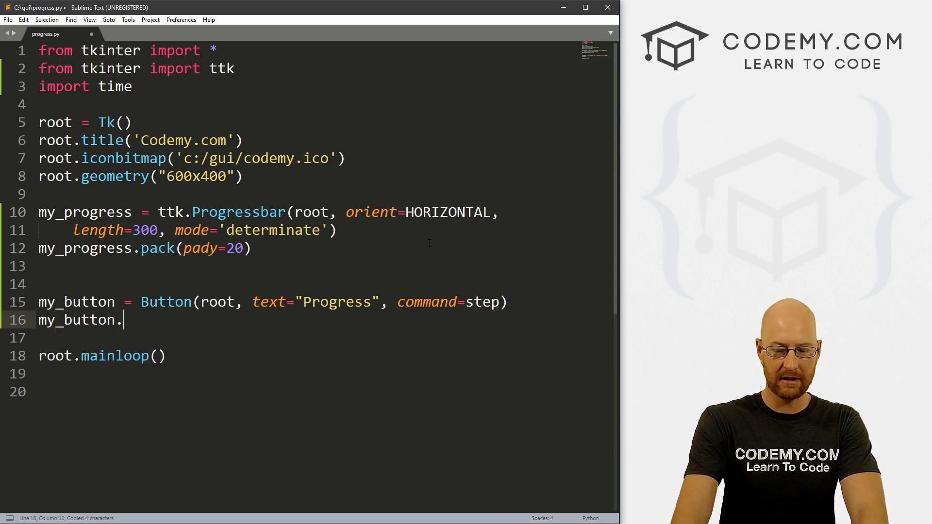
type("pack(pady")
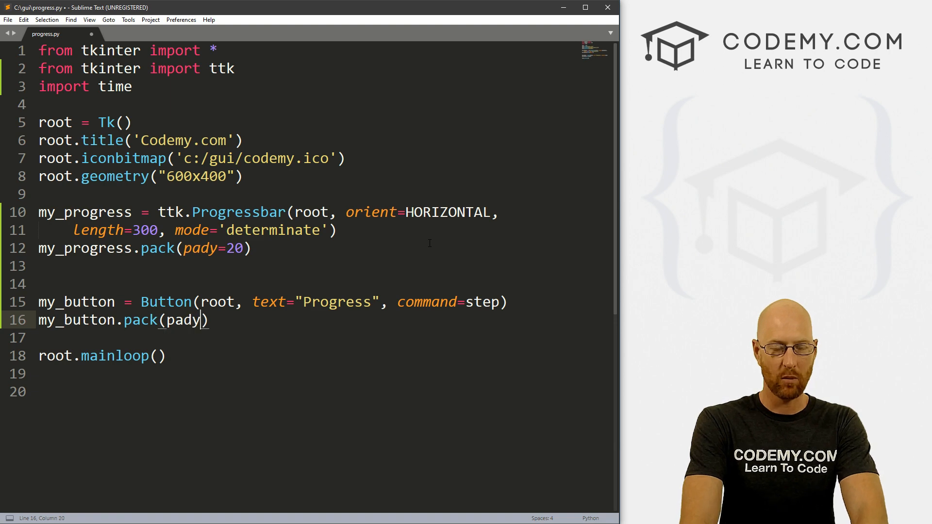
type("=20")
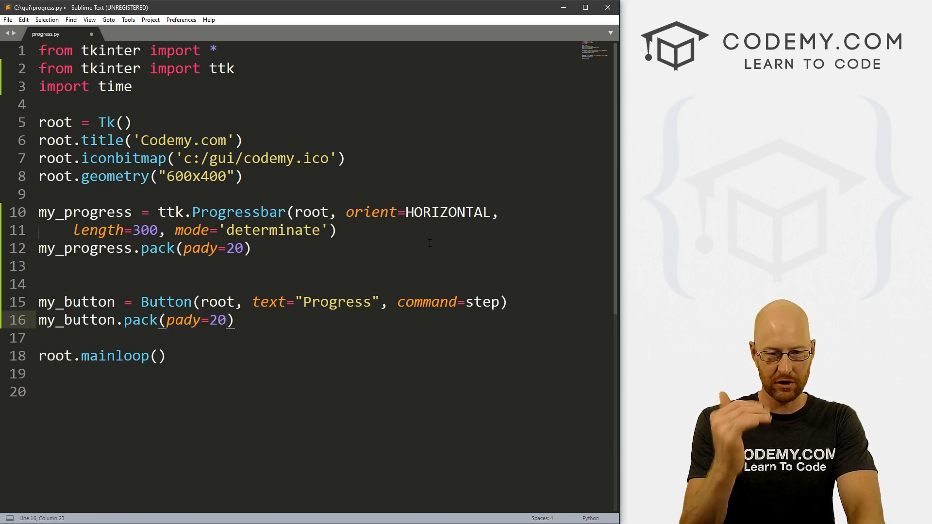
left_click(45, 194)
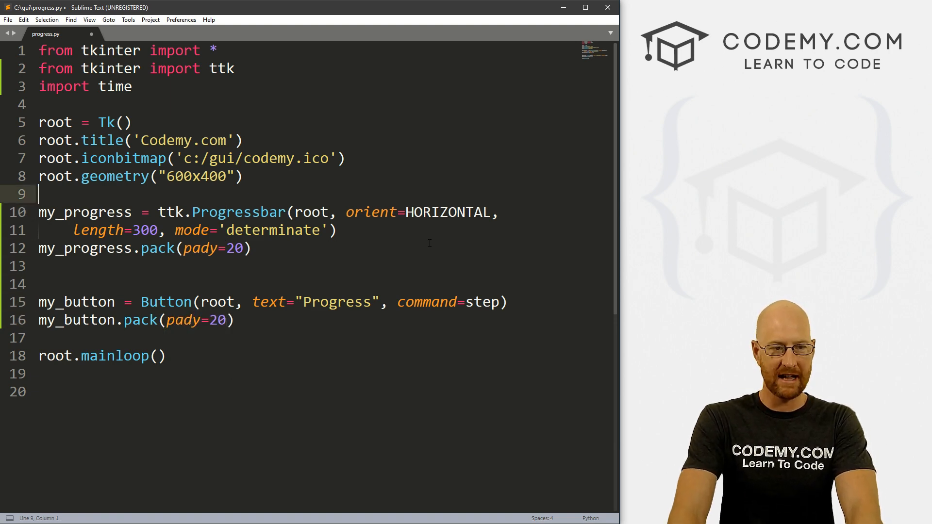
Define step() setting my_progress['value'] = 20 and save the script.
type("def step")
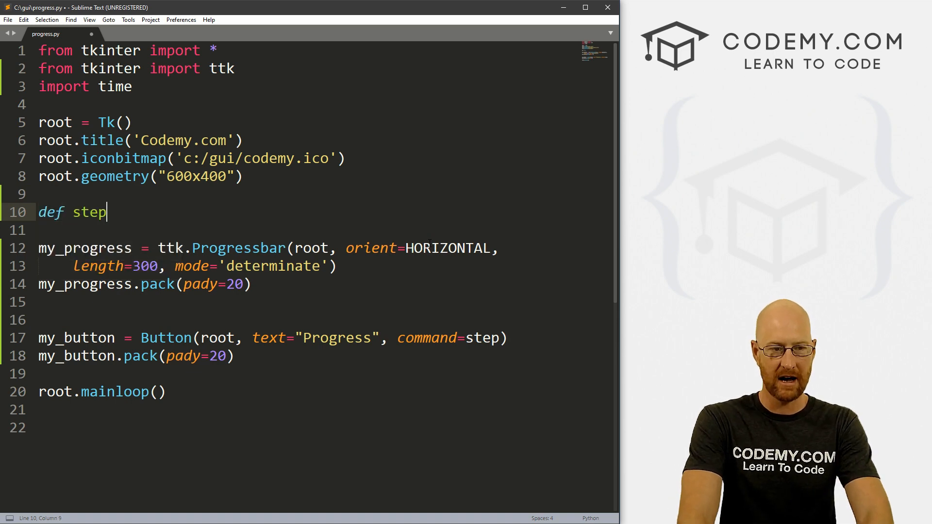
type("():")
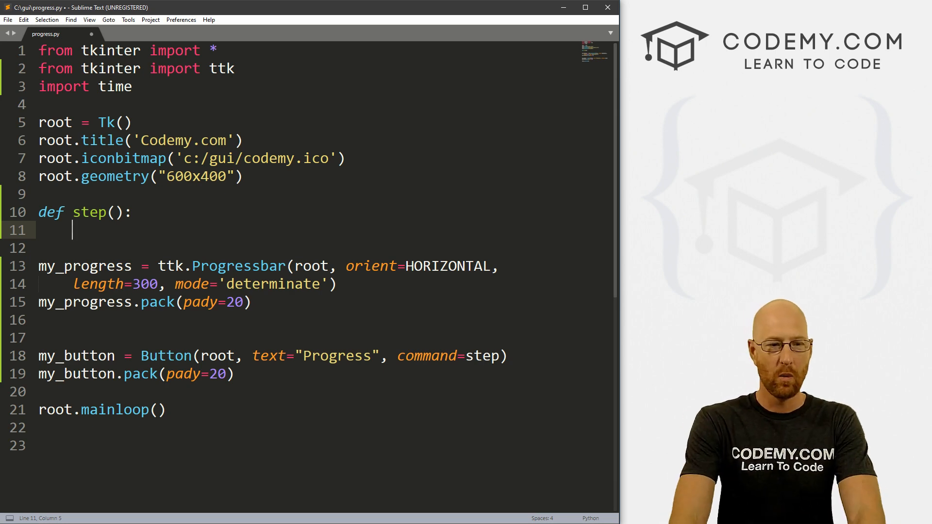
type("my_progress['")
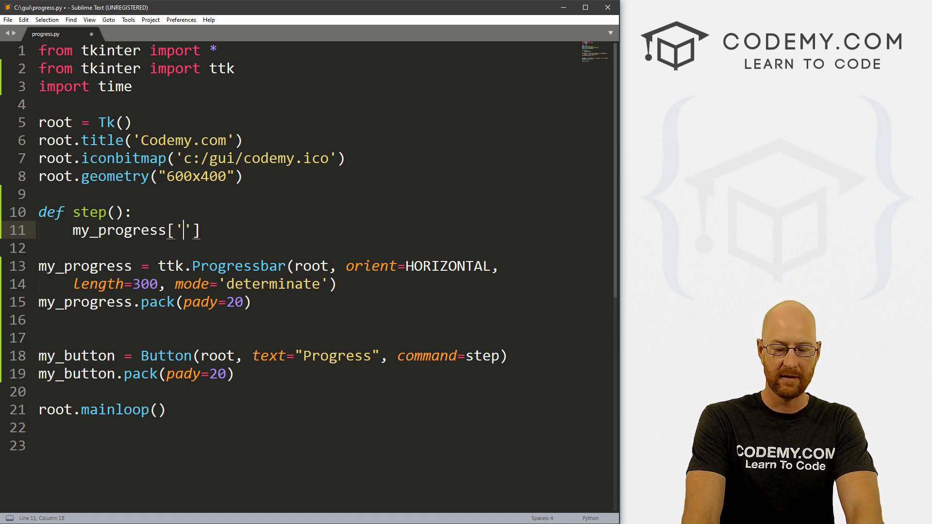
type("value")
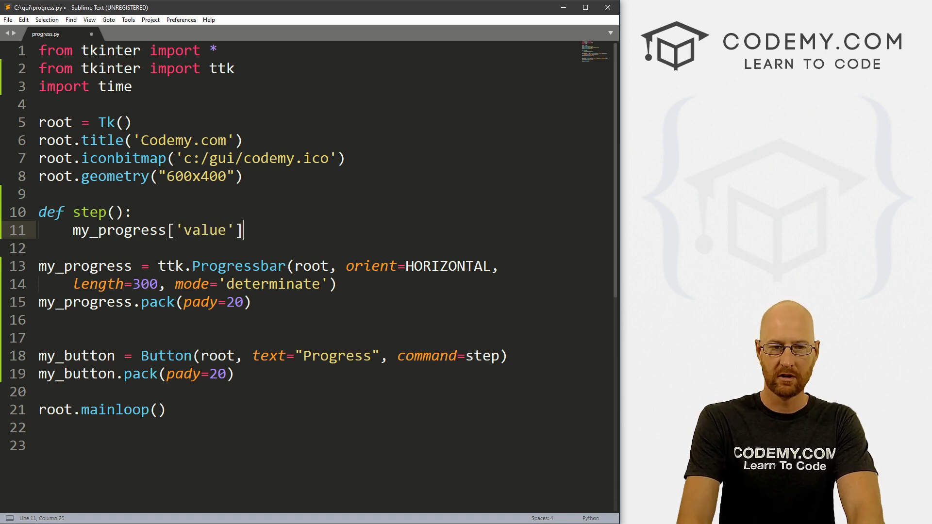
type("= 20")
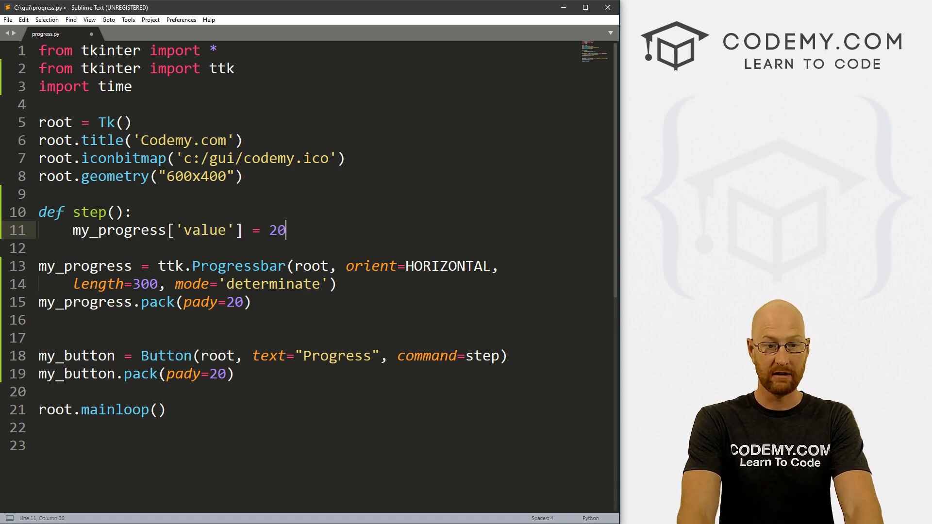
key("ctrl+s")
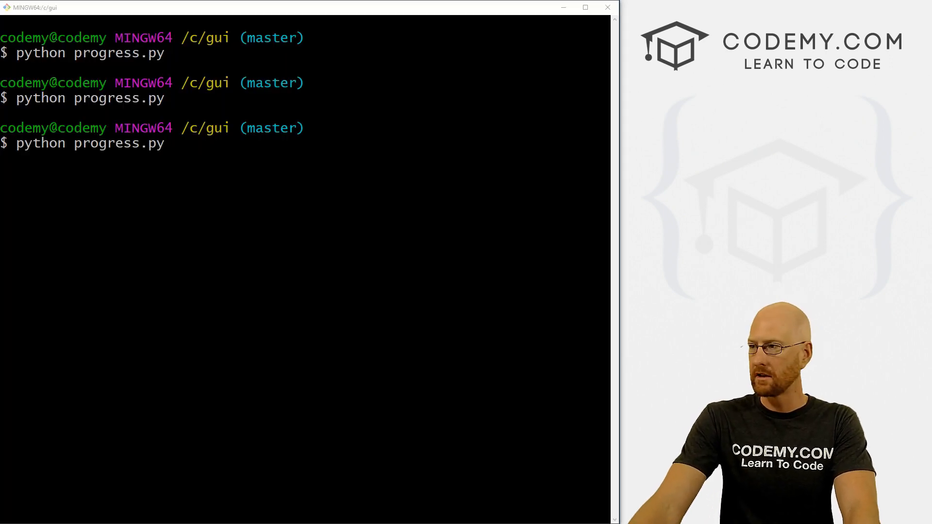
Run python progress.py and click Progress twice, seeing the bar stay at 20 percent.
key("Return")
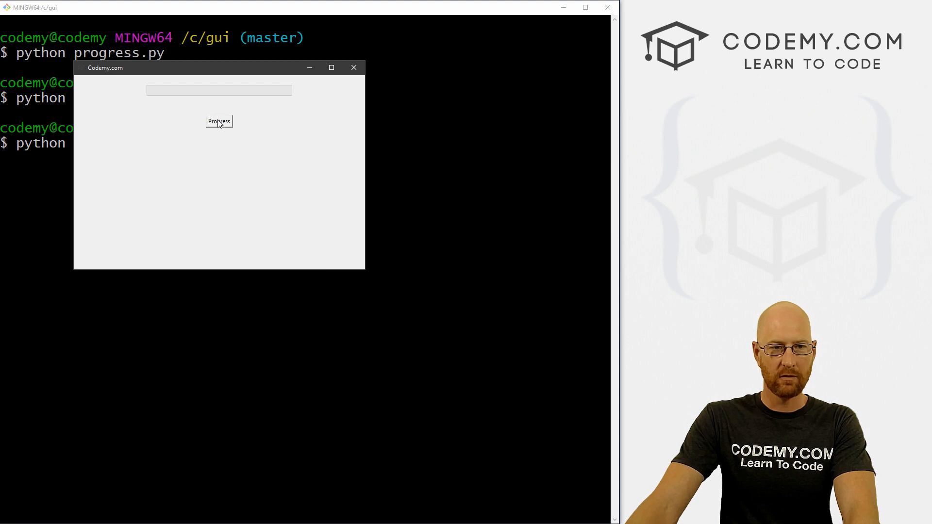
left_click(218, 121)
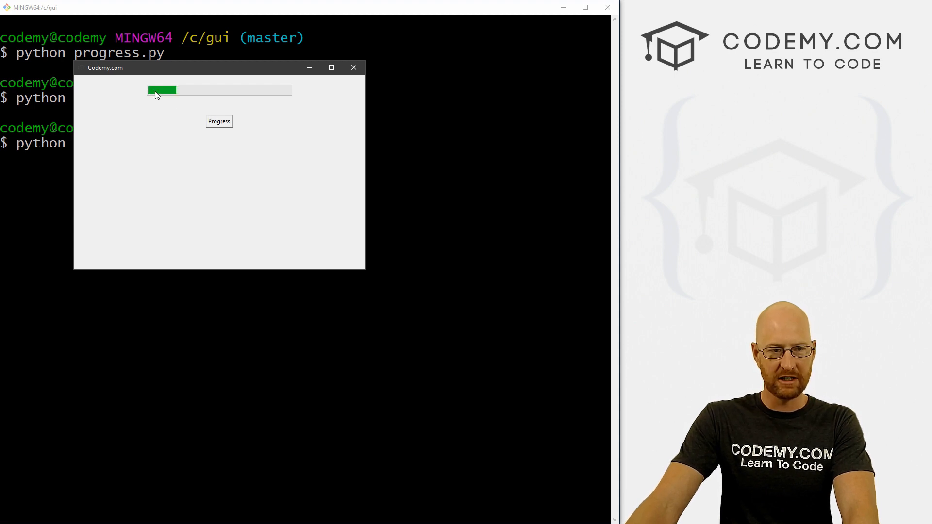
mouse_move(240, 106)
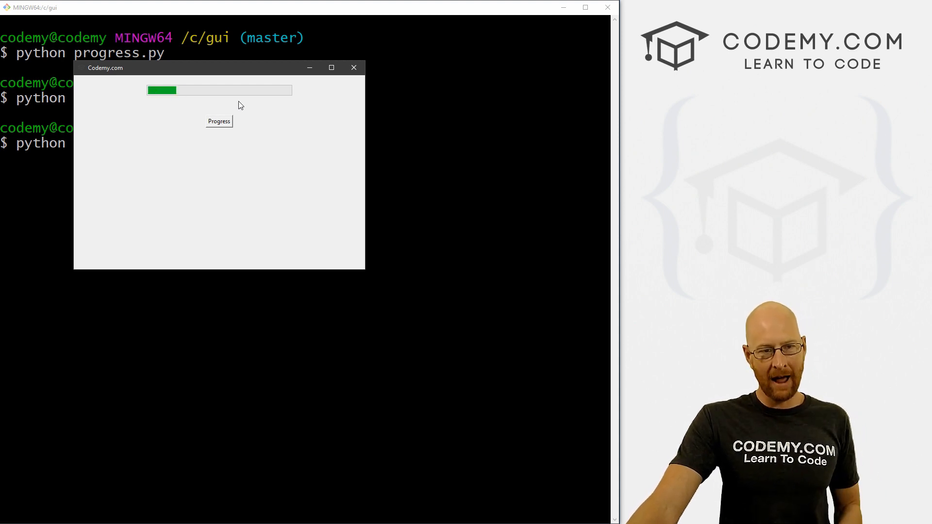
mouse_move(292, 104)
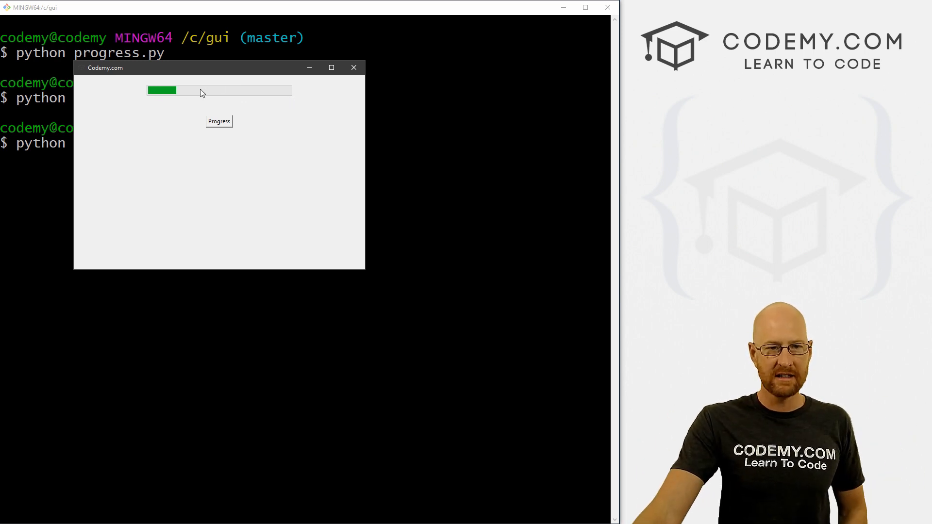
mouse_move(203, 84)
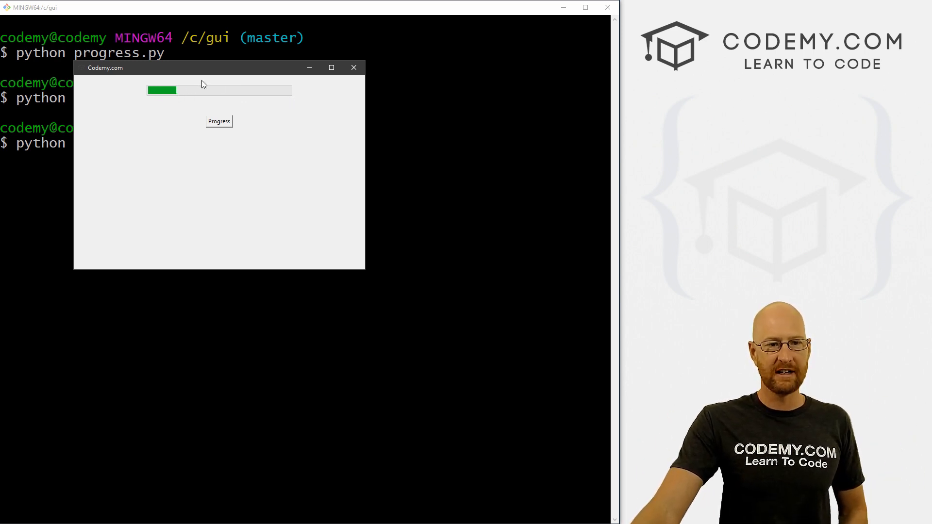
mouse_move(242, 102)
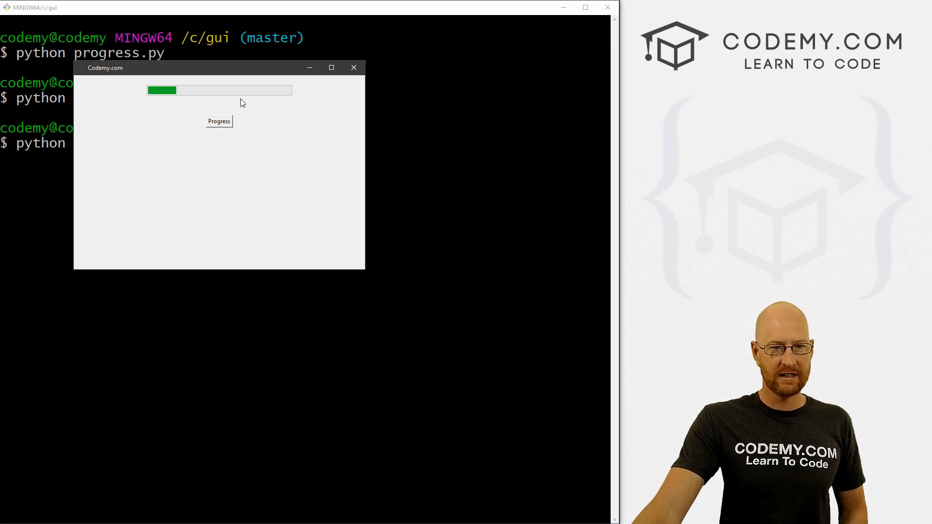
mouse_move(292, 83)
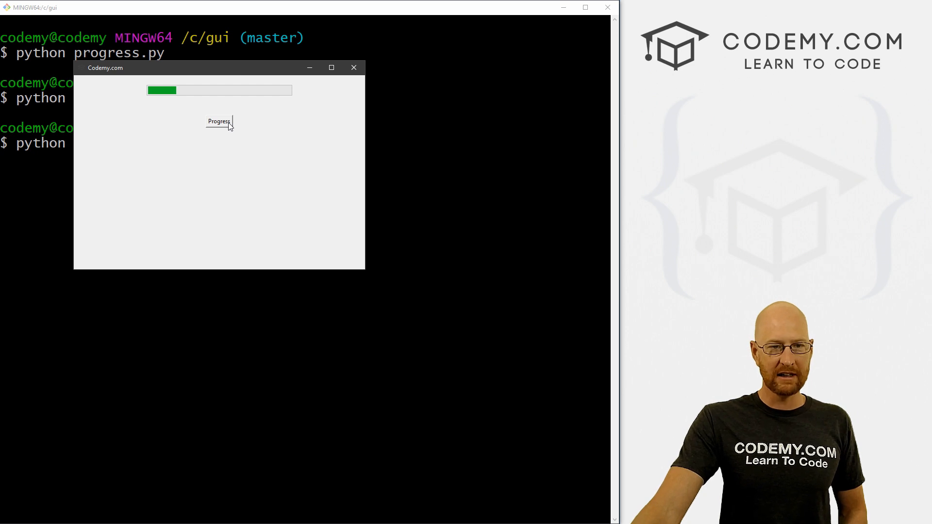
mouse_move(176, 90)
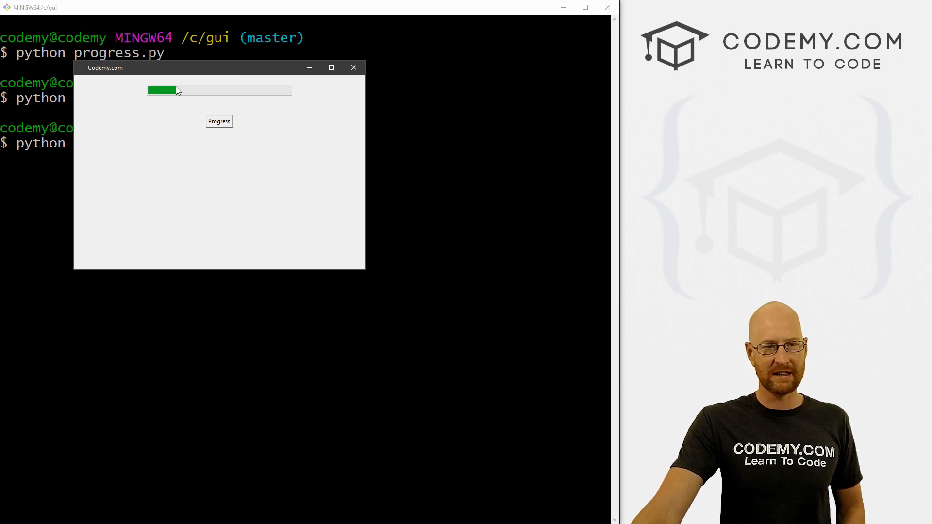
left_click(353, 67)
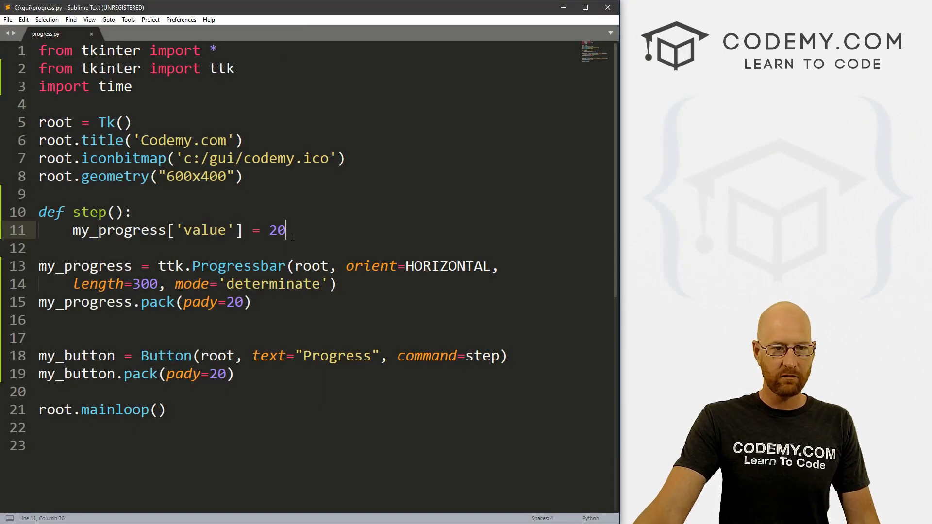
Change the step assignment to += so each call adds 20 to the bar's value, and save.
type("+")
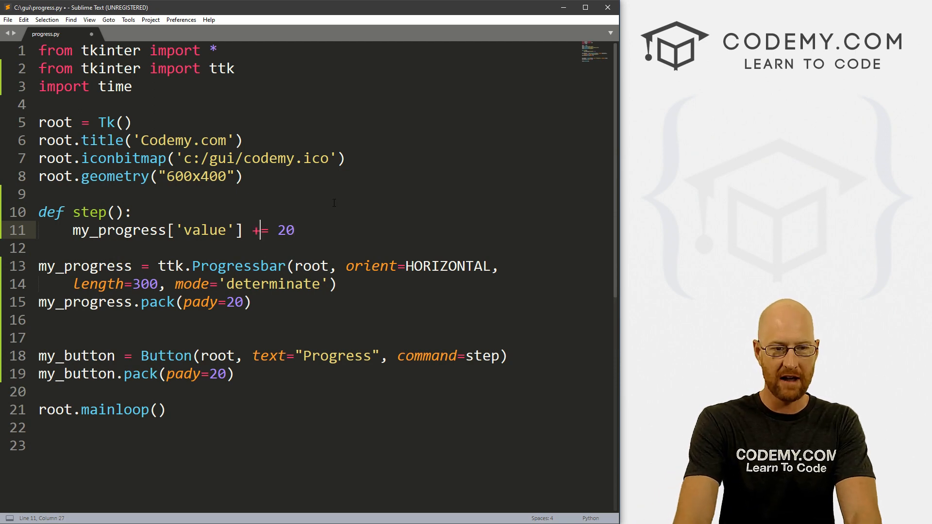
key("ctrl+s")
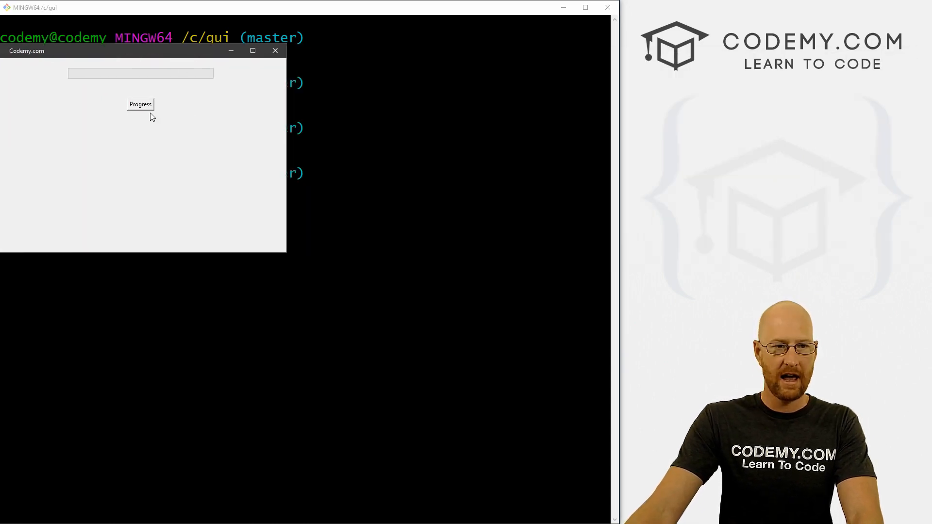
Click Progress until the bar fills completely, then close the test window.
left_click(139, 104)
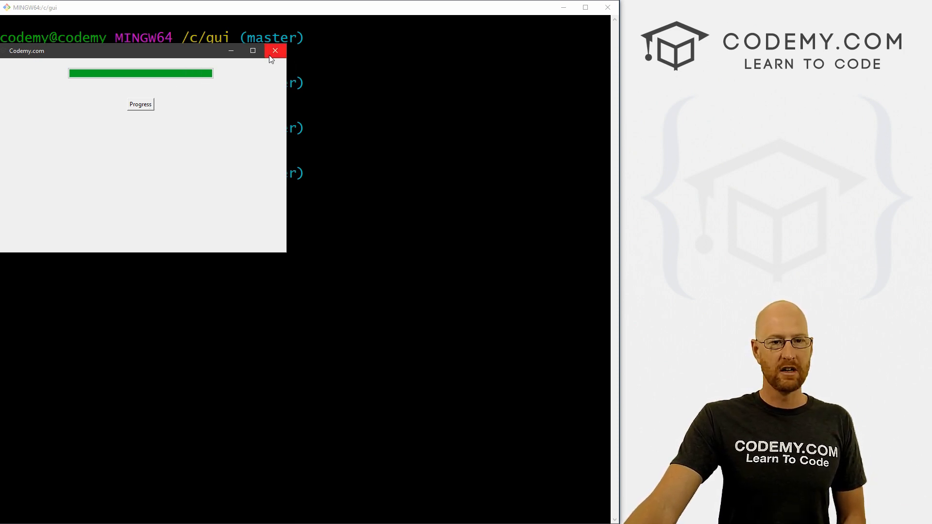
left_click(275, 50)
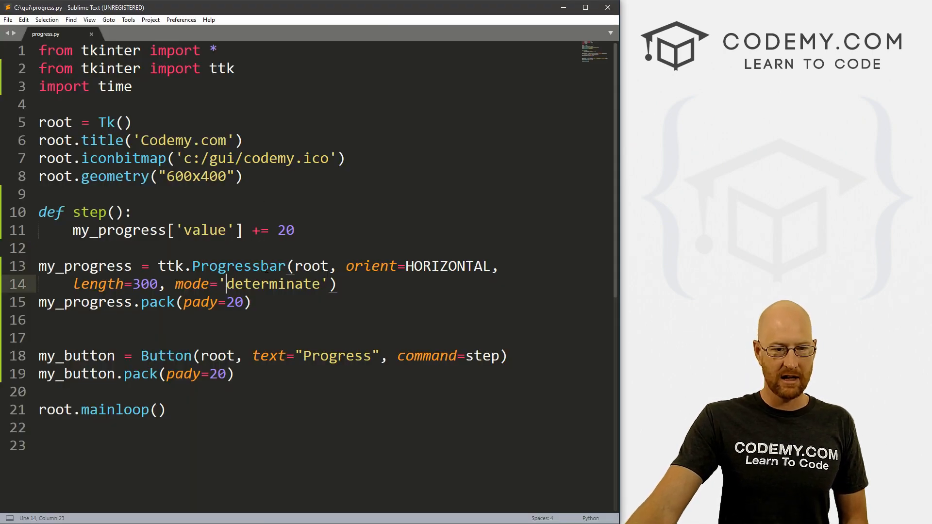
Edit mode='determinate' to read 'indeterminate' for the progress bar.
type("in")
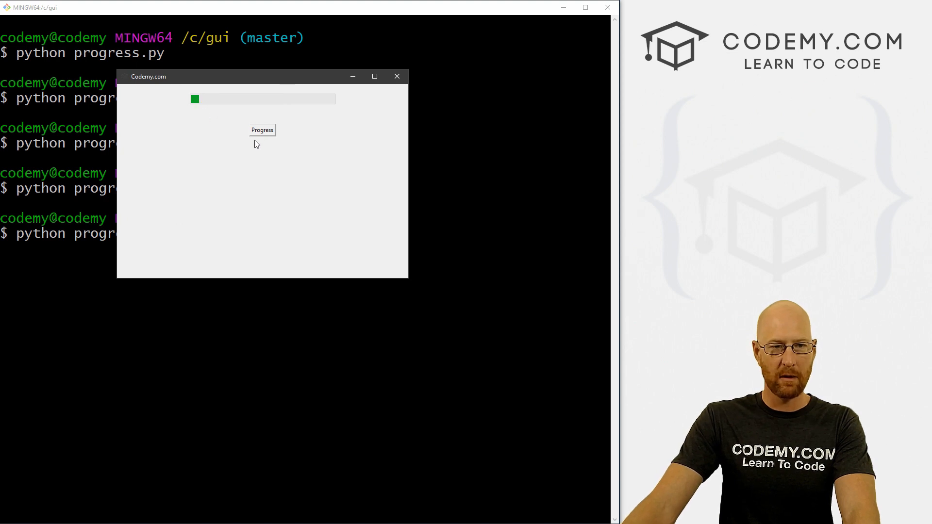
Click Progress three times to move the indeterminate block along, then close the window.
left_click(262, 129)
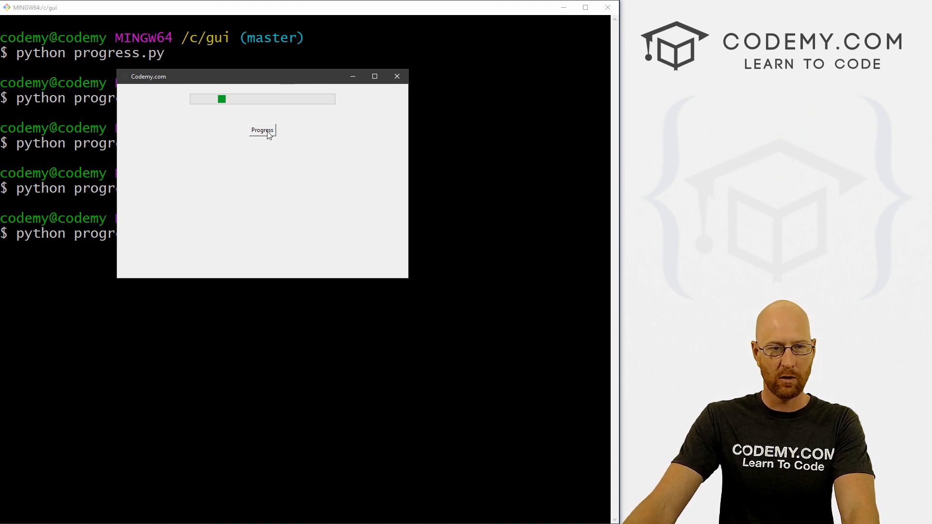
left_click(262, 130)
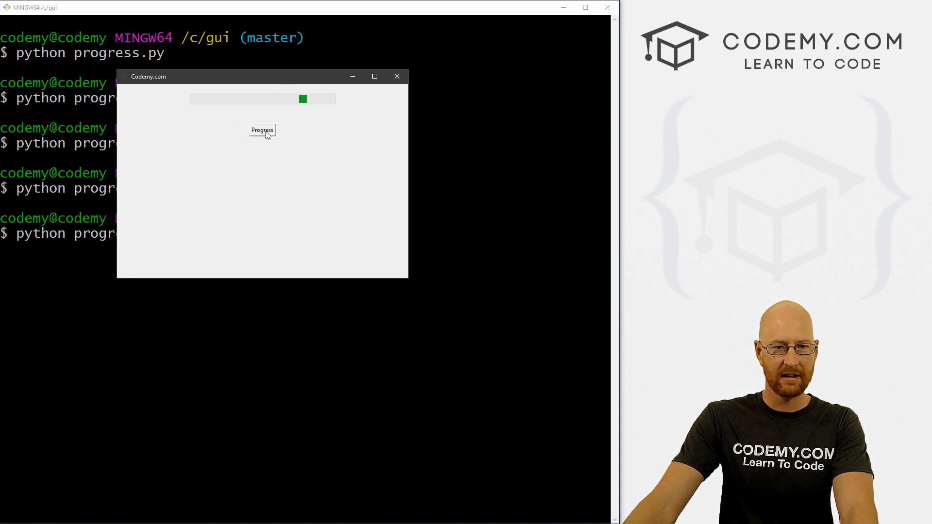
left_click(262, 129)
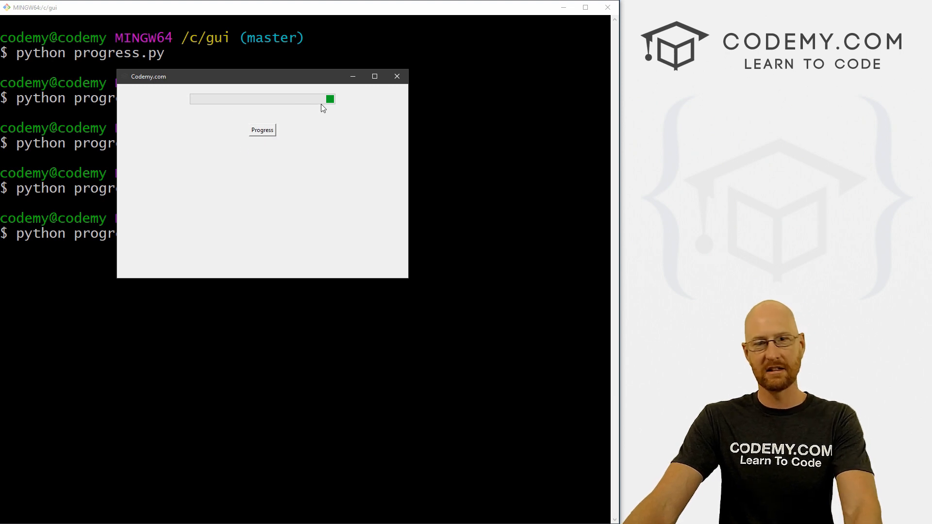
mouse_move(331, 100)
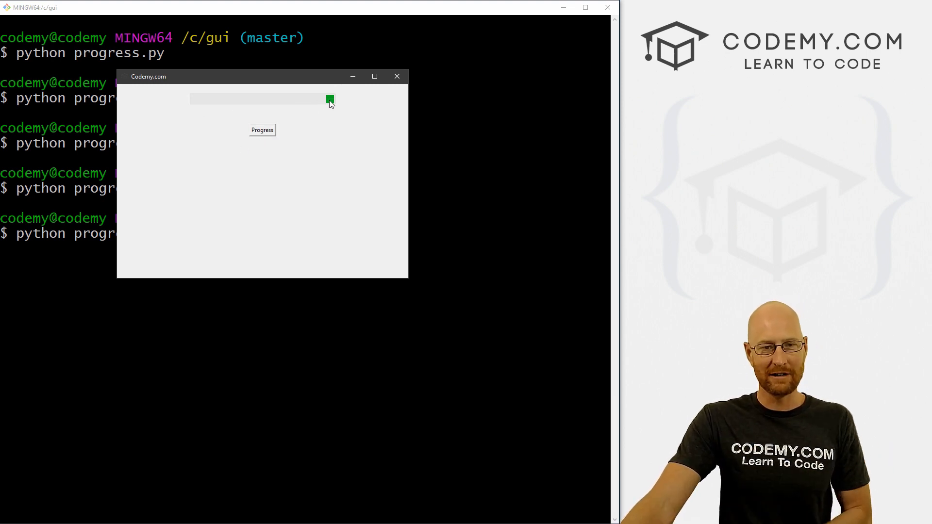
mouse_move(363, 108)
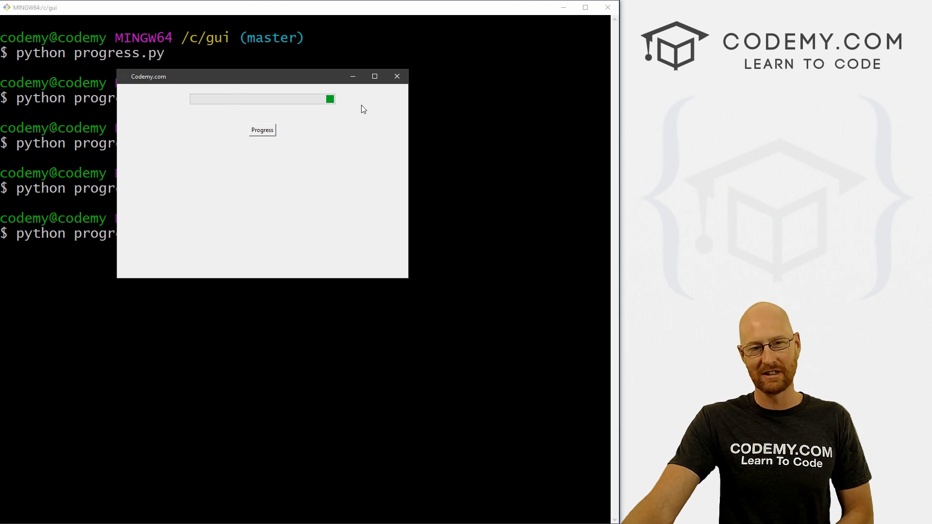
mouse_move(396, 76)
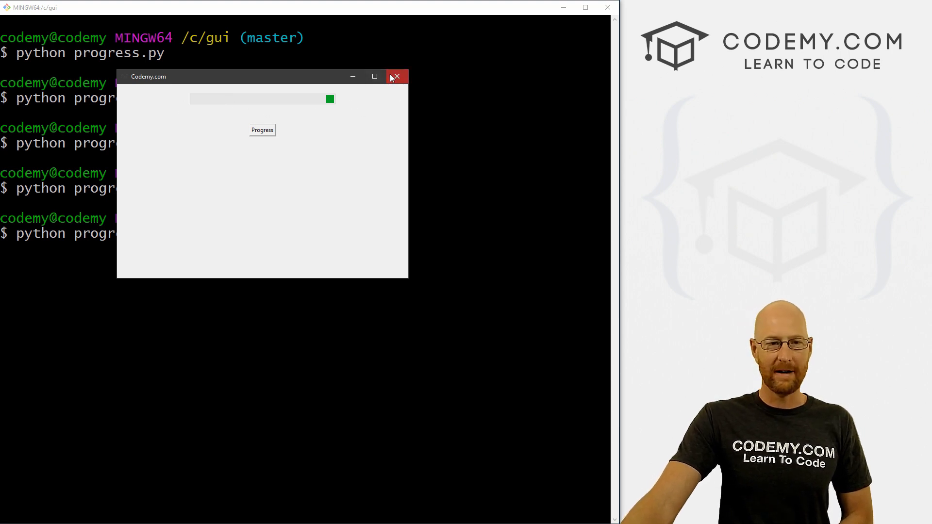
left_click(396, 76)
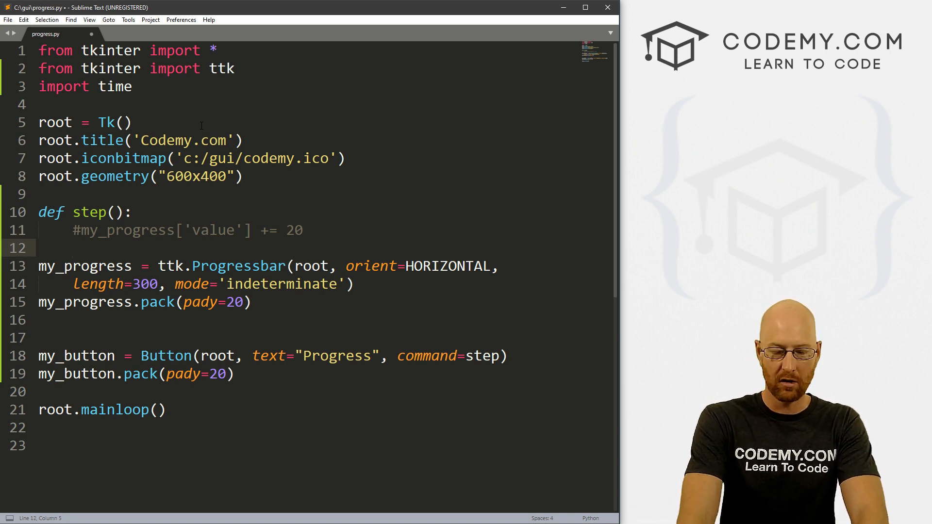
Add my_progress.start(10) inside step() and save the file.
type("my_progress.st")
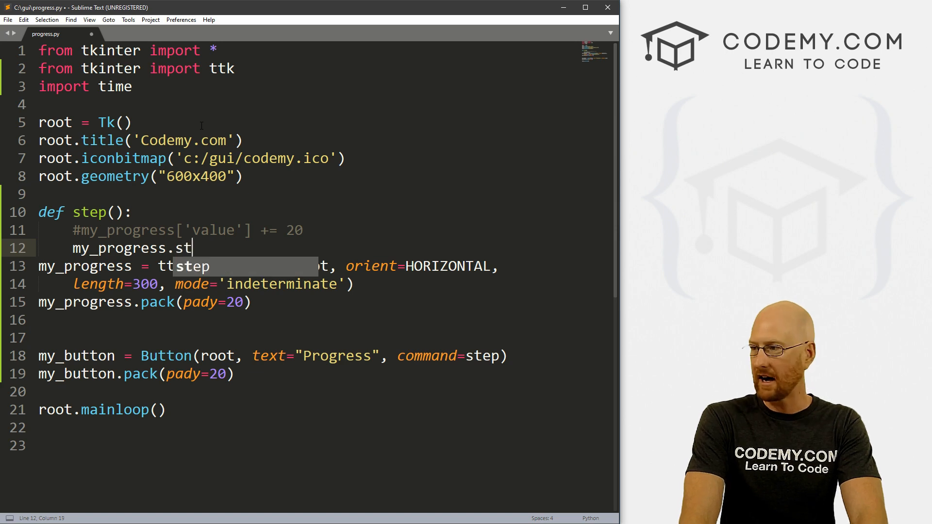
type("art()")
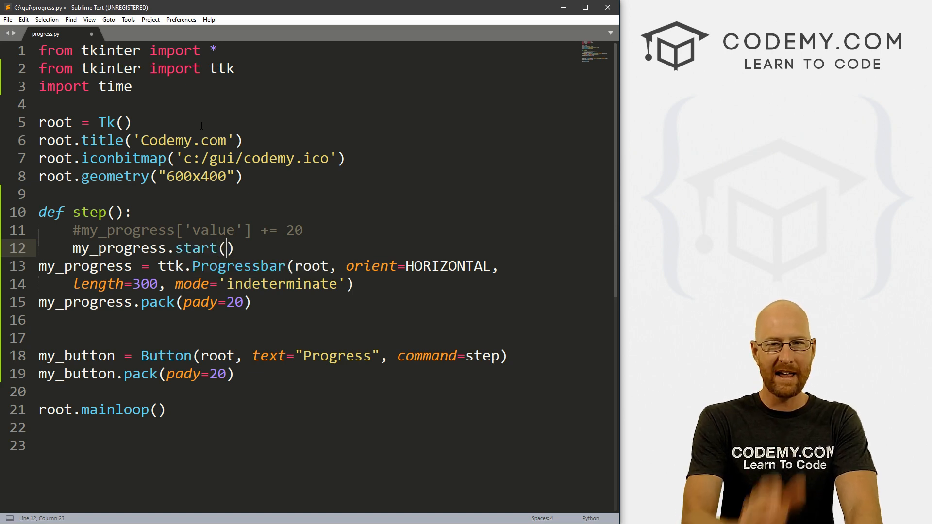
type("10")
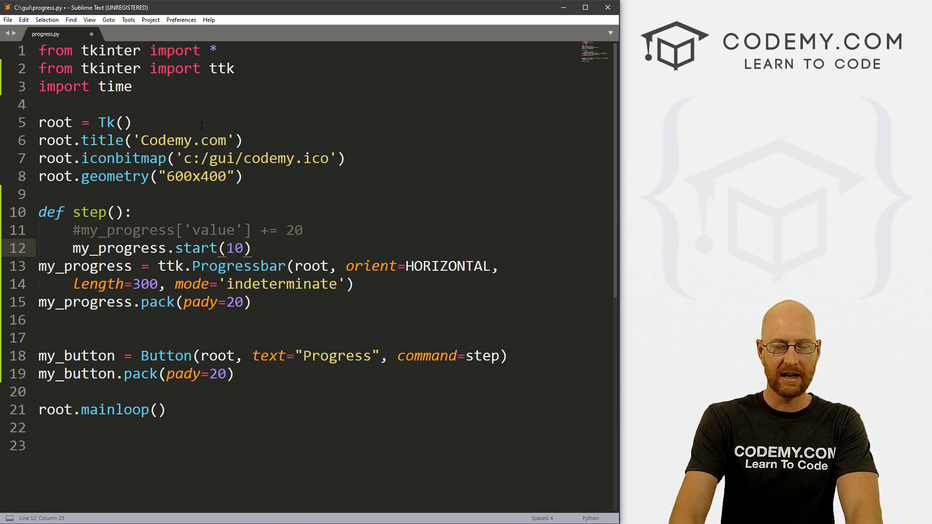
key("enter")
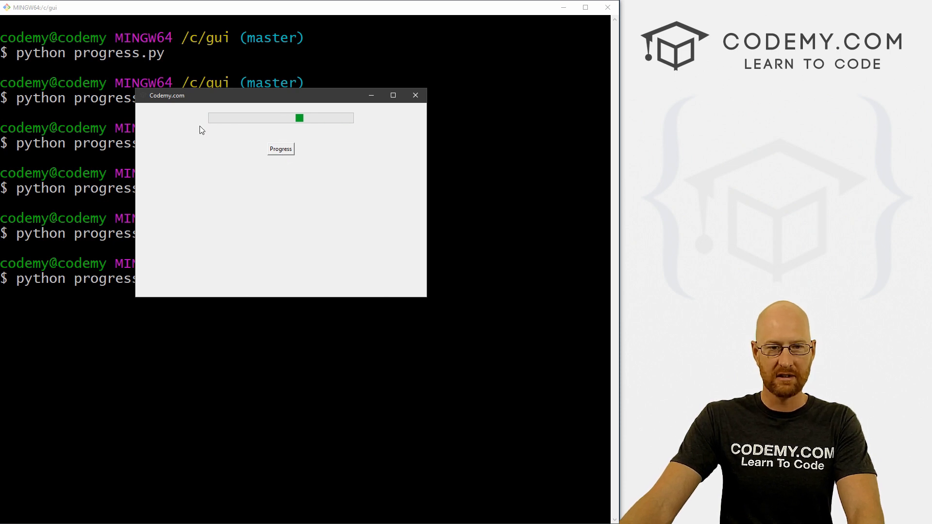
mouse_move(344, 123)
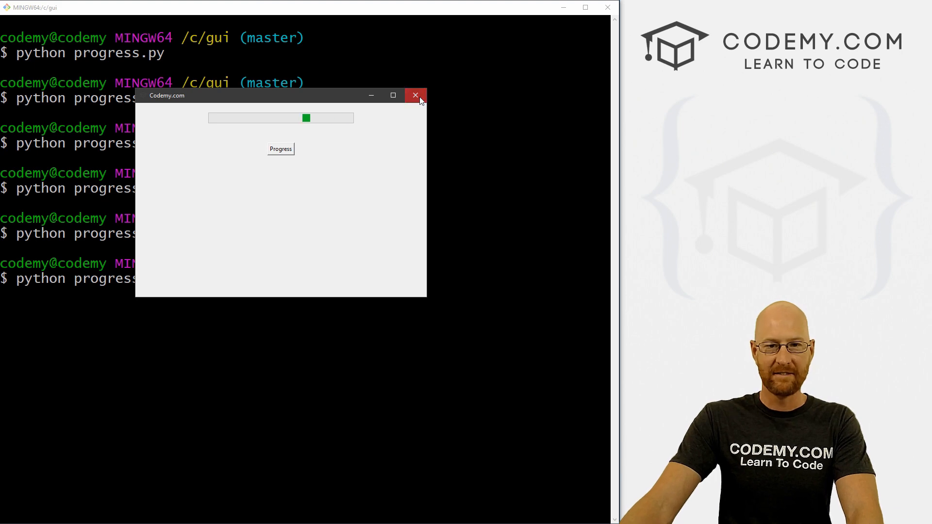
Close the old window, rerun python progress.py to watch the bar fill, then return to the editor.
left_click(415, 95)
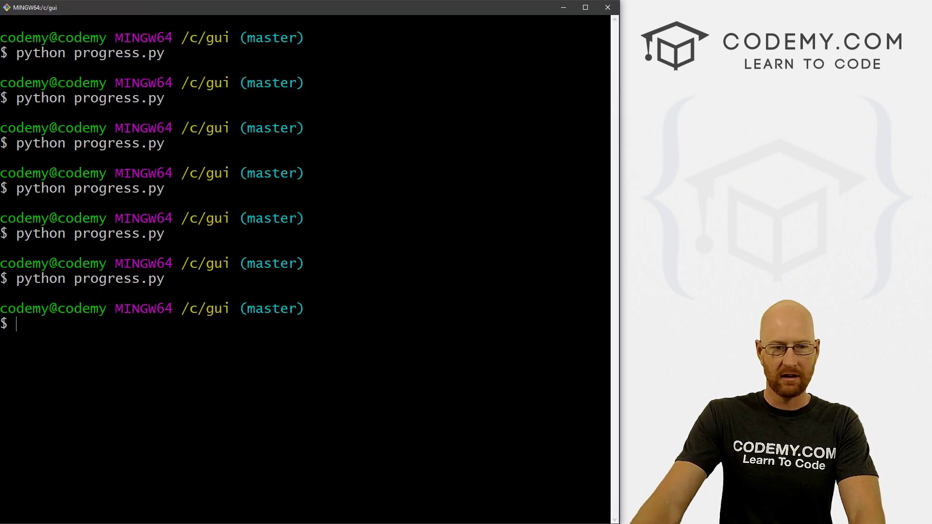
type("python progress.py")
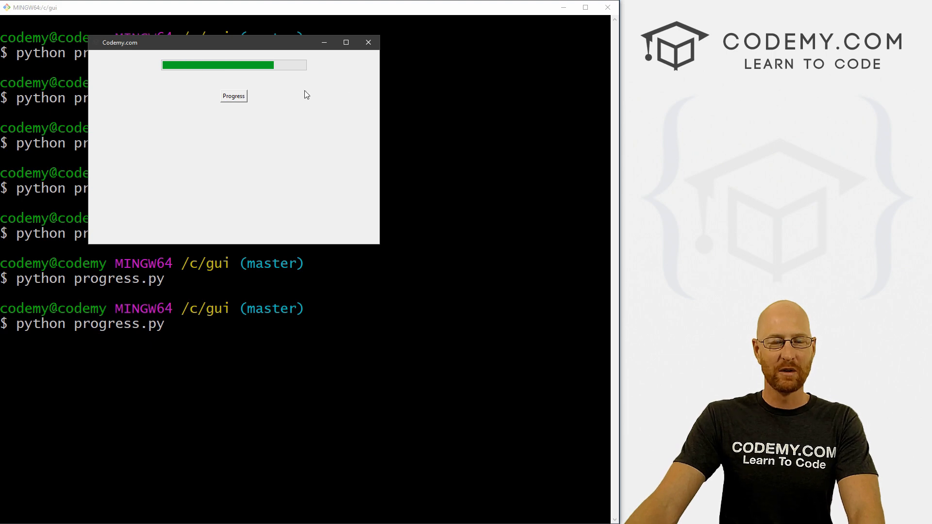
left_click(368, 42)
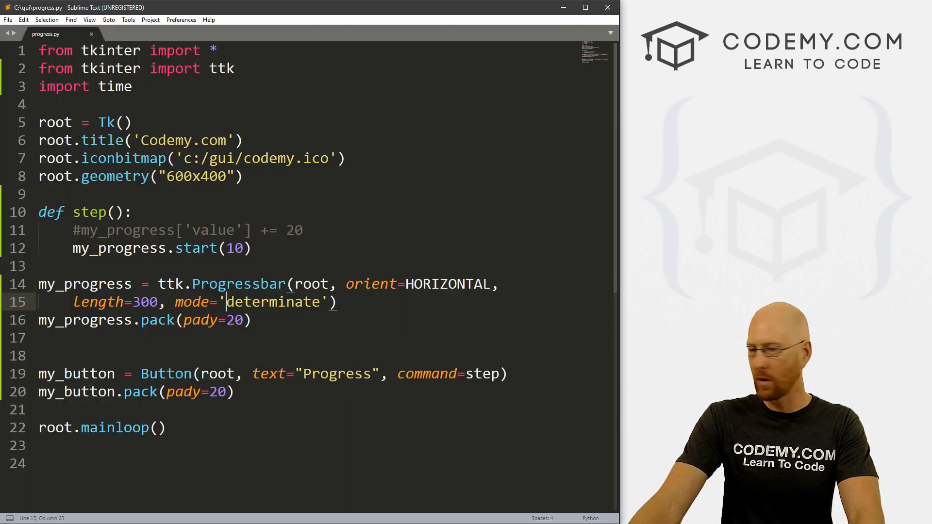
Paste a second button my_button2 with text "Stop" and command=stop, and define def stop():.
scroll("down", 3)
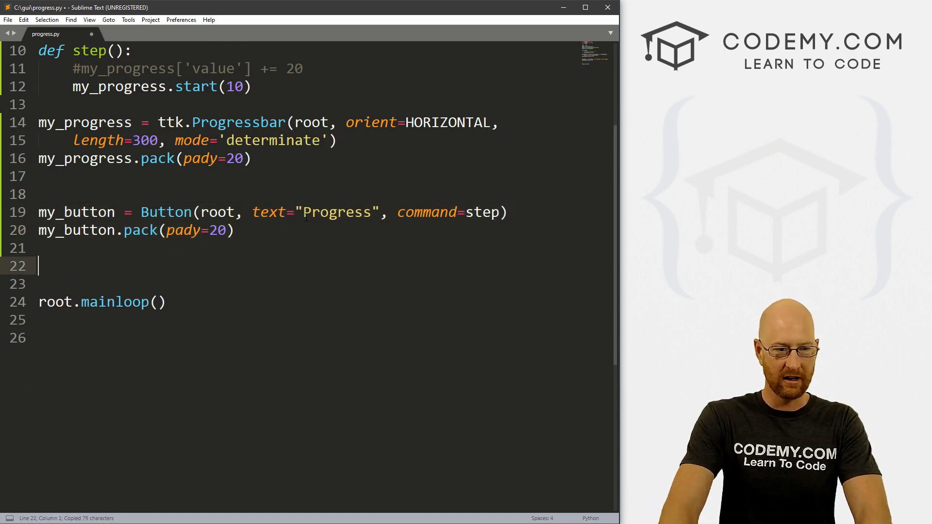
key("ctrl+v")
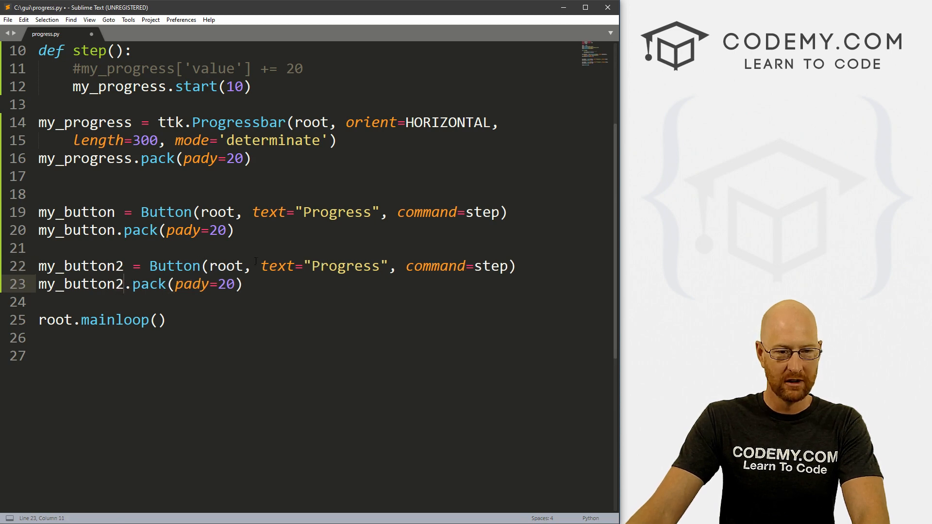
type("Stop")
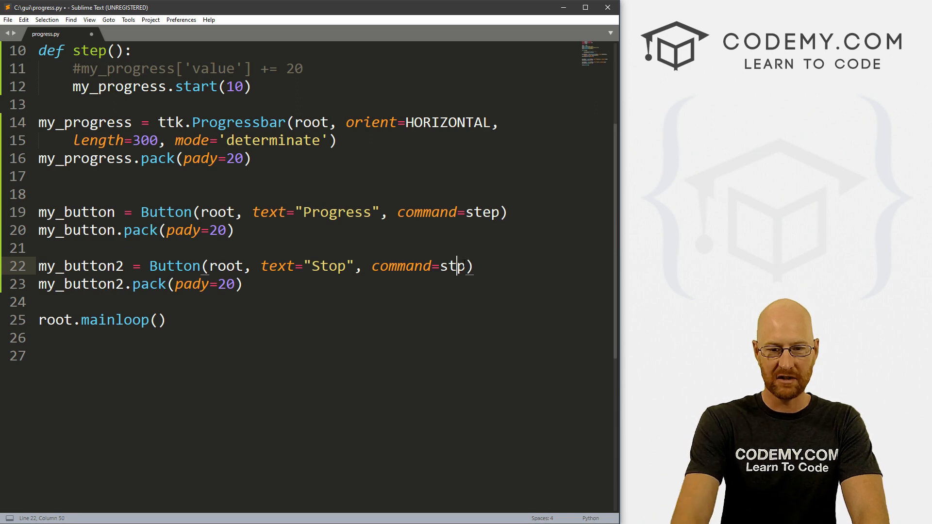
type("o")
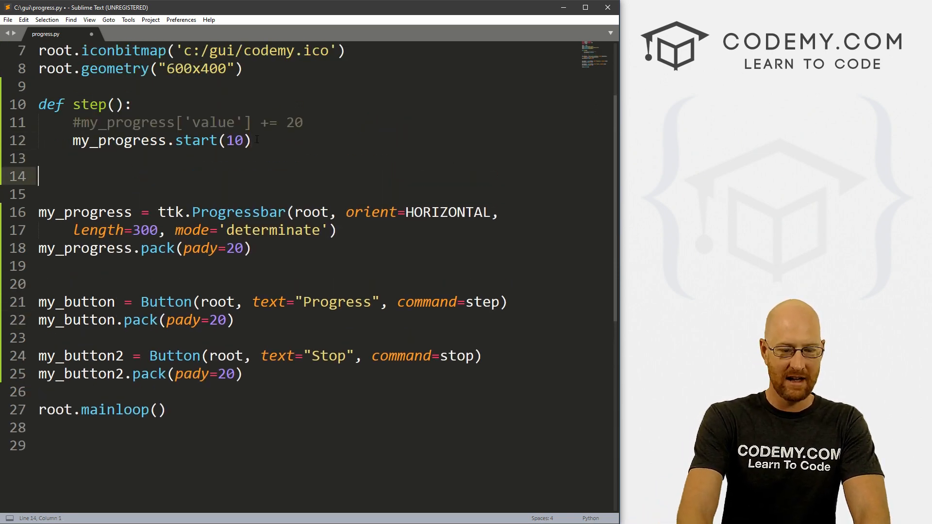
type("def stop():")
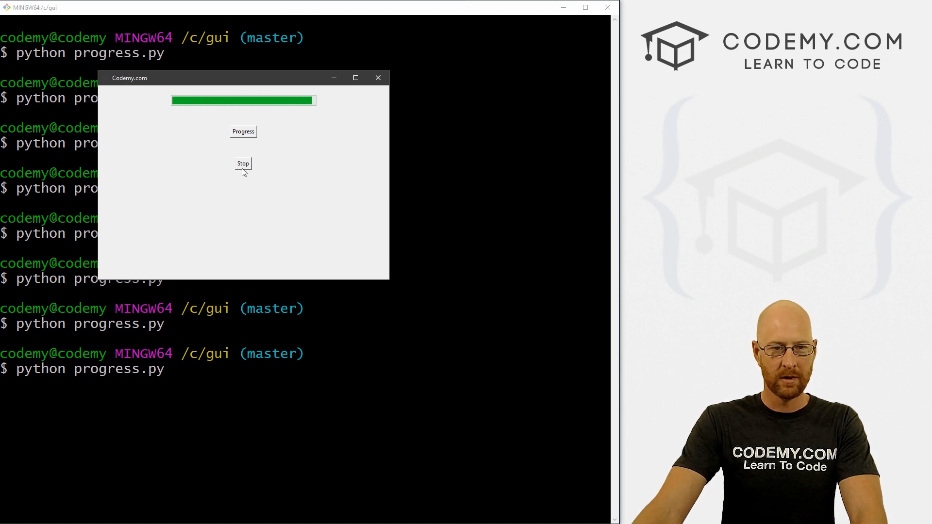
Click Stop to halt and clear the filling bar, then close the test window.
left_click(243, 163)
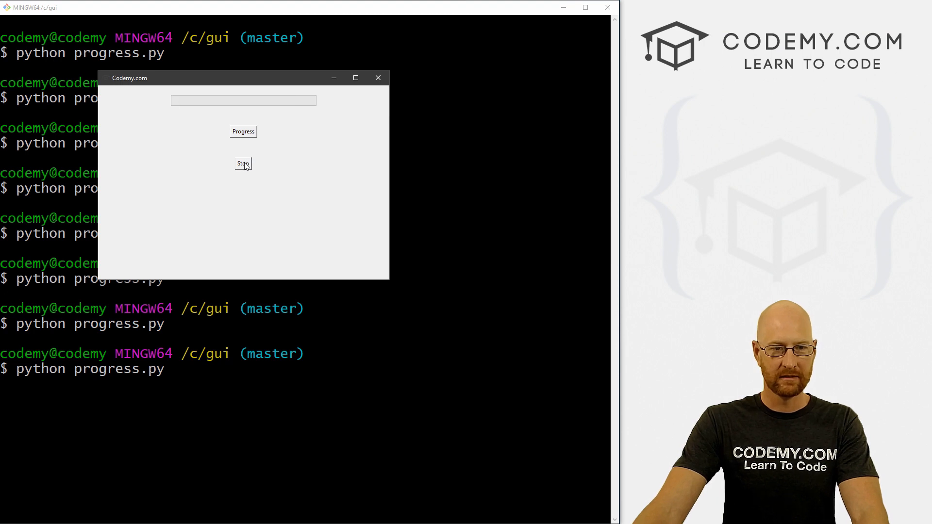
mouse_move(349, 94)
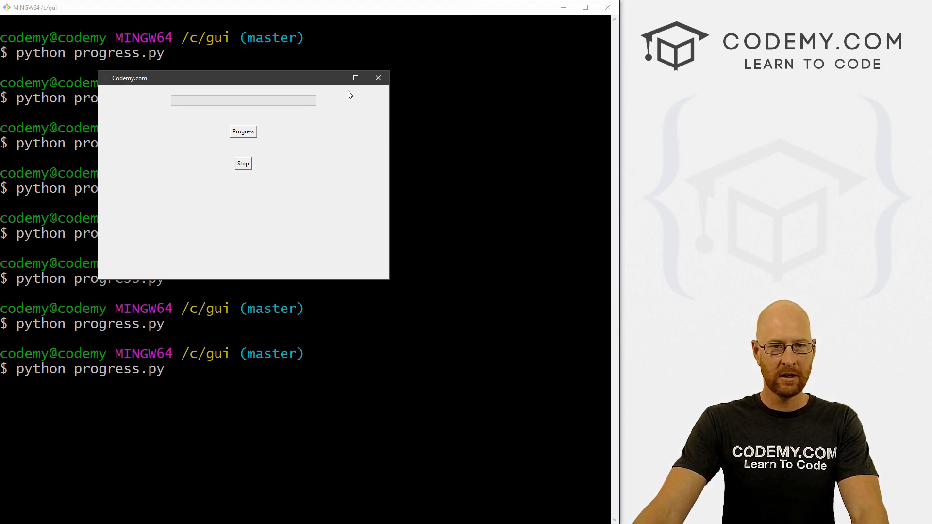
left_click(378, 77)
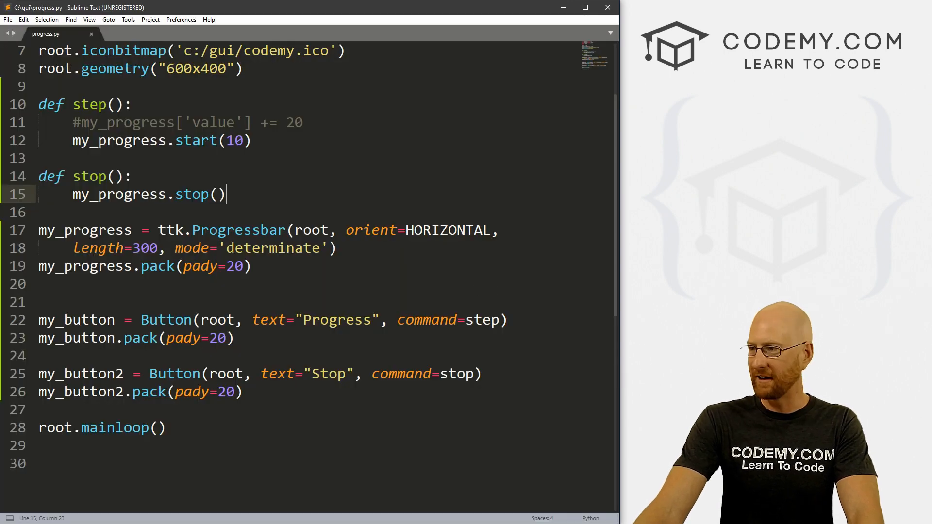
mouse_move(730, 210)
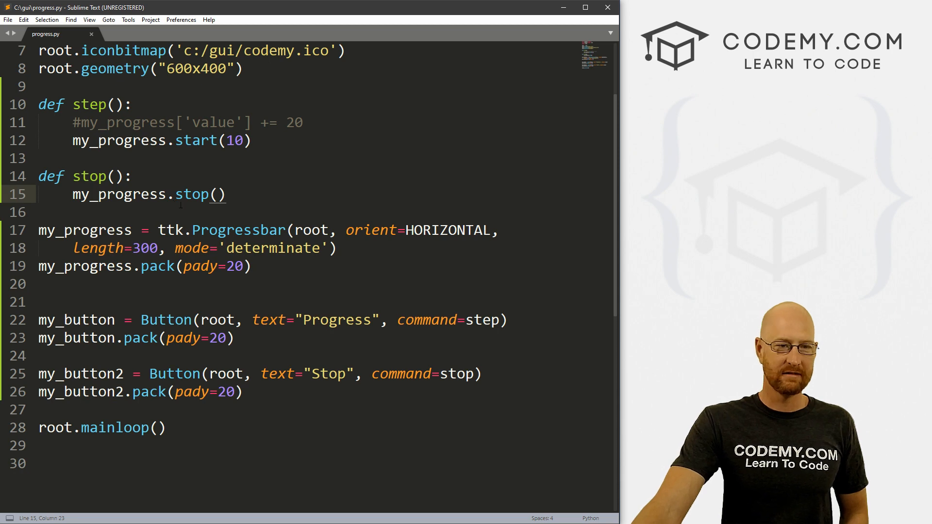
Comment out the start(10) line and begin a for x in range(5) loop in step().
left_click(73, 140)
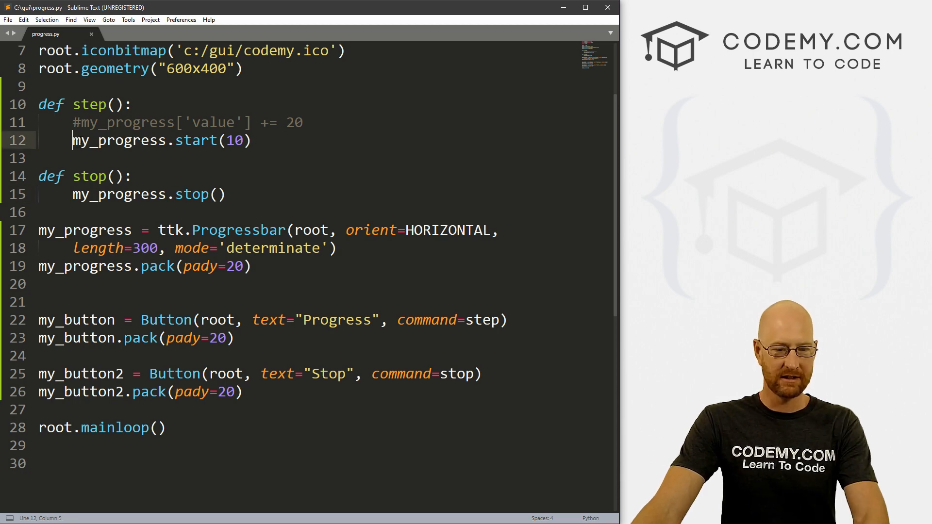
type("#")
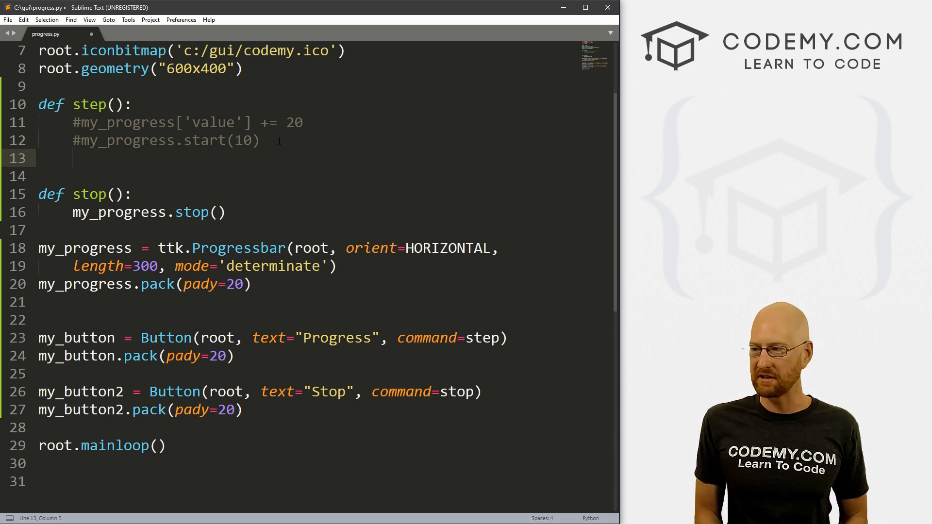
type("for x")
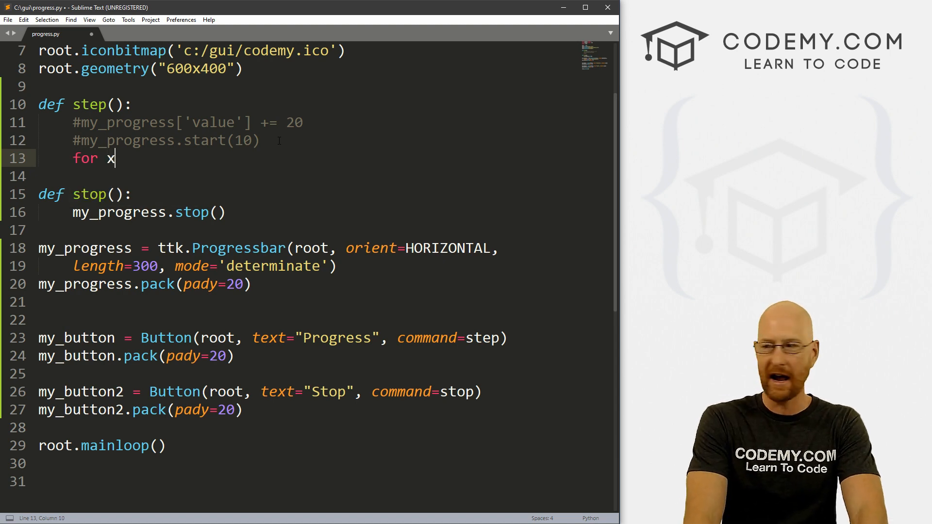
type("in range")
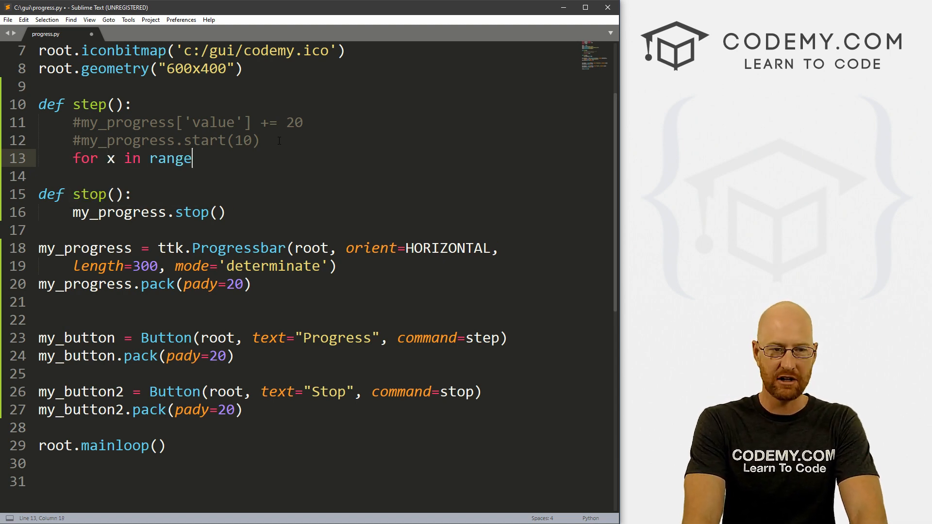
type("(5):")
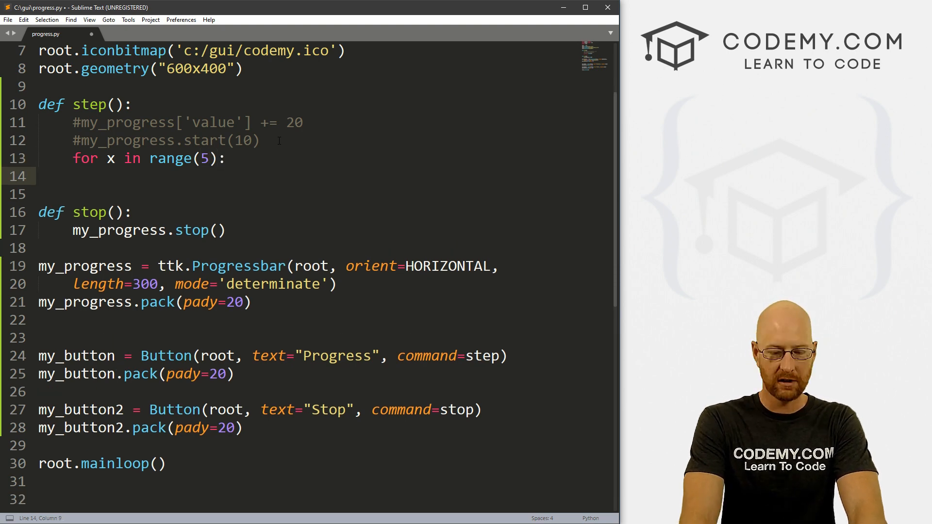
Inside the loop add my_progress['value'] += 20 and time.sleep(1), leaving a line starting with root.
type("my_progress")
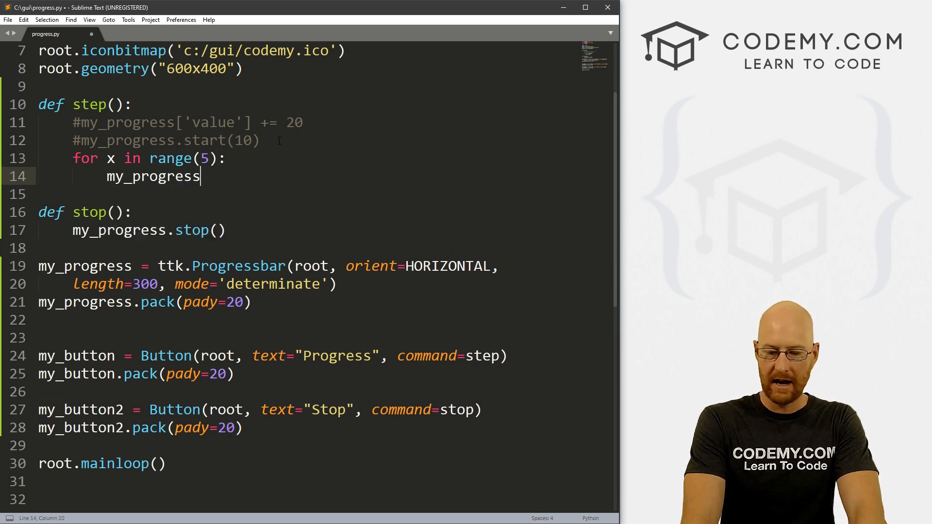
type("['va'")
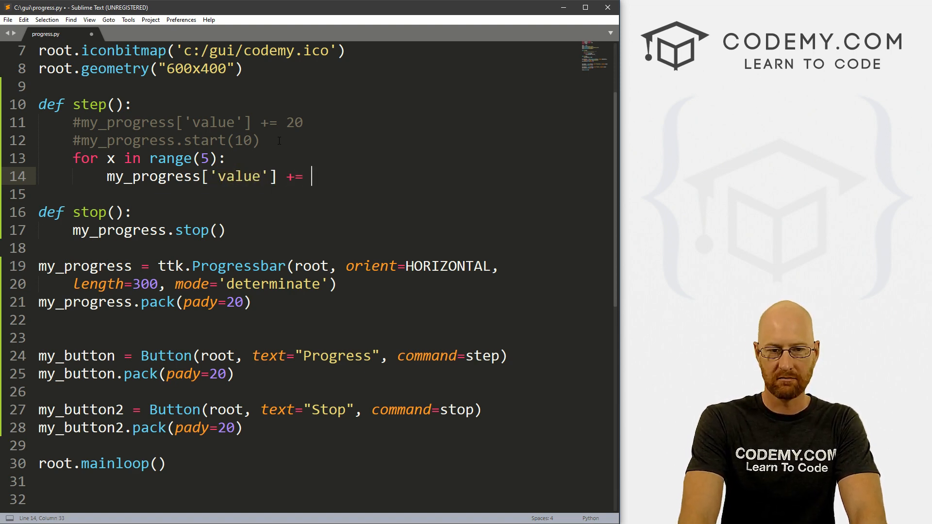
type("20")
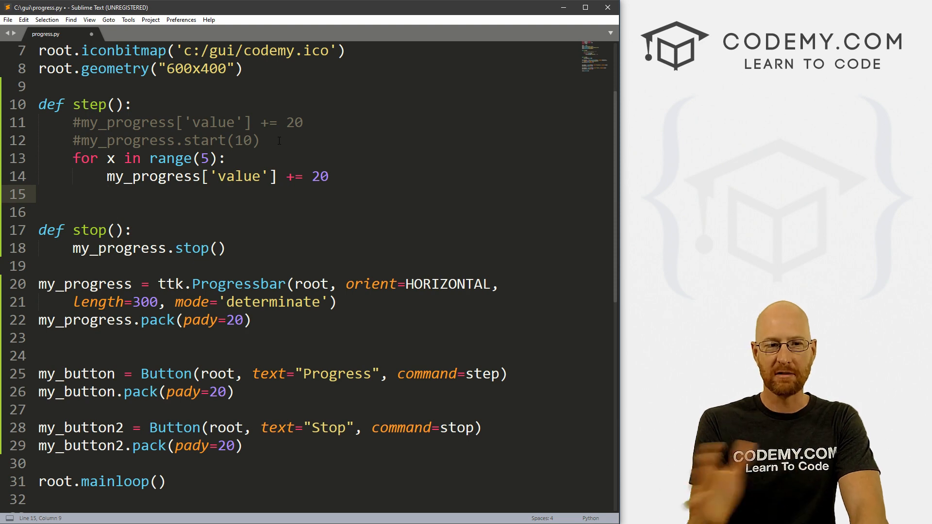
type("time.")
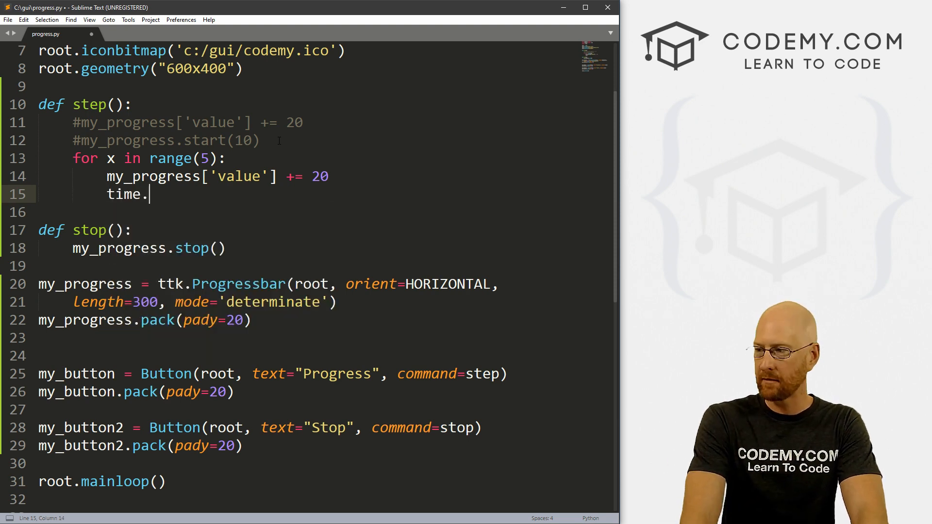
type("sleep(1)")
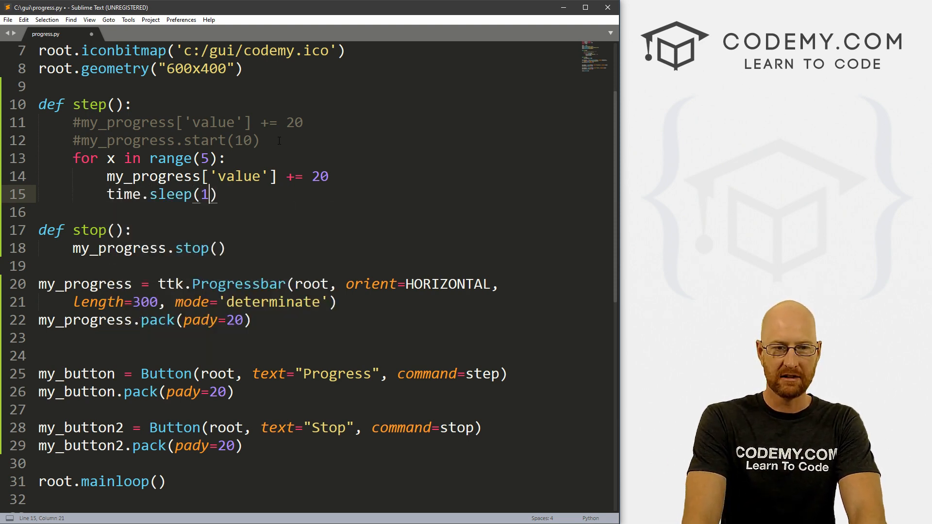
key("enter")
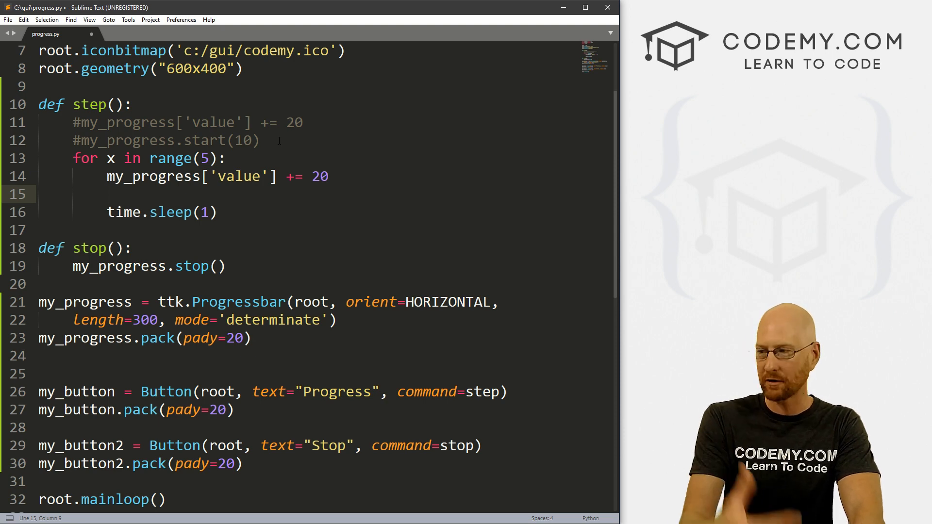
type("root")
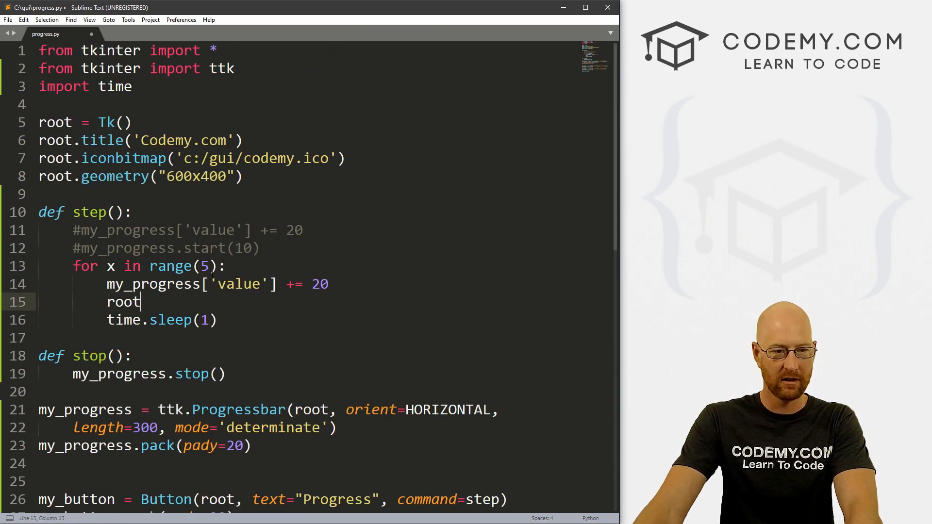
Complete the root.update_idletasks() call between the increment and the sleep.
type(".up")
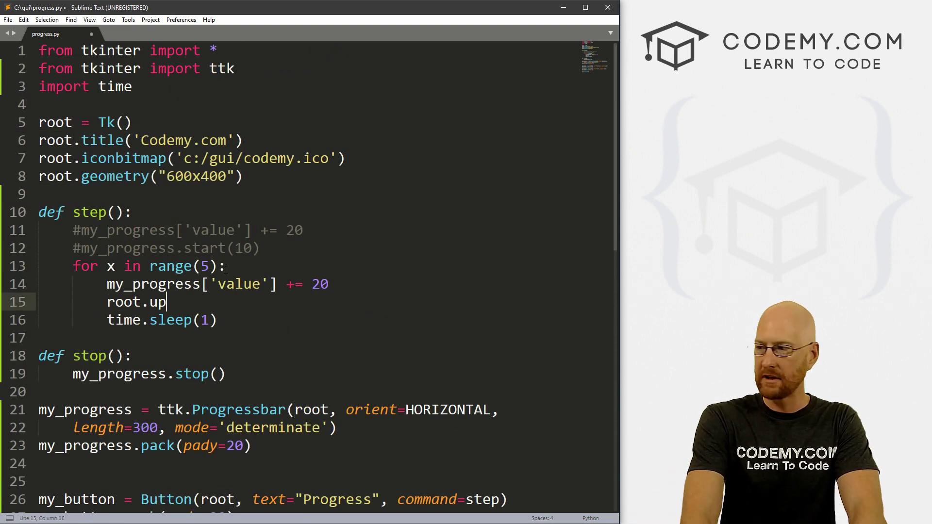
type("date_idle")
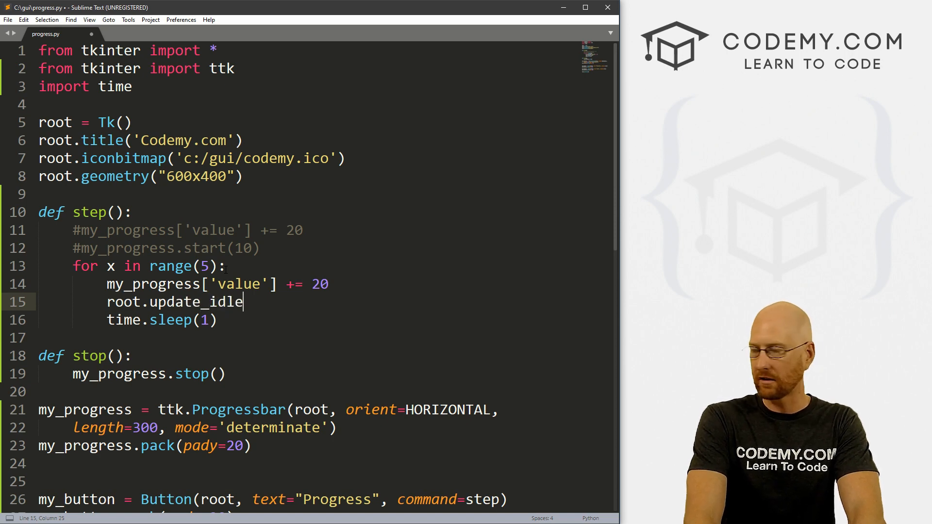
type("tasks")
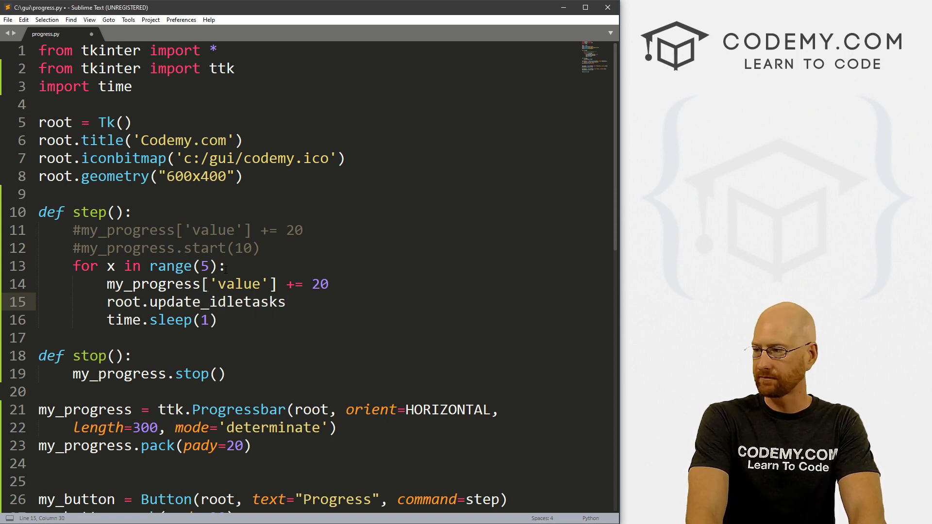
type("()")
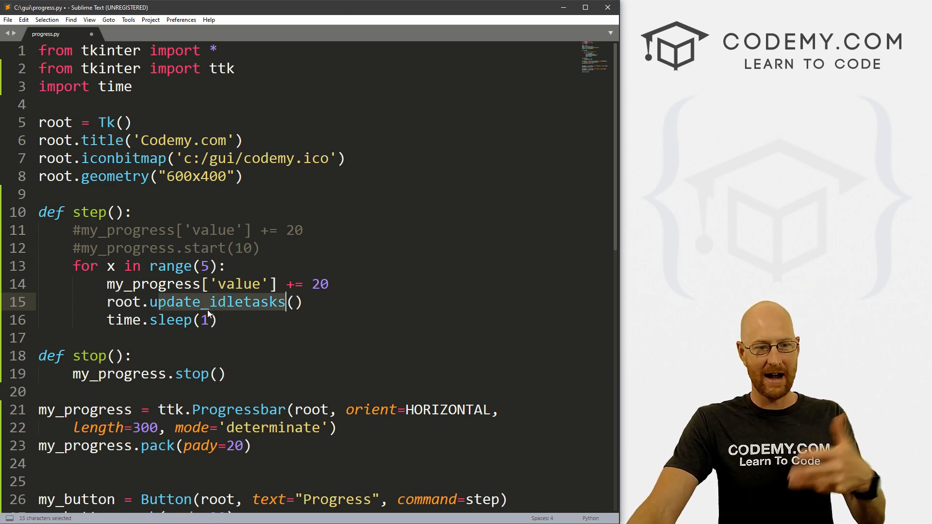
Highlight the increment amount 20 and the loop count 5 to review the loop's values.
left_click(218, 319)
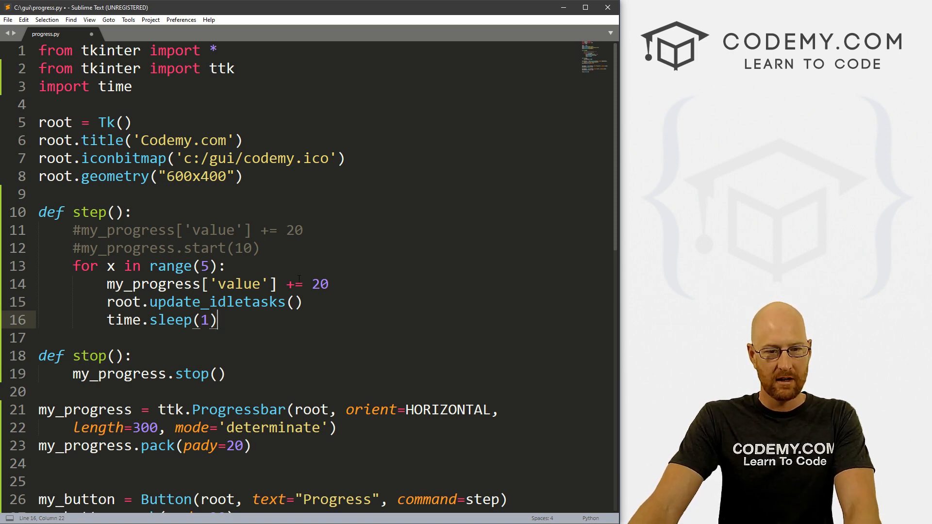
double_click(320, 283)
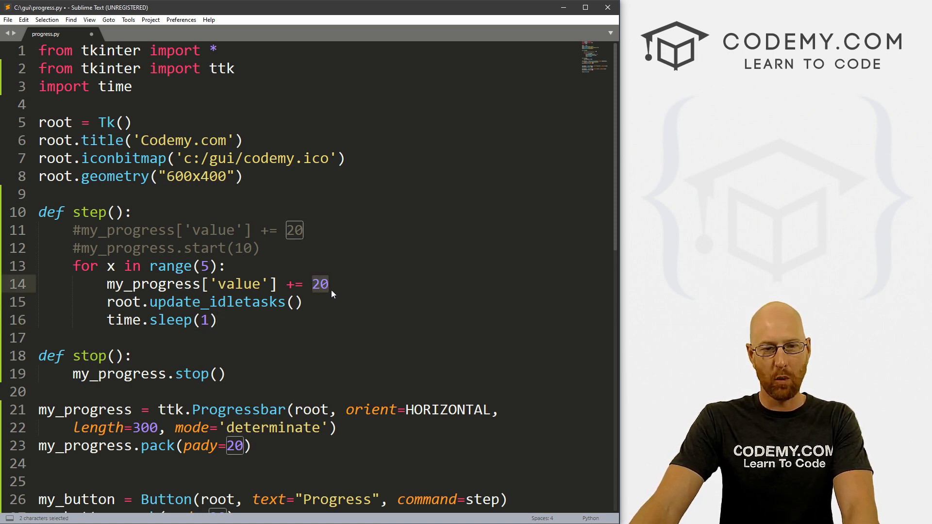
left_click(329, 285)
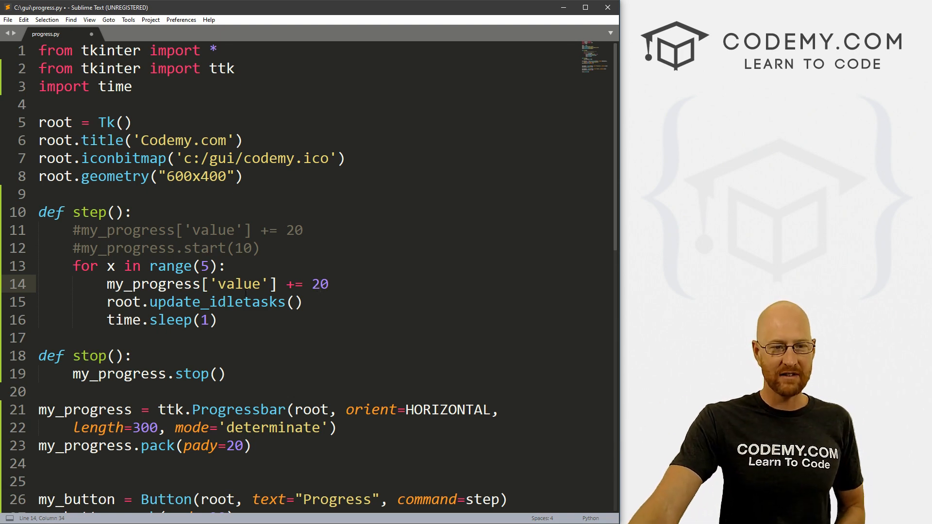
left_click(205, 266)
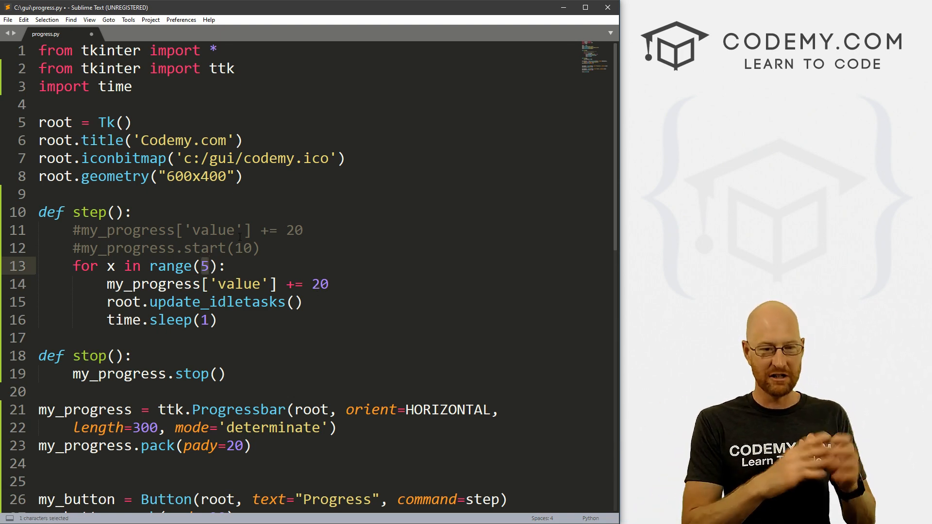
Save the edited progress.py script from Sublime Text.
left_click(260, 249)
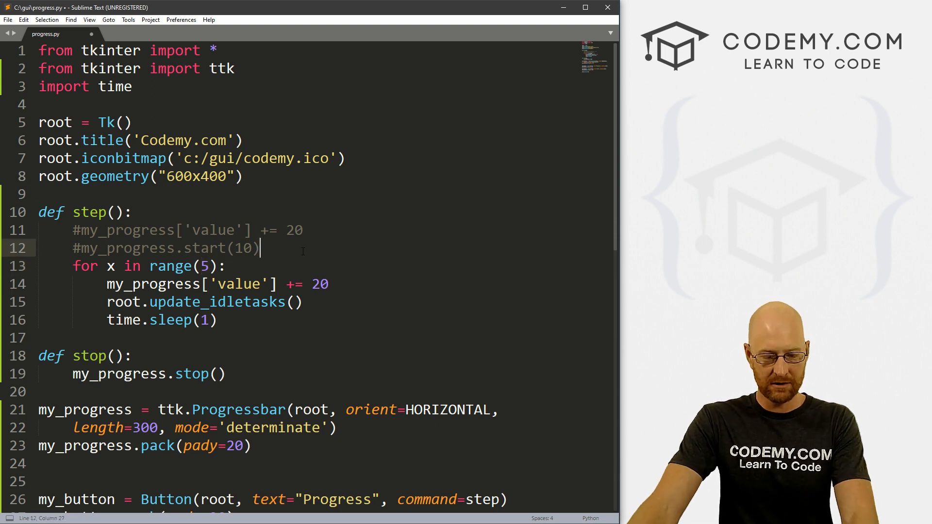
key("ctrl+s")
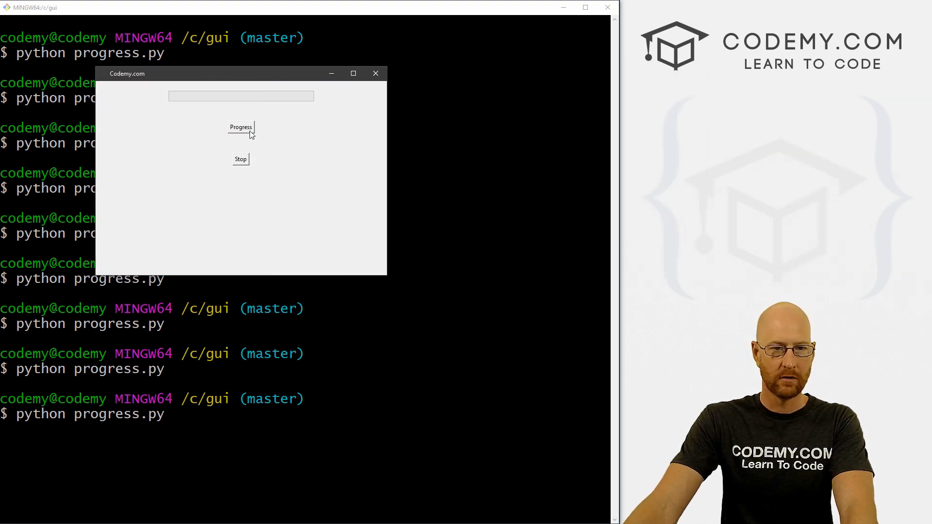
Run the app, fill the bar with Progress, reset with Stop, refill it, and close the window.
left_click(240, 126)
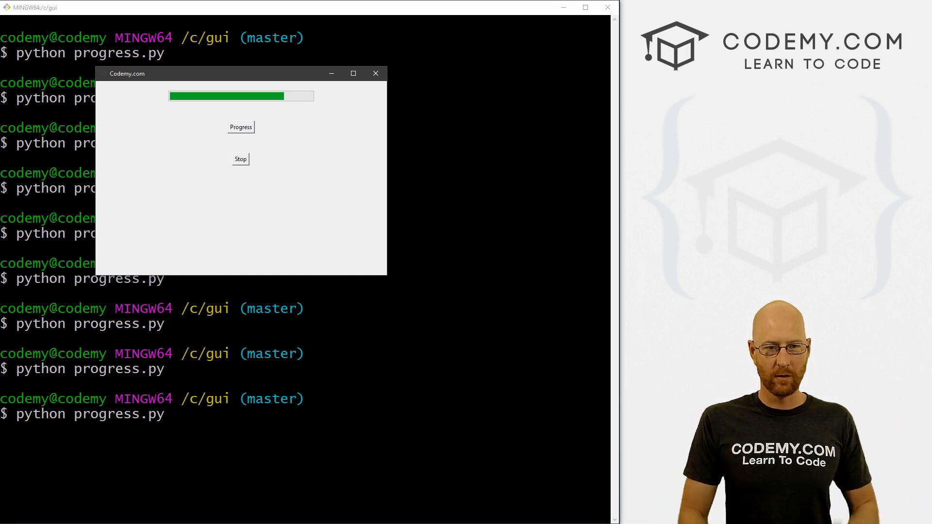
left_click(240, 126)
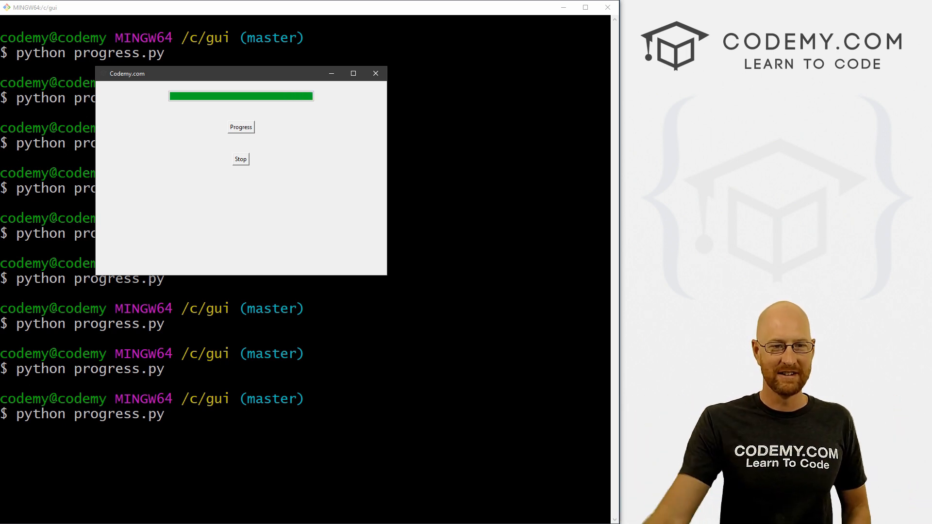
left_click(239, 159)
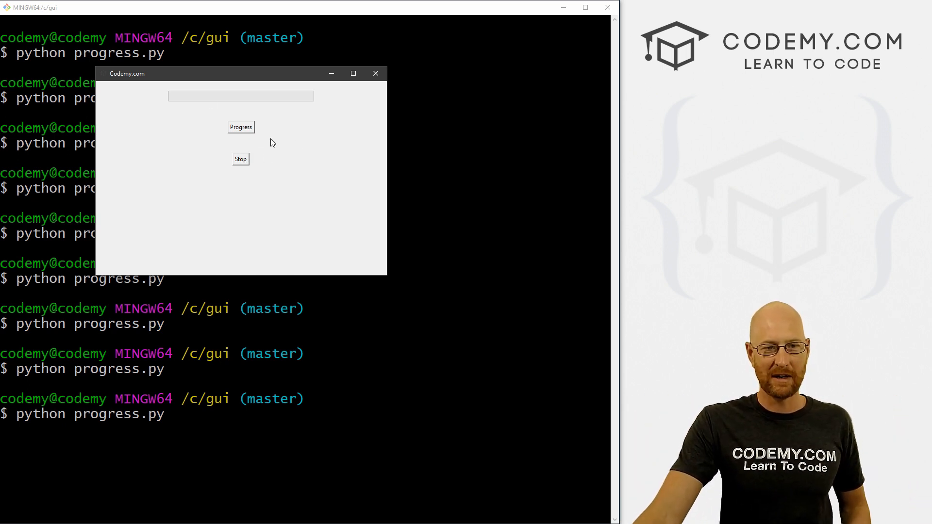
left_click(240, 126)
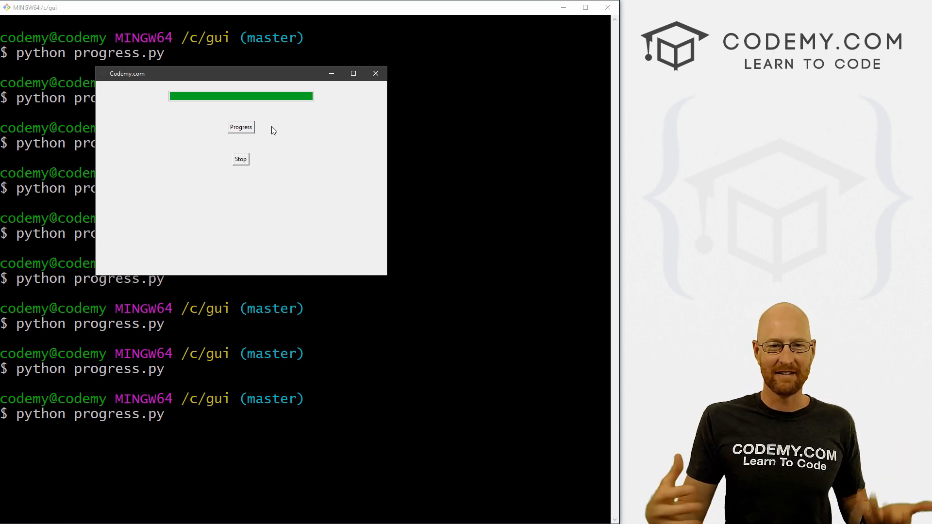
mouse_move(344, 120)
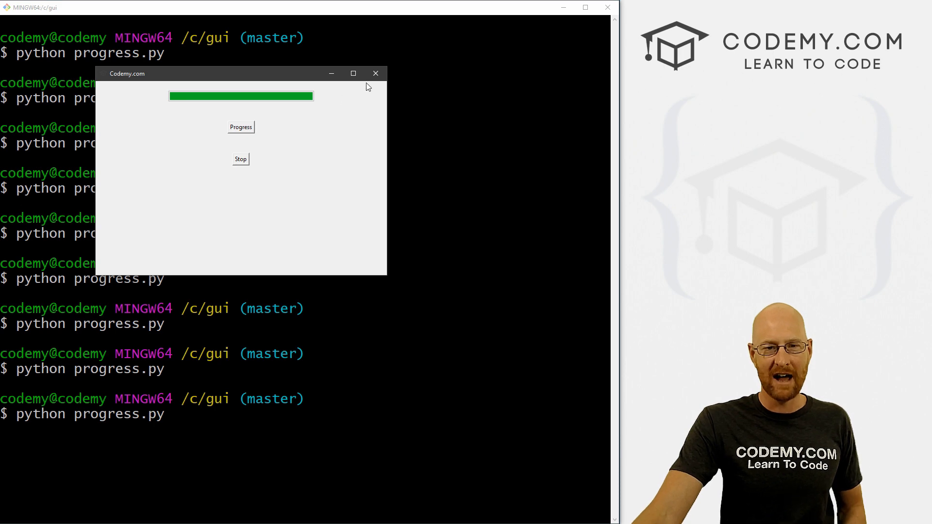
left_click(375, 73)
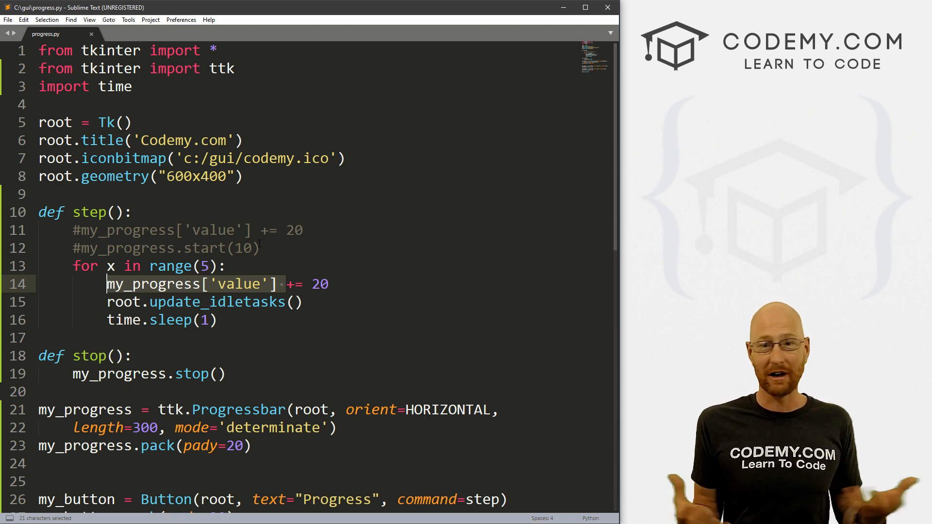
Create my_label = Label(root, text='') and pack it with pady=20 below the Stop button.
left_click(236, 284)
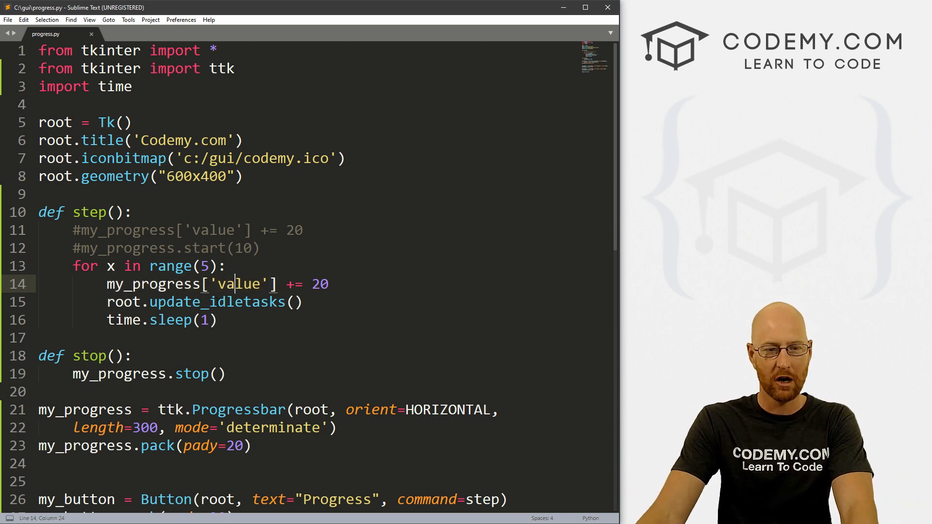
scroll("down", 3)
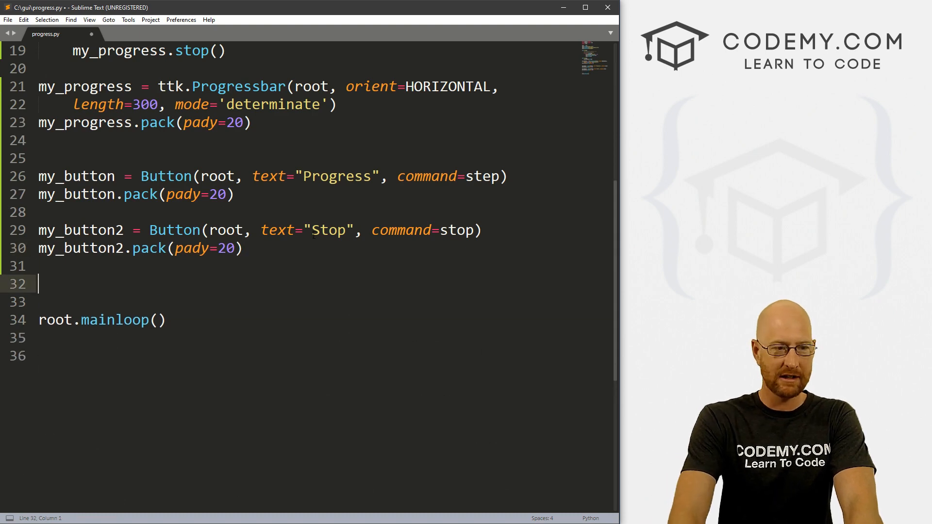
type("my")
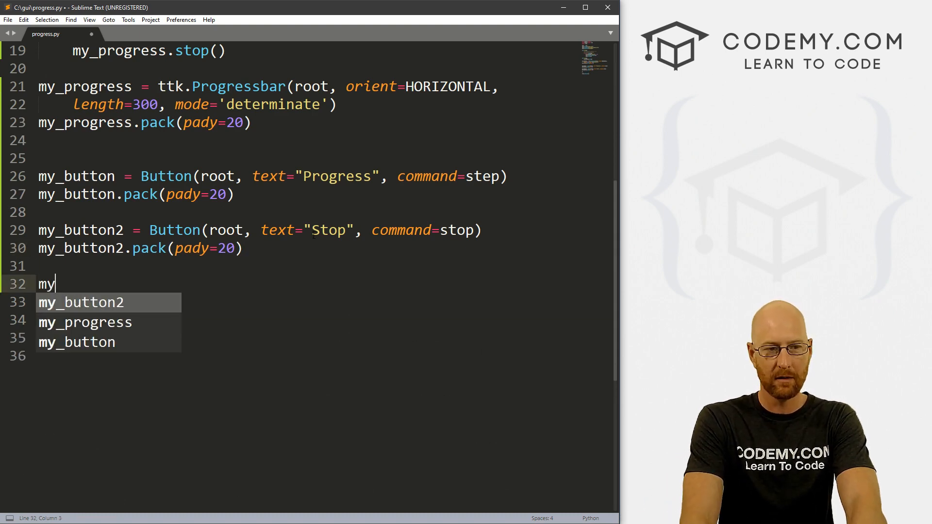
type("_lab")
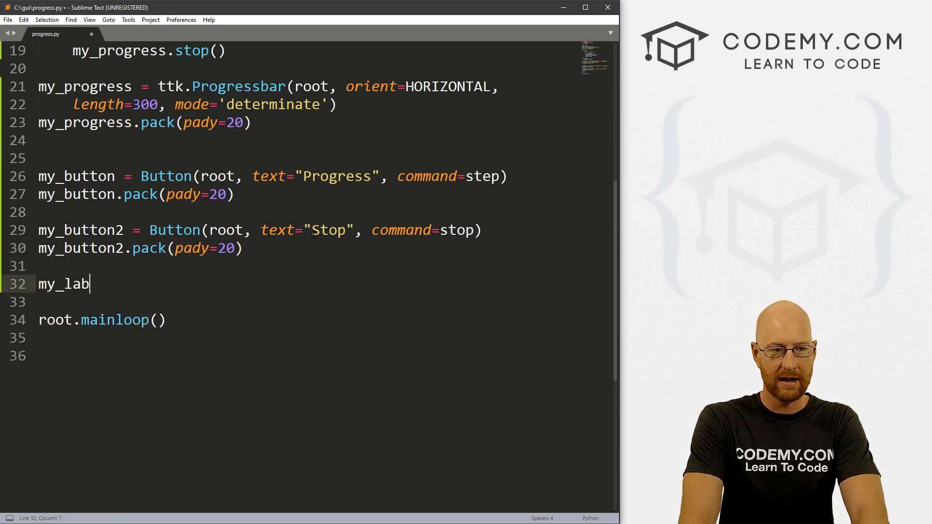
type("el = Label")
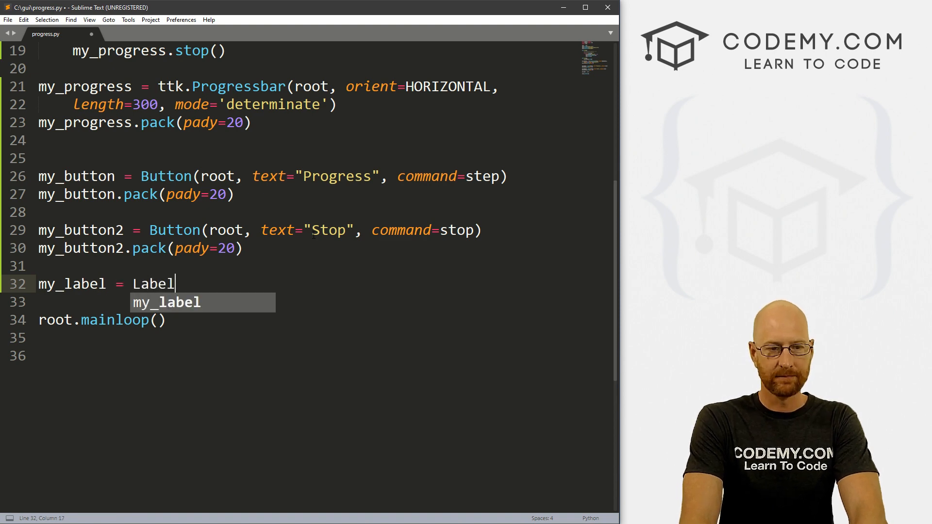
type("(root, text=\"")
left_click(308, 302)
type("my_label.pack")
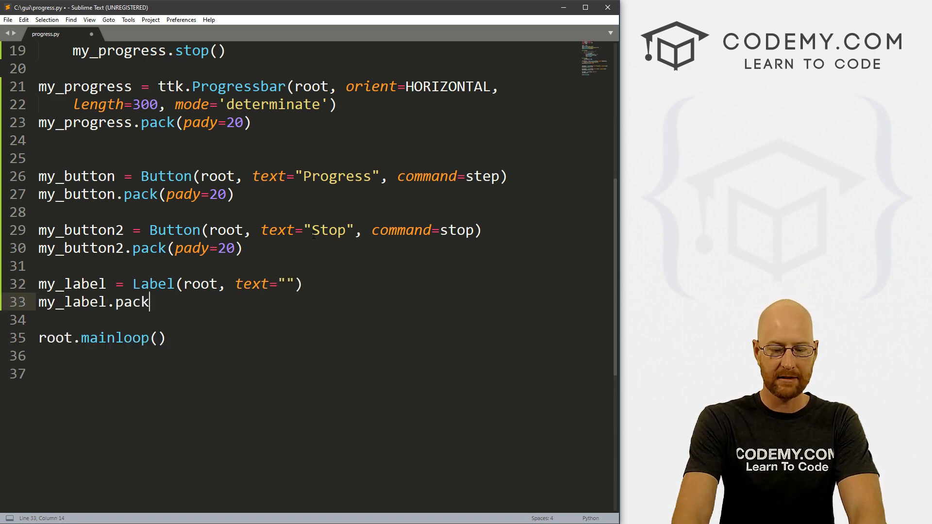
type("(pady=20)")
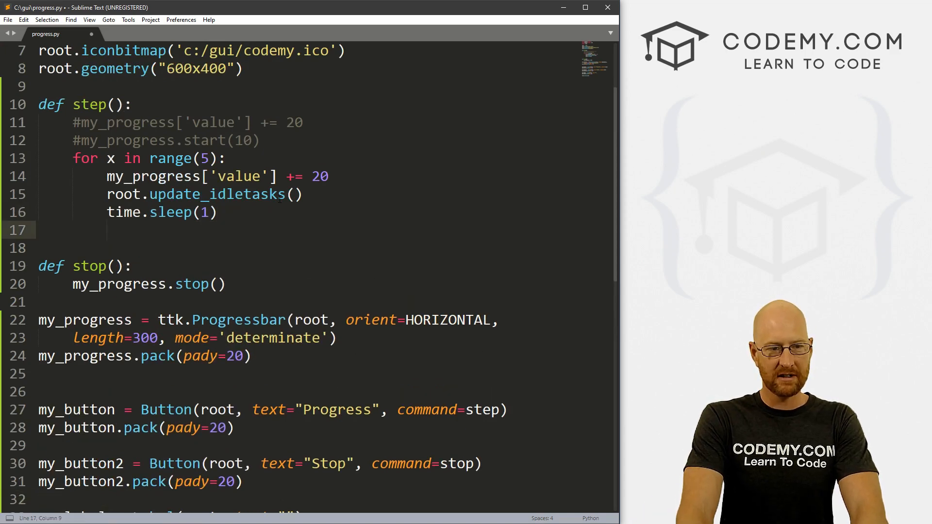
Inside step()'s loop, add my_label.config(text=my_progress['value']) to show the bar value.
type("my_label.config(tex")
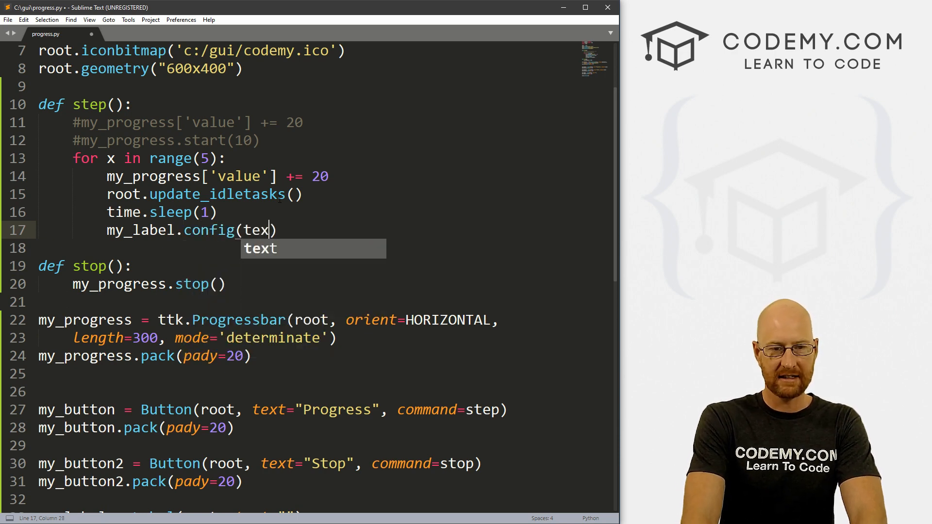
type("t=")
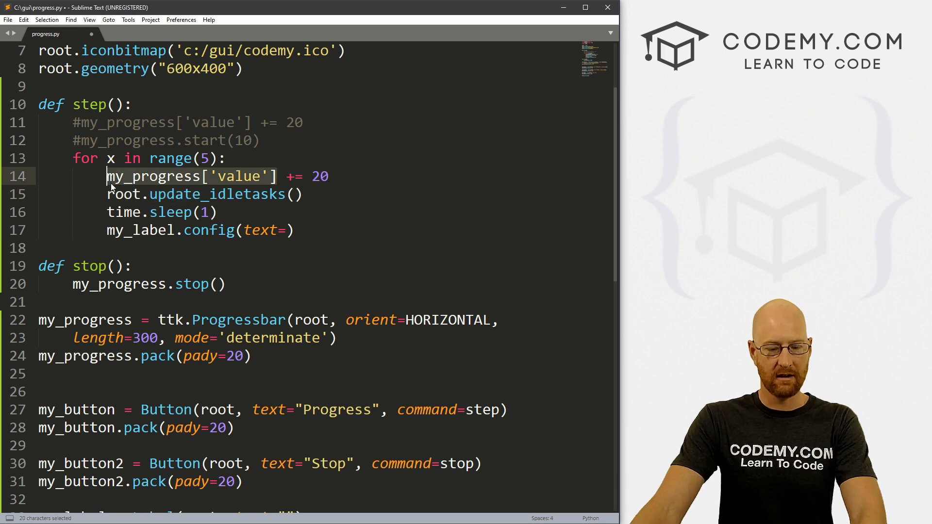
type("my_progress['value']")
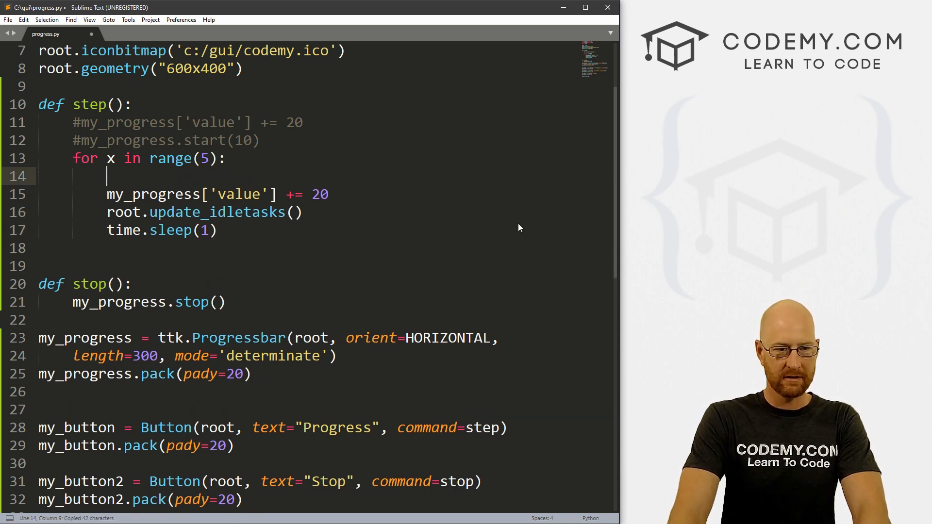
type("my_label.config(text=my_progress['value'])")
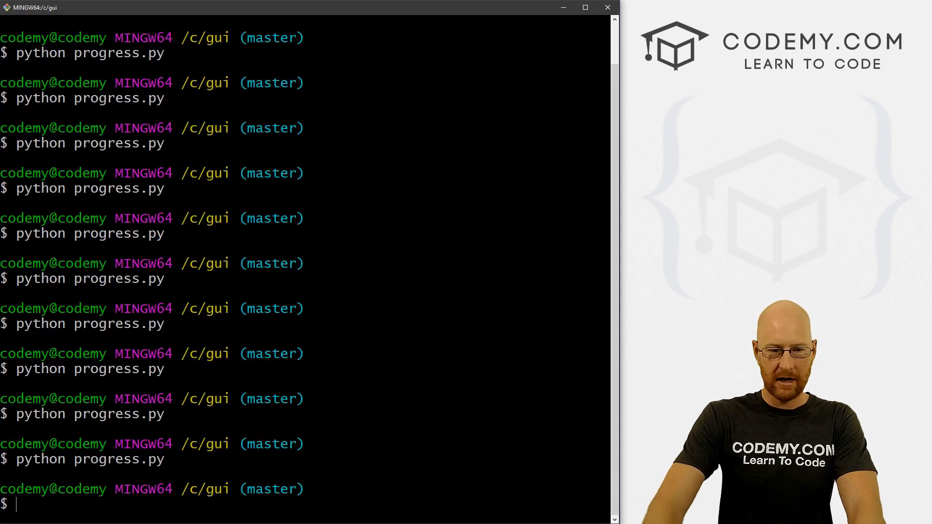
Run python progress.py, fill the bar so the label reports its value, then close the window.
key("Return")
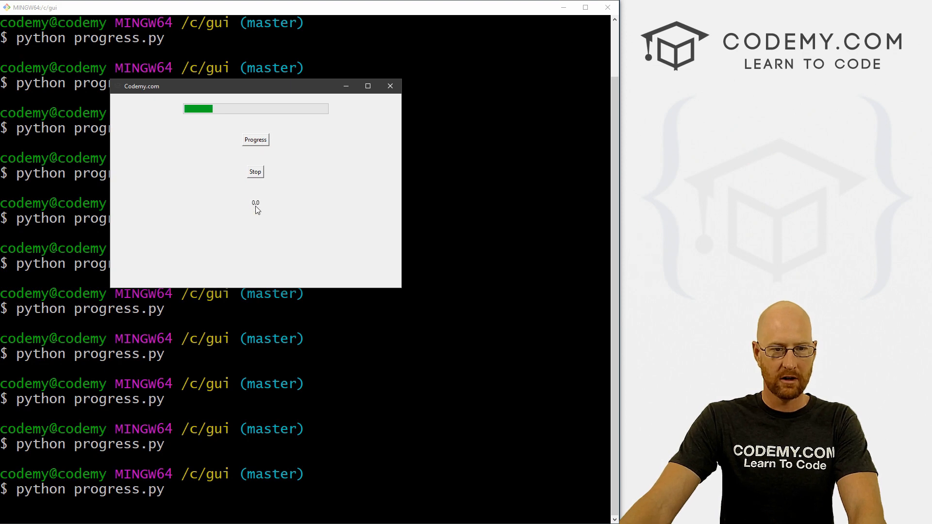
left_click(256, 140)
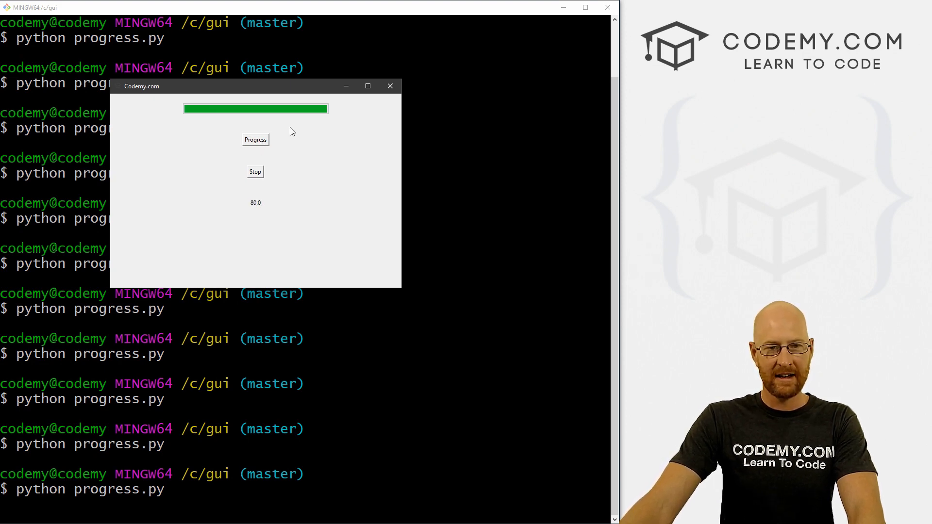
mouse_move(263, 174)
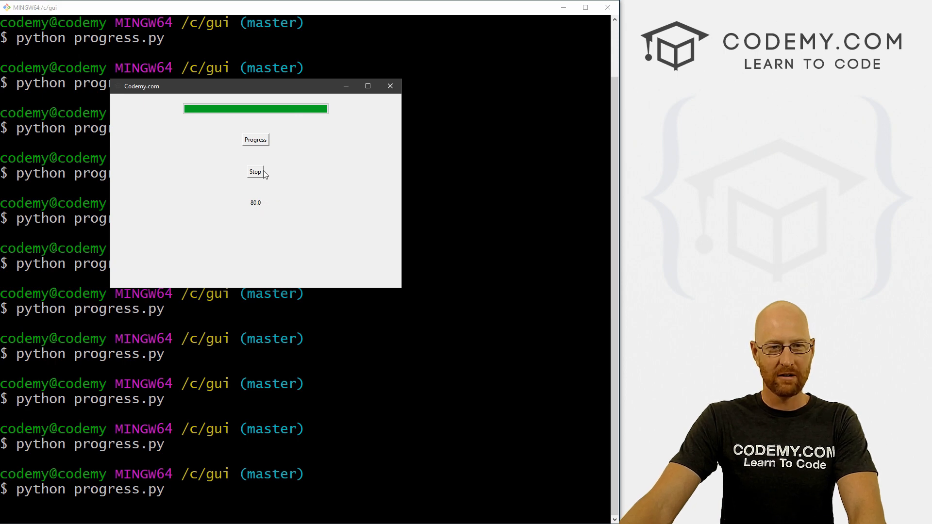
mouse_move(297, 136)
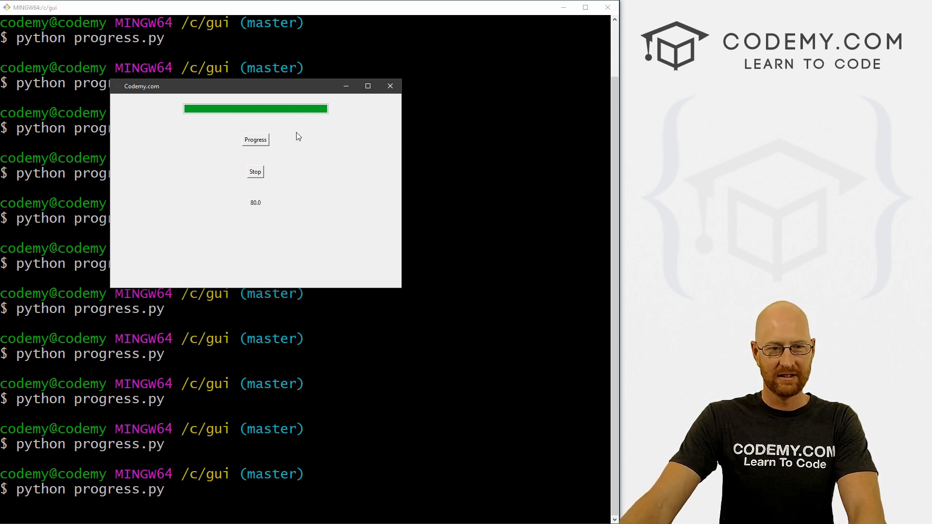
left_click(390, 86)
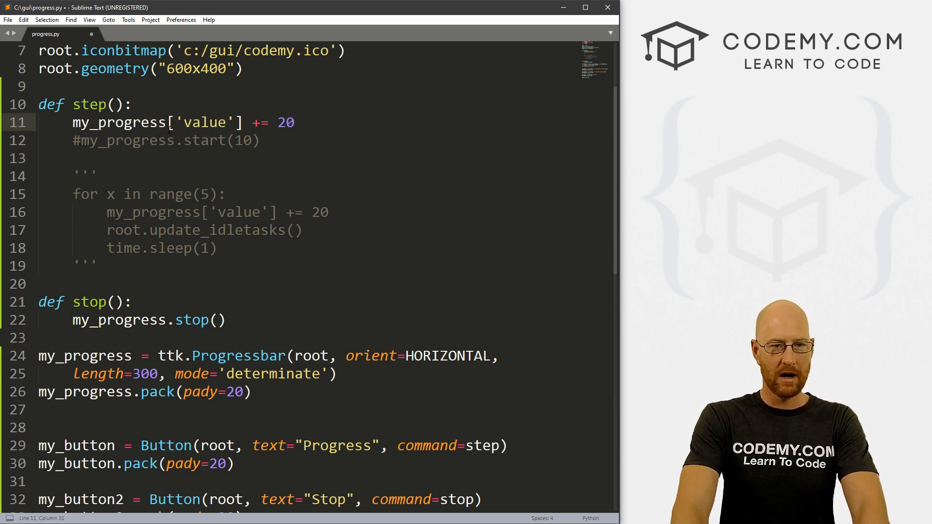
Add my_label.config(text=my_progress['value']) after the += 20 line in step() and save.
type("my_label.config(text=my_progress['value'])")
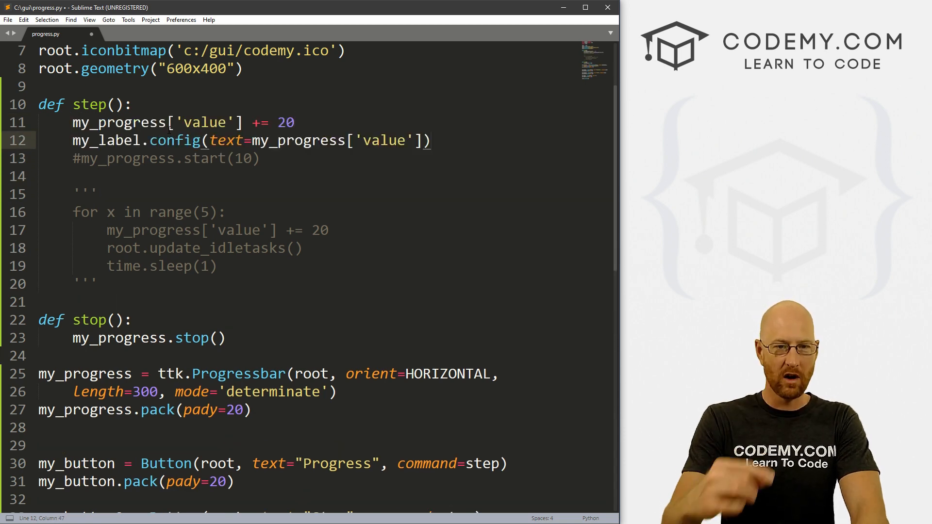
key("ctrl+s")
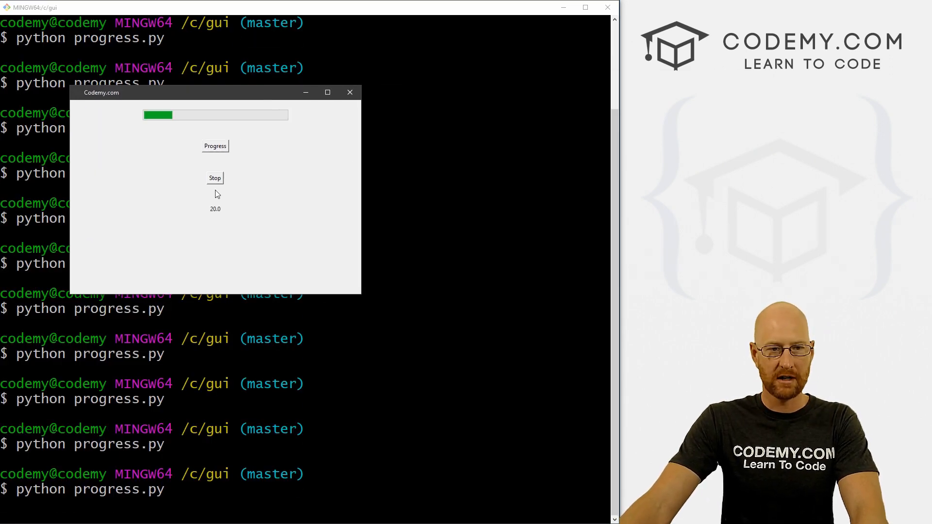
Click Progress repeatedly until the label reads 100.0, reset with Stop, and close the window.
left_click(215, 145)
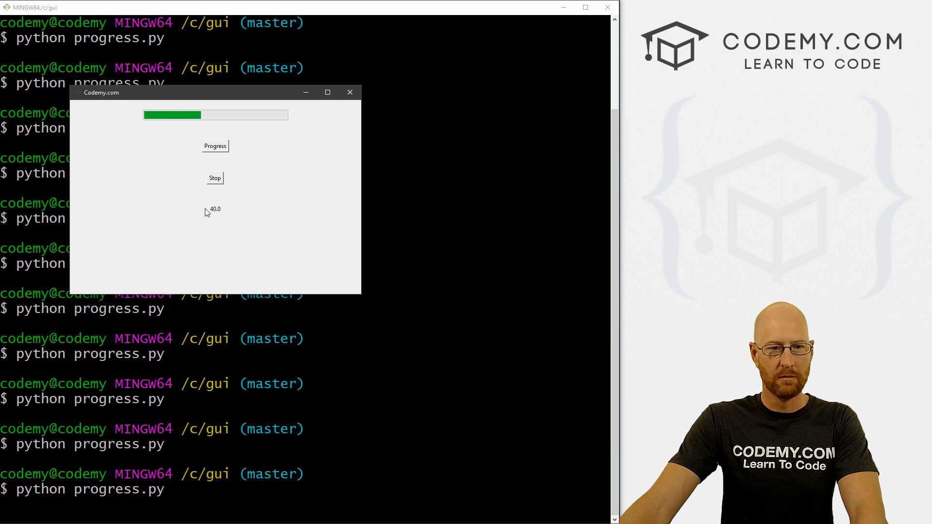
left_click(215, 145)
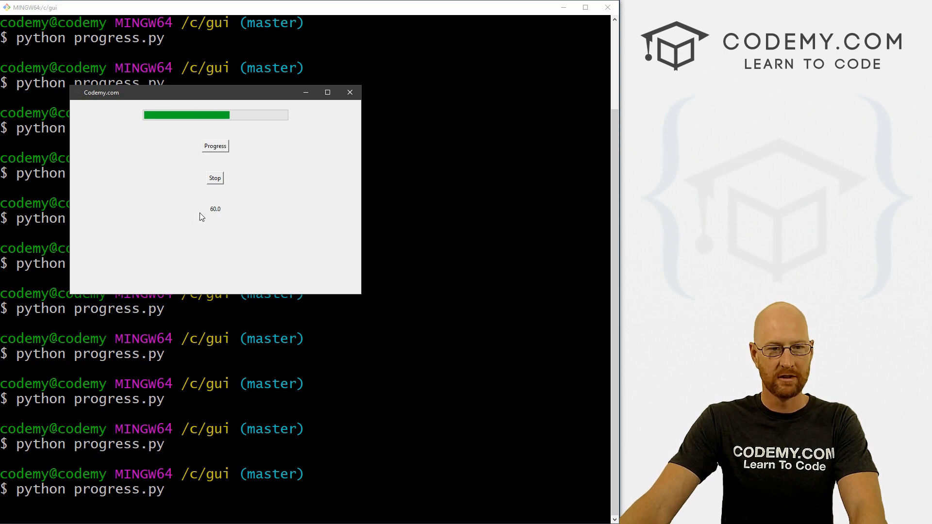
left_click(214, 146)
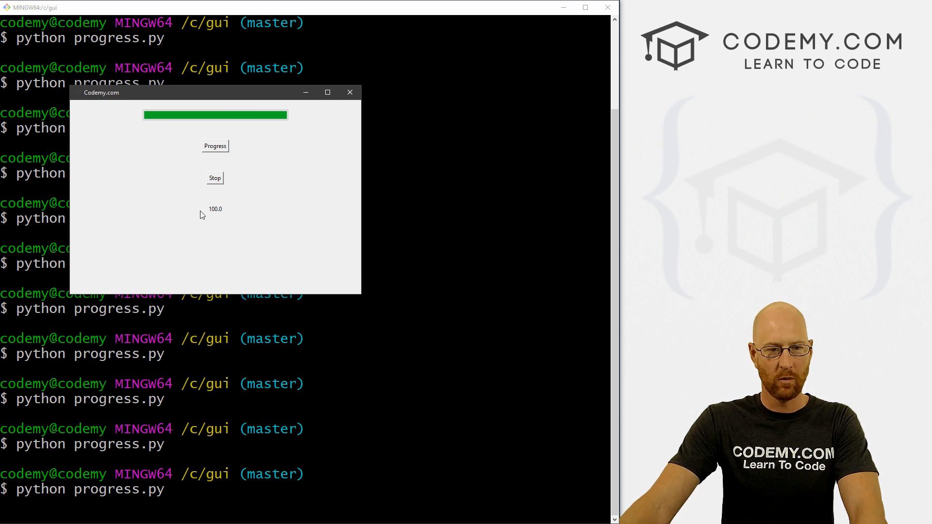
left_click(215, 177)
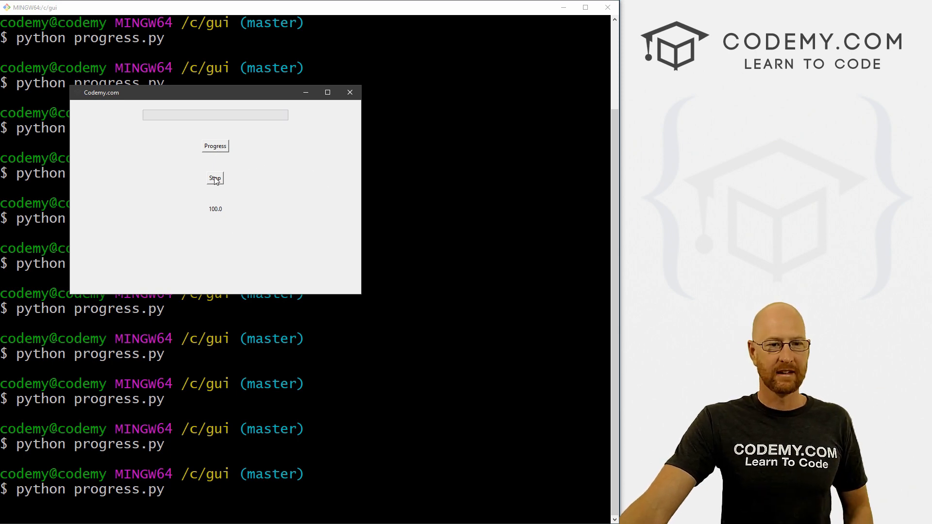
mouse_move(351, 93)
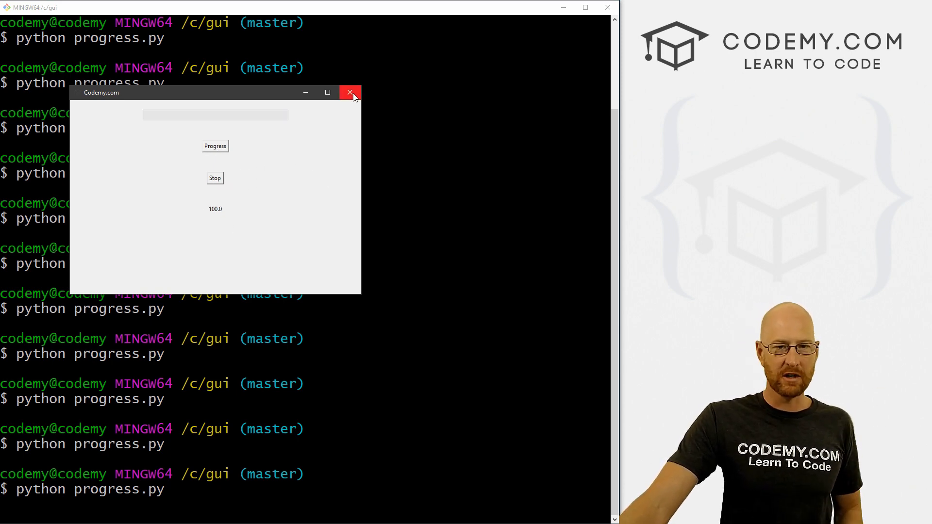
left_click(349, 93)
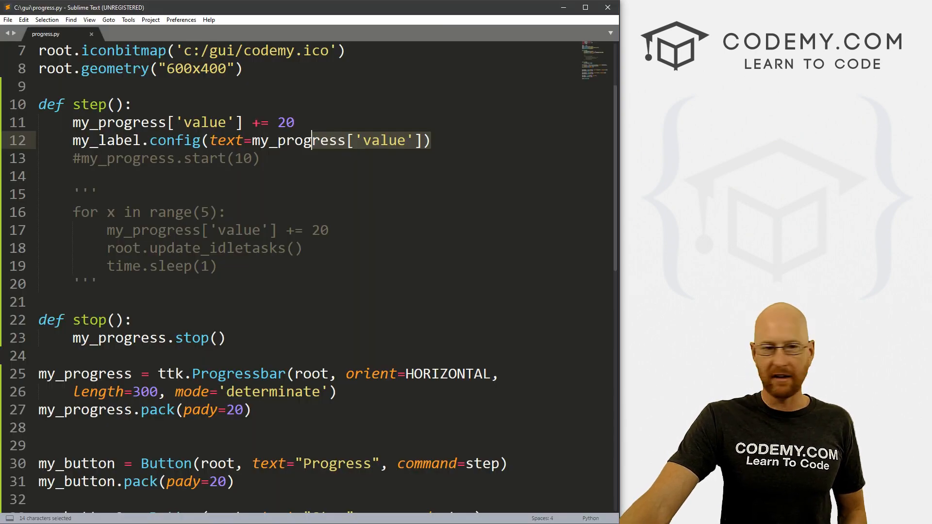
Change the increment in step() from 20 to 10 per click.
left_click(252, 141)
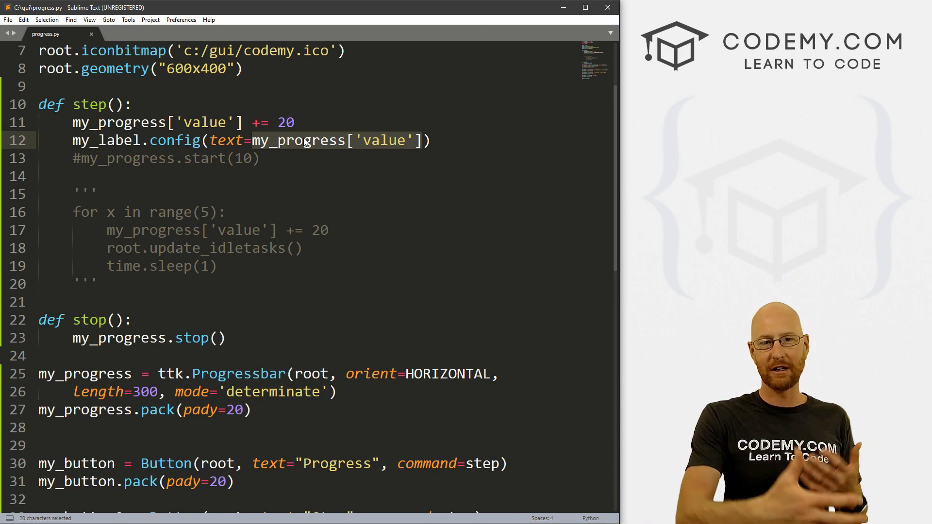
mouse_move(302, 146)
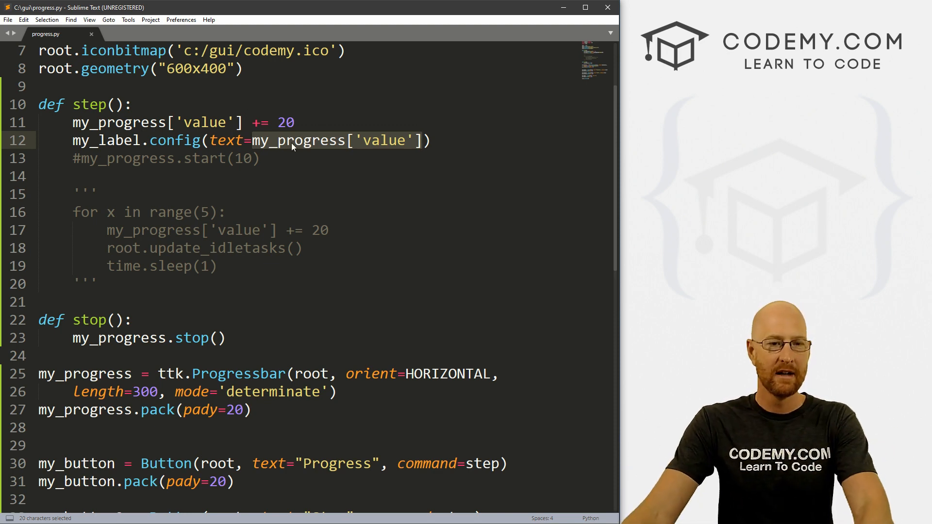
left_click(255, 123)
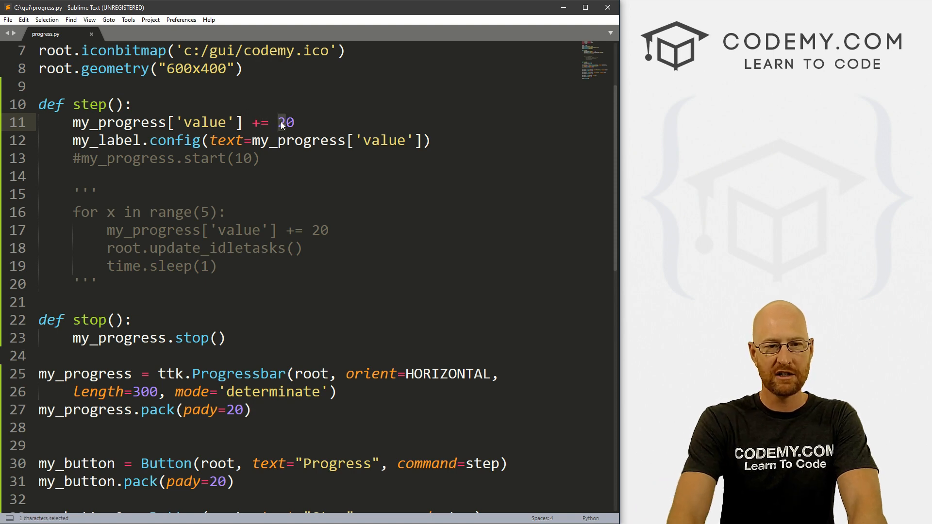
type("10")
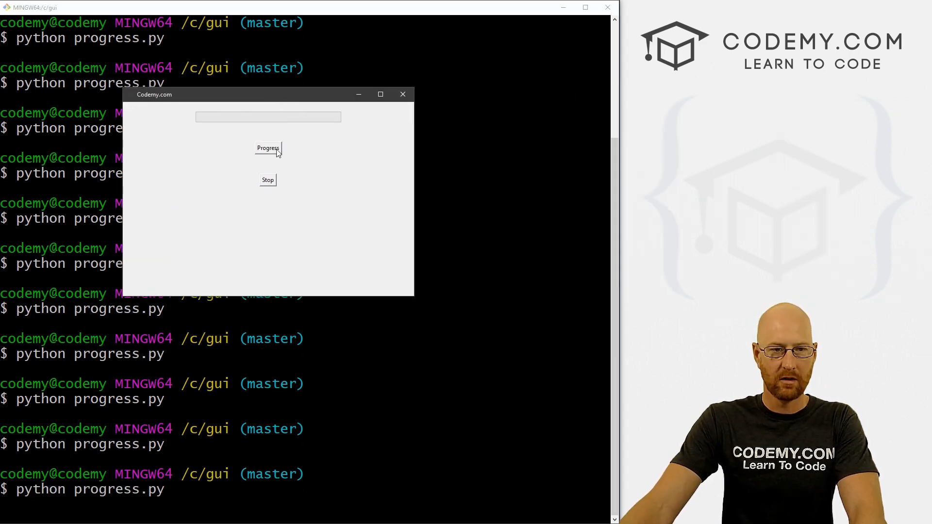
Fill the bar to 100.0 with the new increment, close, rerun and fill again, then close.
left_click(268, 148)
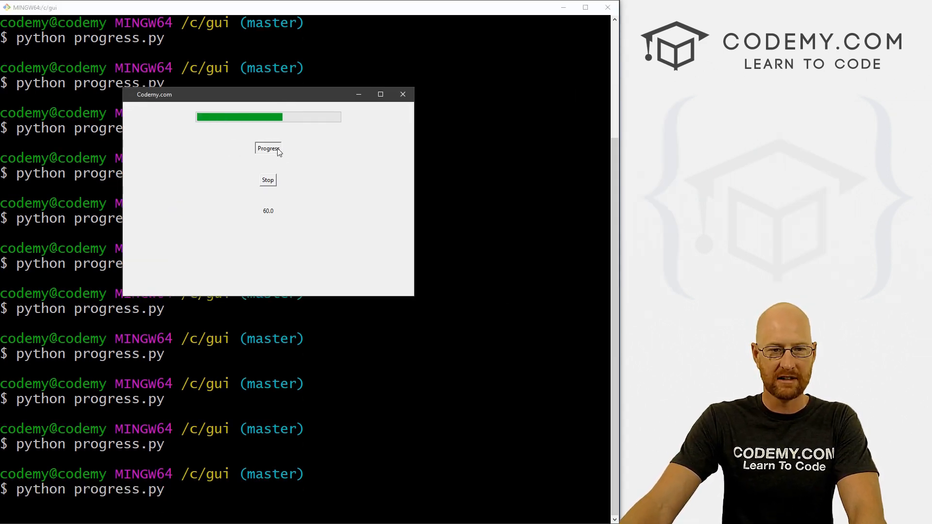
left_click(268, 147)
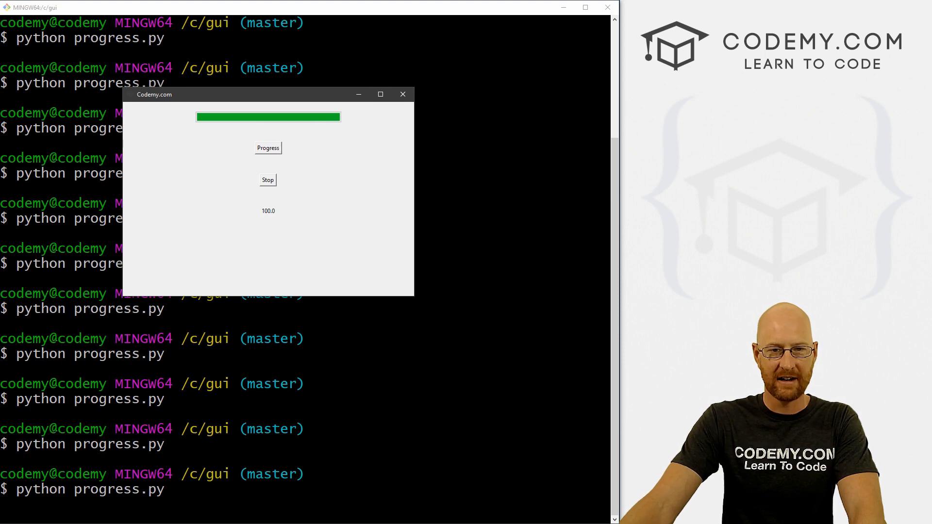
left_click(402, 94)
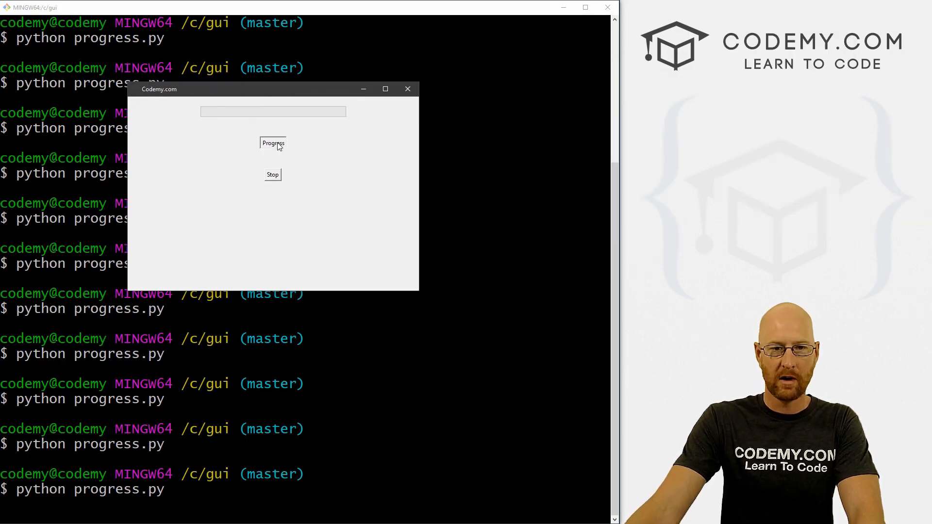
left_click(272, 143)
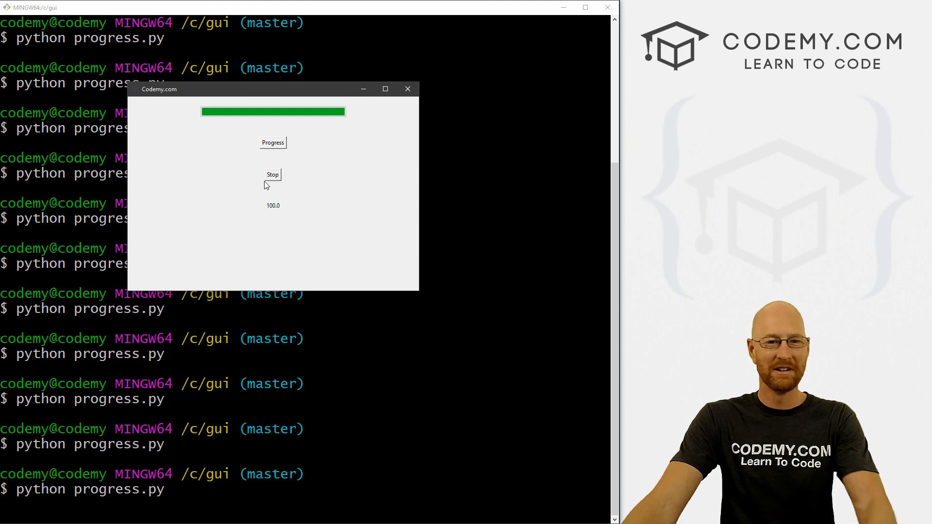
left_click(408, 88)
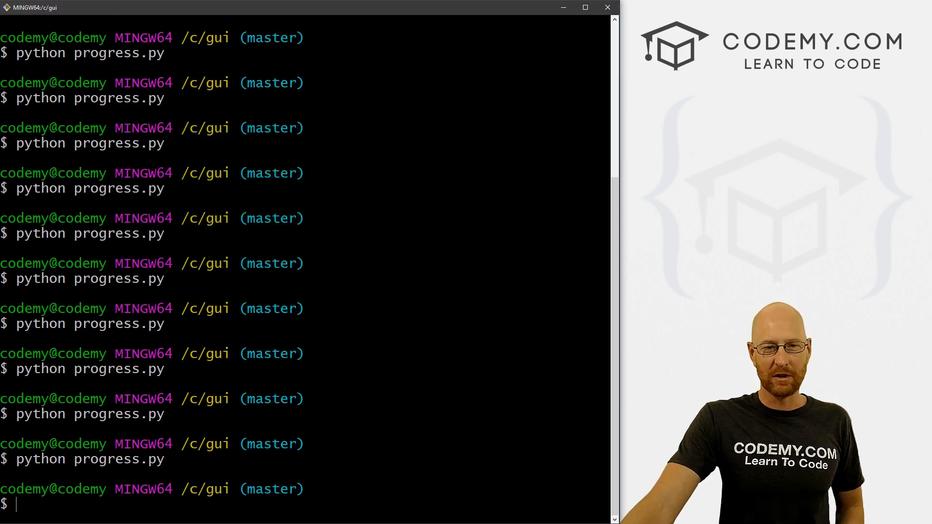